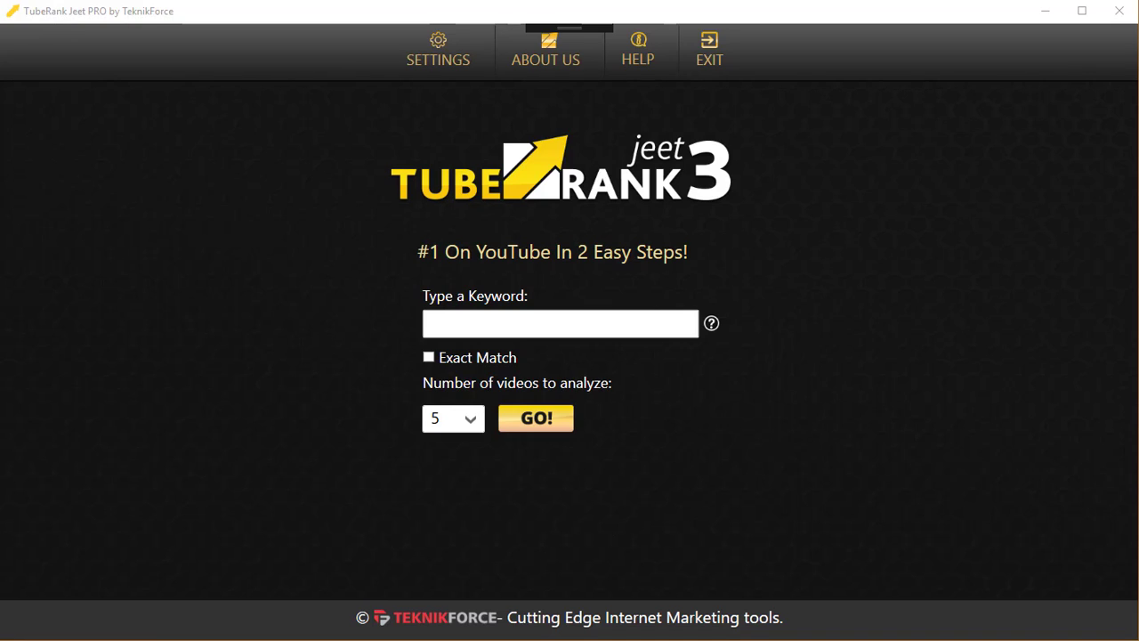
{"action": "mouse_move", "coordinate": [649, 349]}
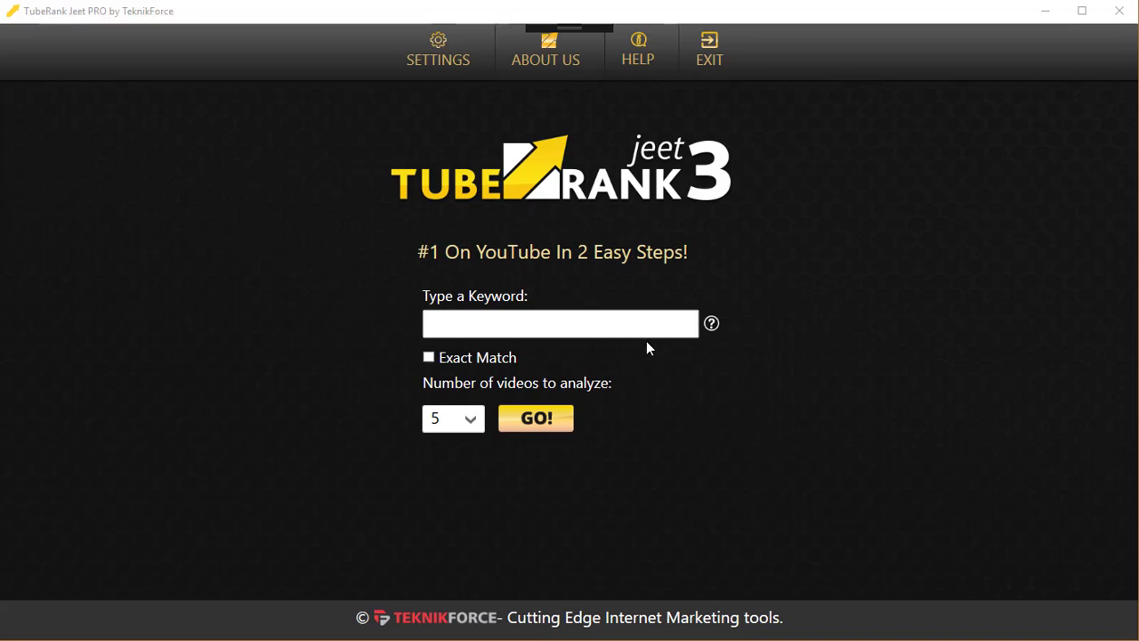
Step: Analyse 100 videos for the keyword 'learn spanish' with Exact Match left unchecked
{"action": "type", "text": "learn spanish"}
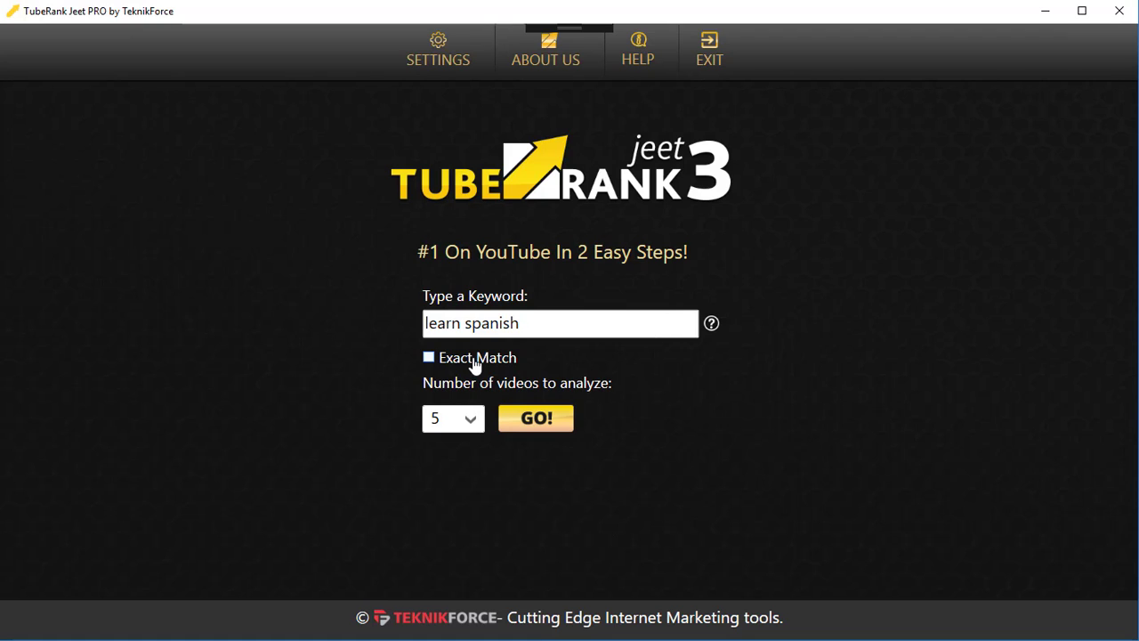
{"action": "left_click", "coordinate": [470, 419]}
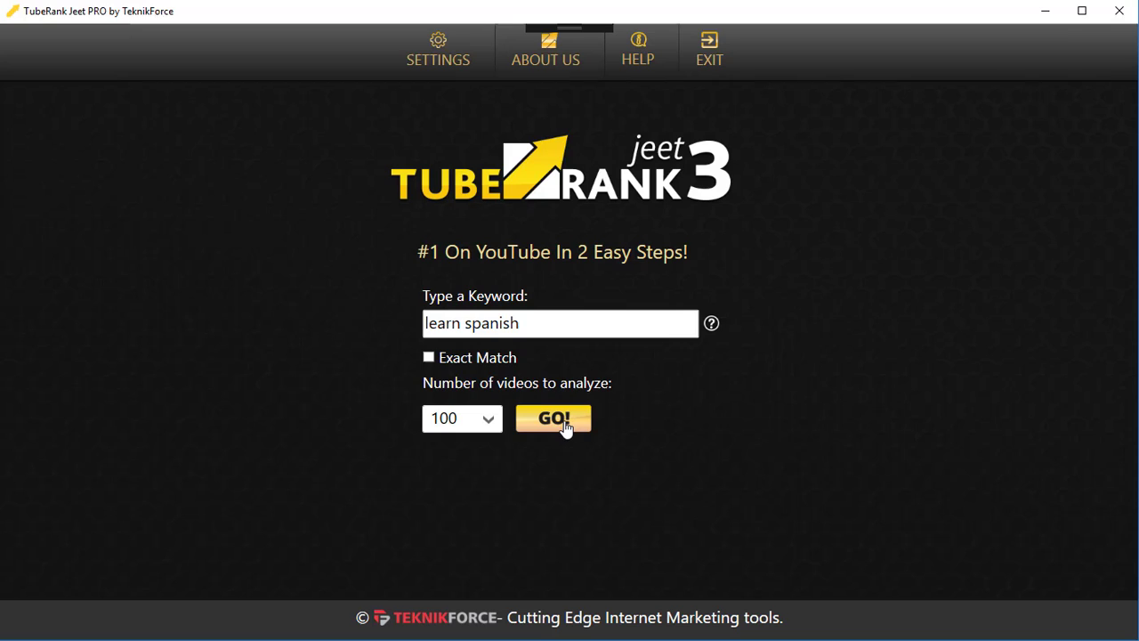
{"action": "mouse_move", "coordinate": [506, 373]}
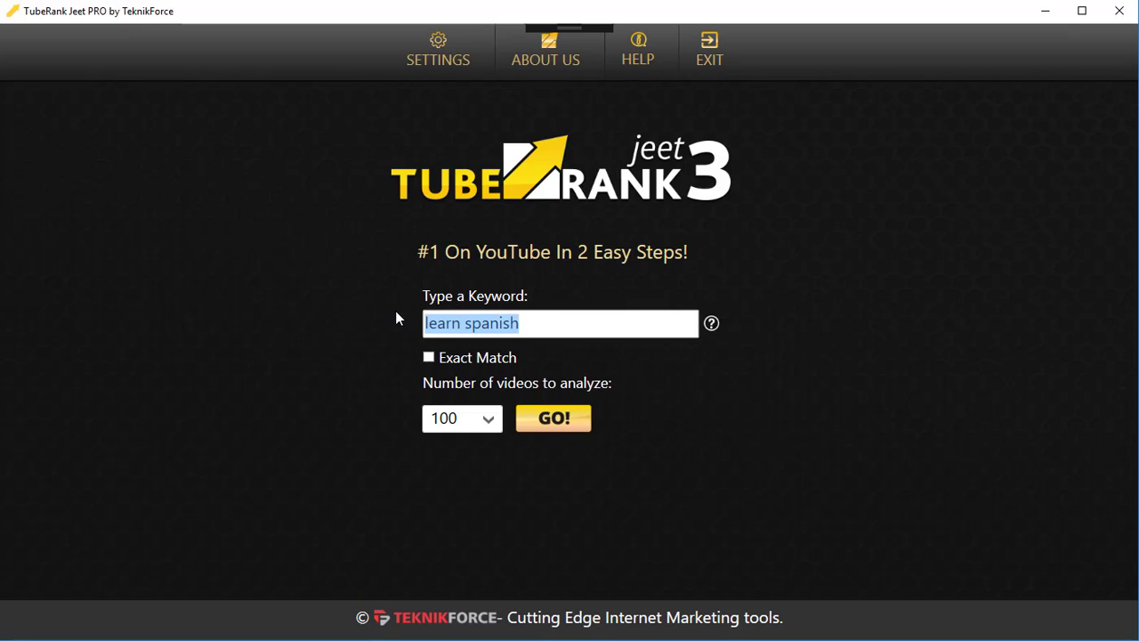
{"action": "mouse_move", "coordinate": [472, 357]}
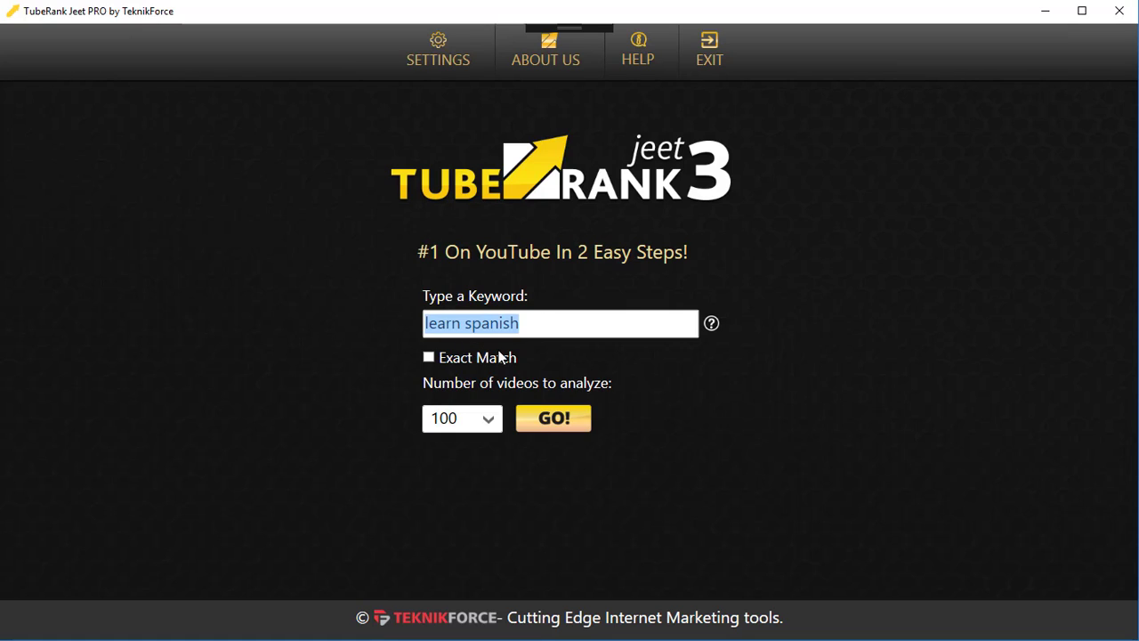
{"action": "mouse_move", "coordinate": [501, 363]}
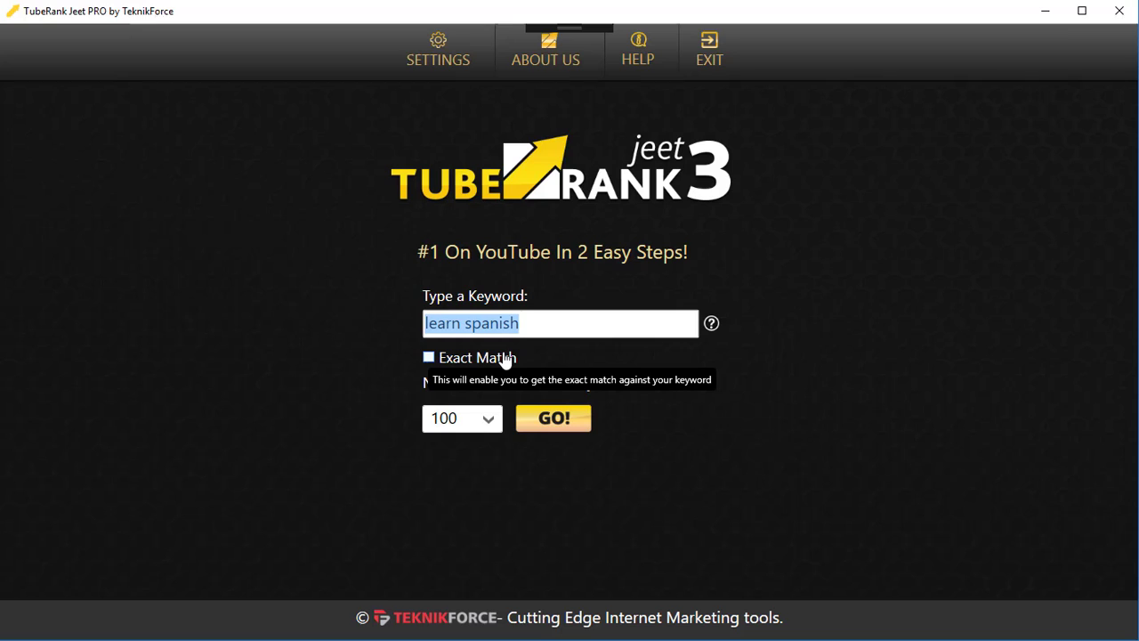
{"action": "mouse_move", "coordinate": [508, 376]}
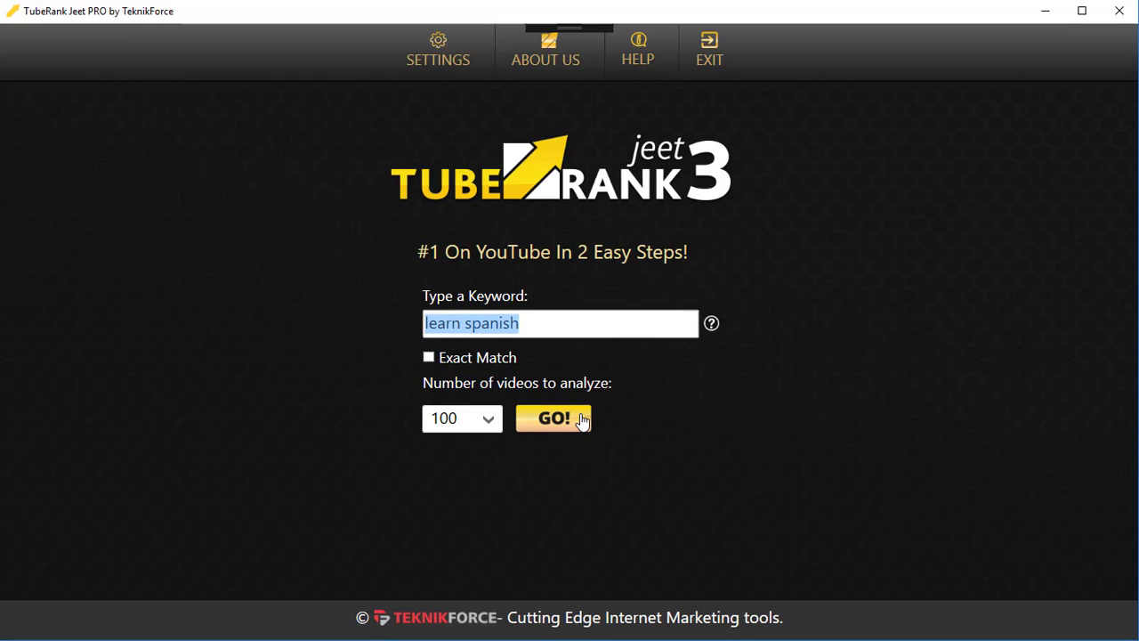
{"action": "left_click", "coordinate": [554, 419]}
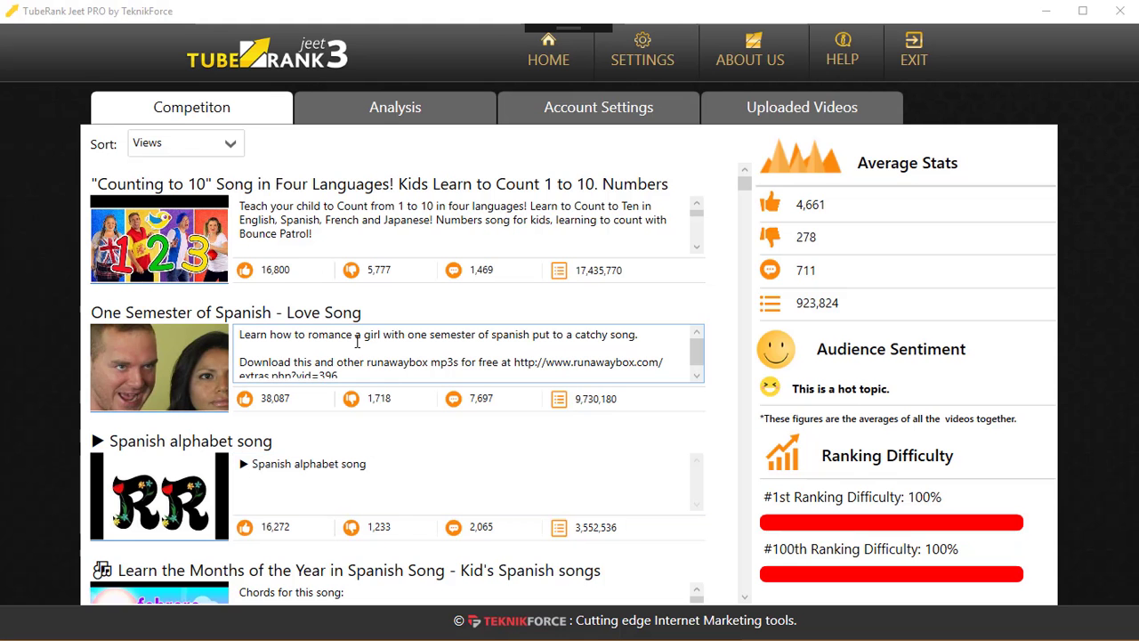
Step: Browse the view-sorted competition list down to videos with around 1.5 million views
{"action": "scroll", "scroll_direction": "down", "scroll_amount": 3}
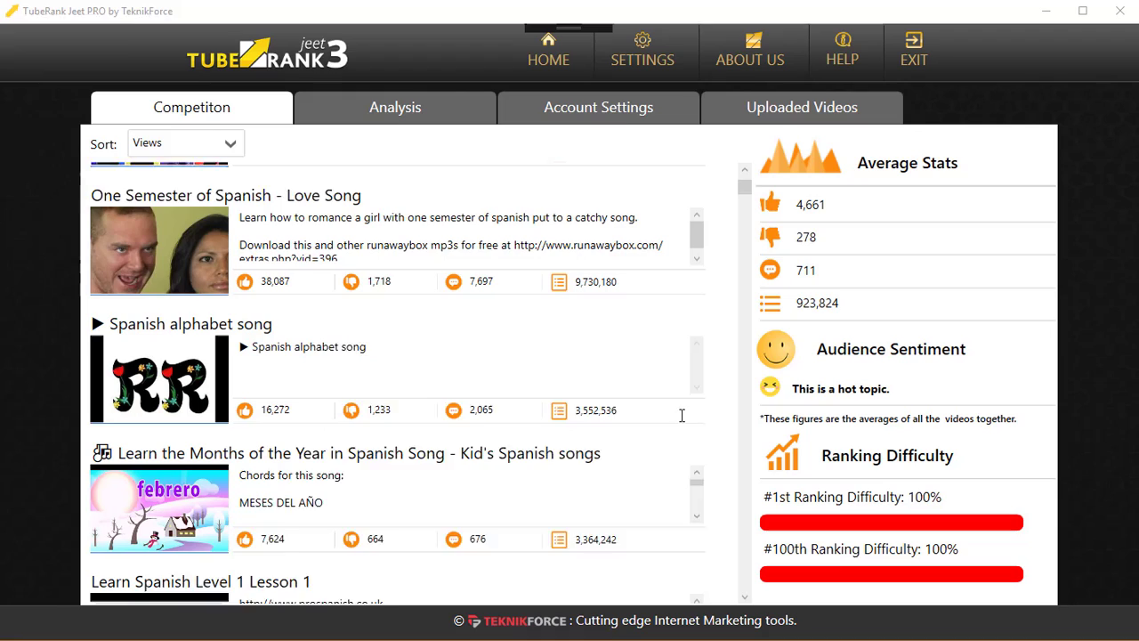
{"action": "scroll", "scroll_direction": "down", "scroll_amount": 3}
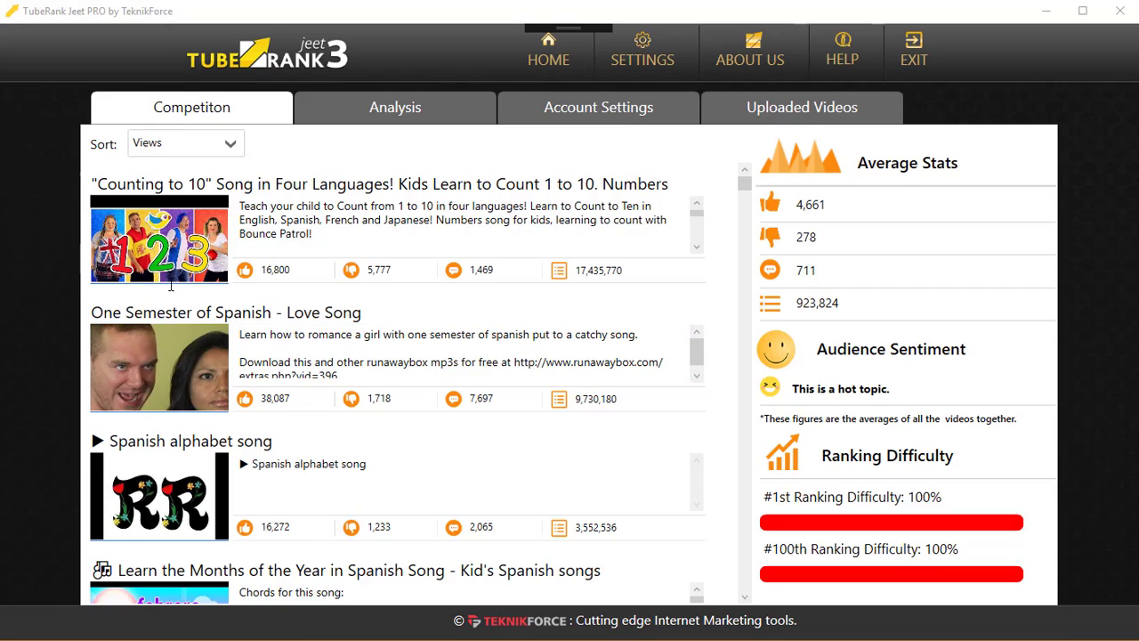
{"action": "scroll", "scroll_direction": "down", "scroll_amount": 3}
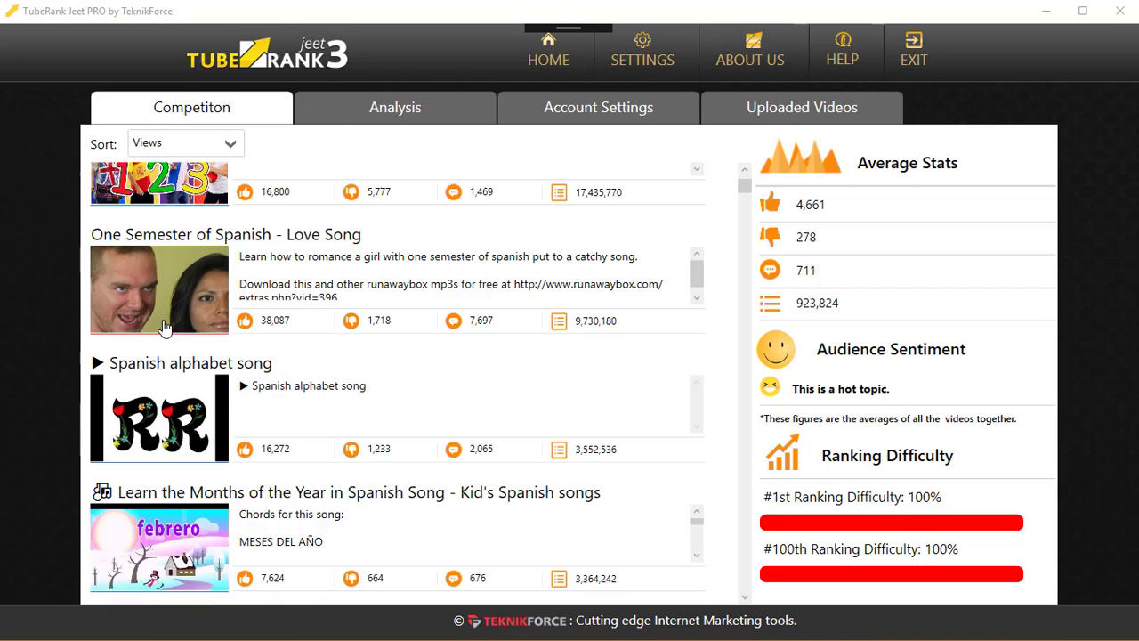
{"action": "scroll", "scroll_direction": "down", "scroll_amount": 3}
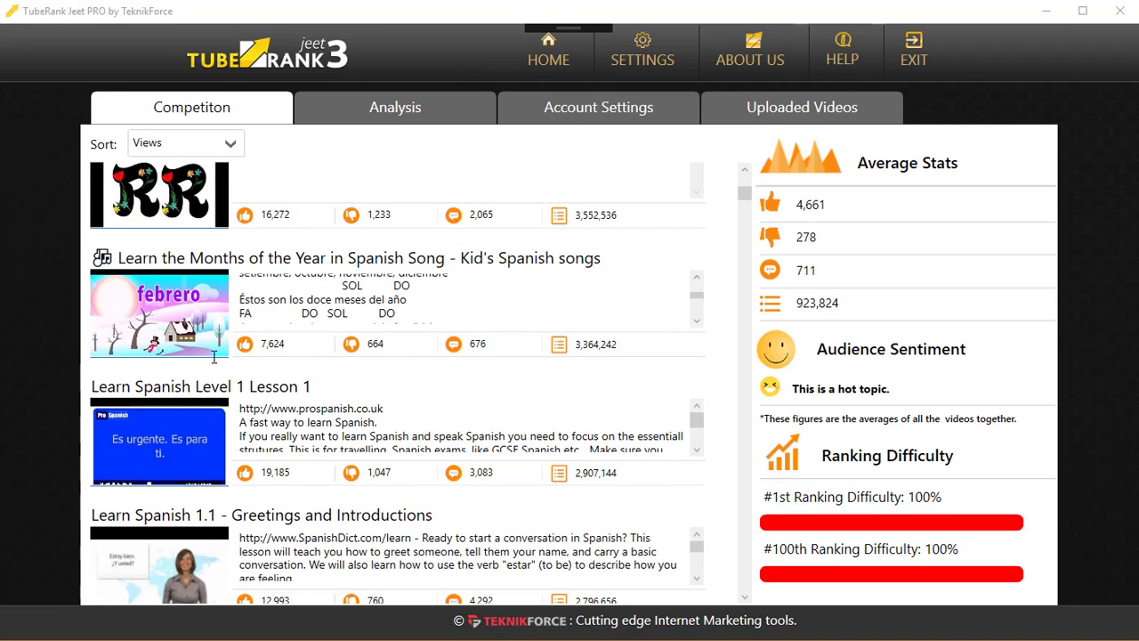
{"action": "mouse_move", "coordinate": [320, 368]}
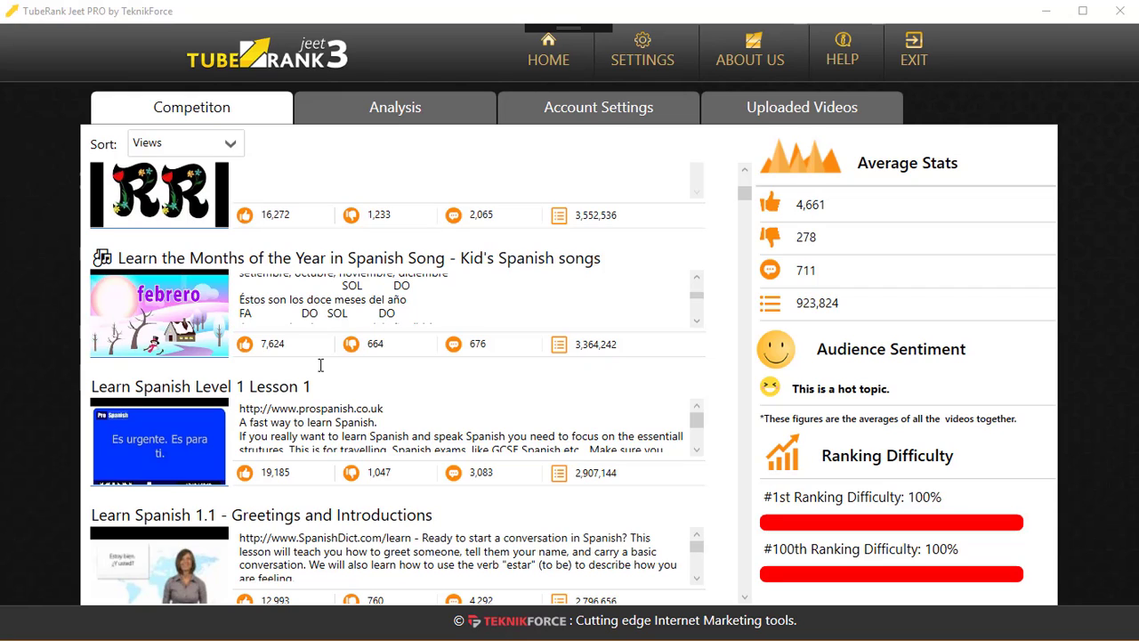
{"action": "scroll", "scroll_direction": "down", "scroll_amount": 3}
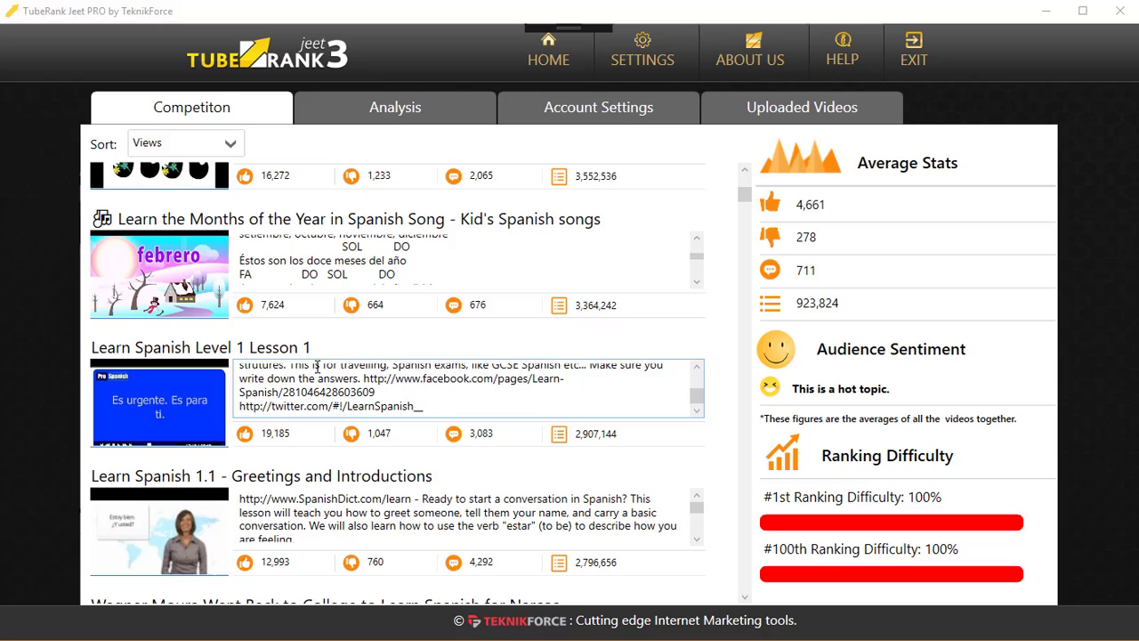
{"action": "scroll", "scroll_direction": "down", "scroll_amount": 3}
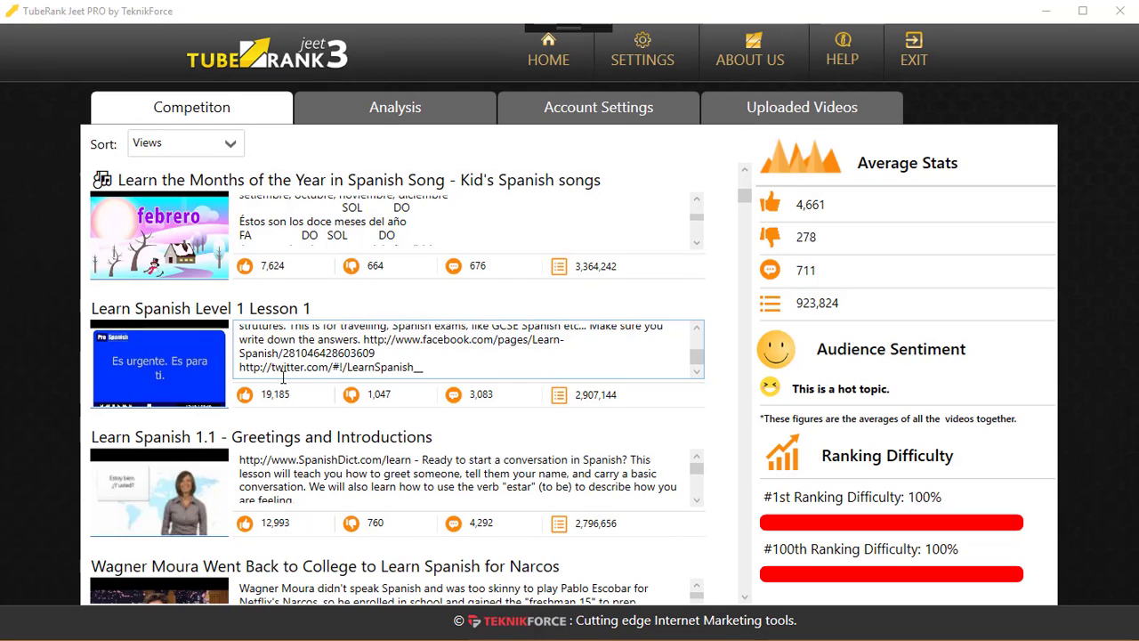
{"action": "scroll", "scroll_direction": "down", "scroll_amount": 3}
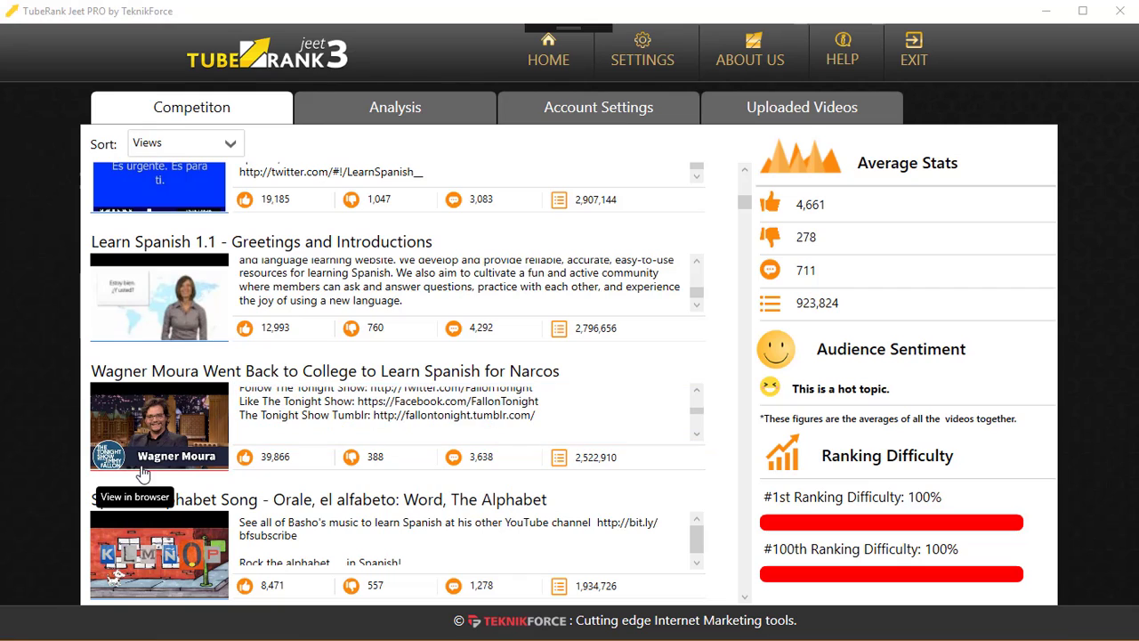
{"action": "scroll", "scroll_direction": "down", "scroll_amount": 3}
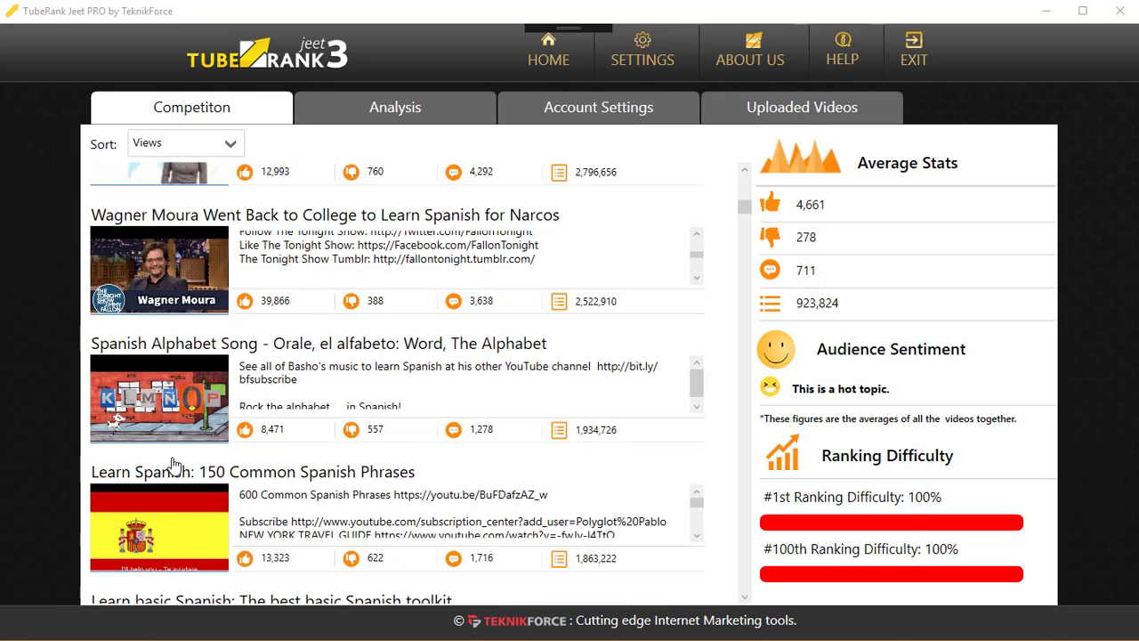
{"action": "scroll", "scroll_direction": "down", "scroll_amount": 3}
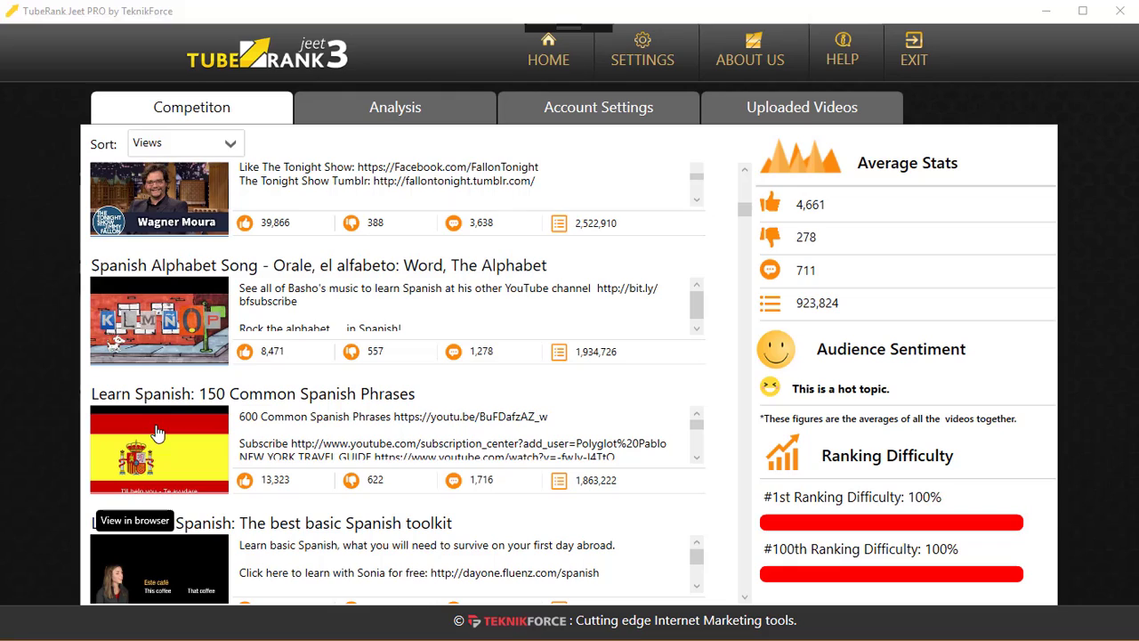
{"action": "left_click", "coordinate": [159, 320]}
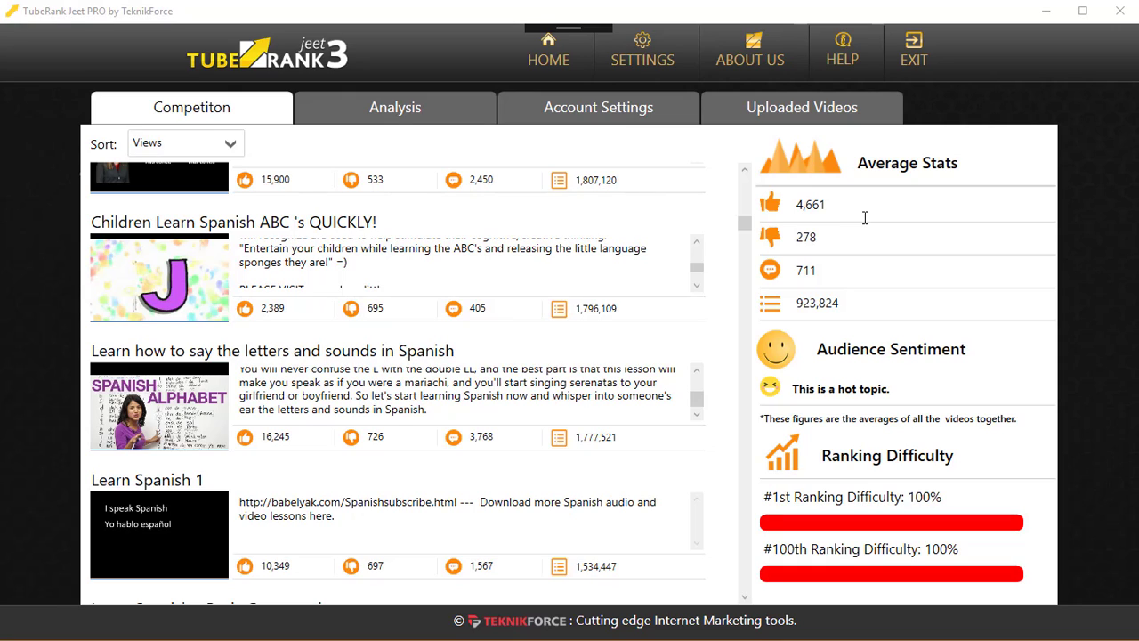
{"action": "mouse_move", "coordinate": [877, 213]}
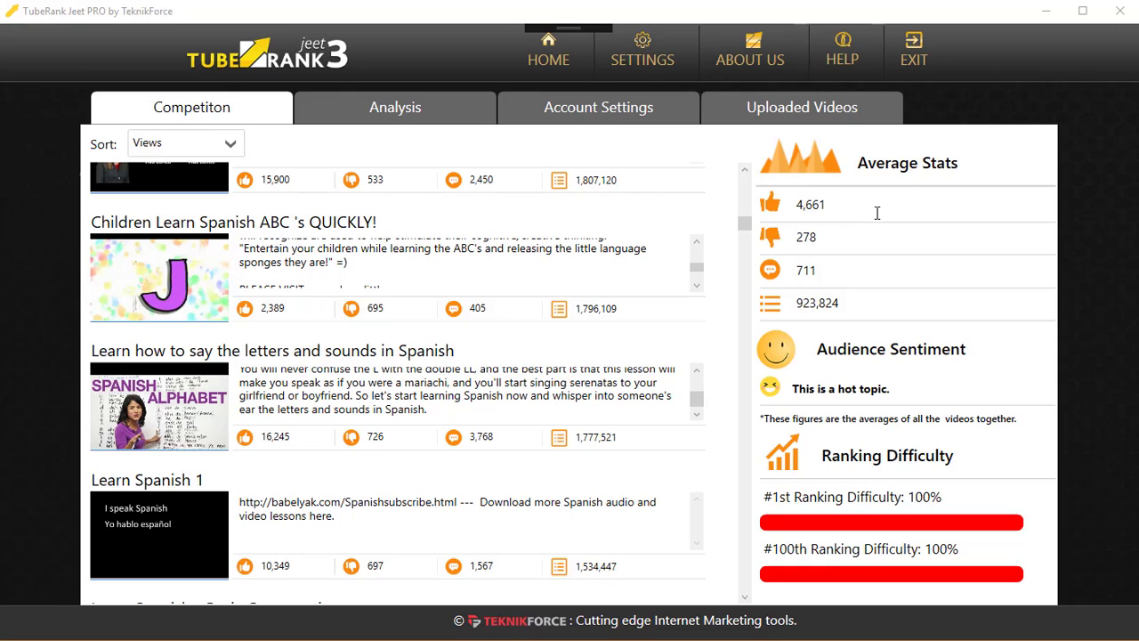
{"action": "mouse_move", "coordinate": [769, 236]}
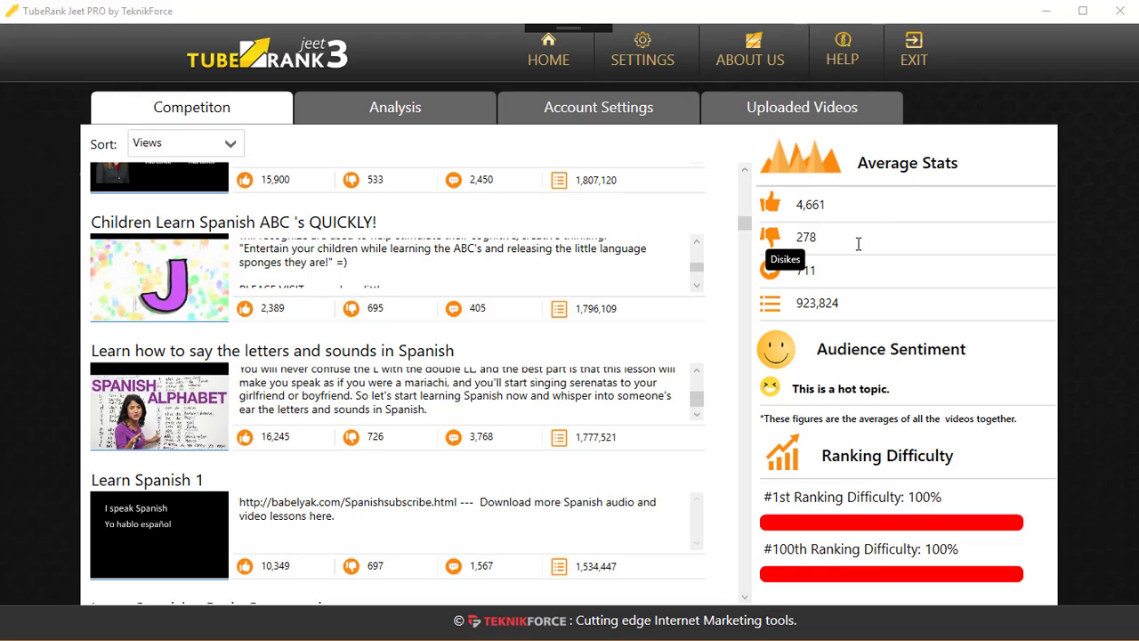
{"action": "mouse_move", "coordinate": [891, 289]}
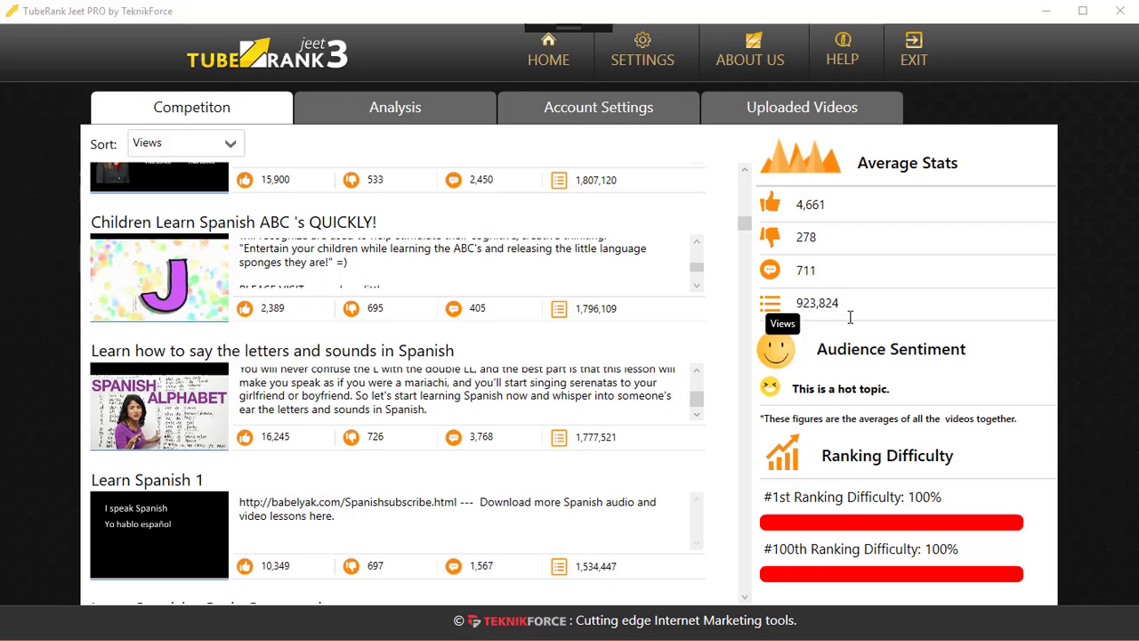
{"action": "mouse_move", "coordinate": [855, 323]}
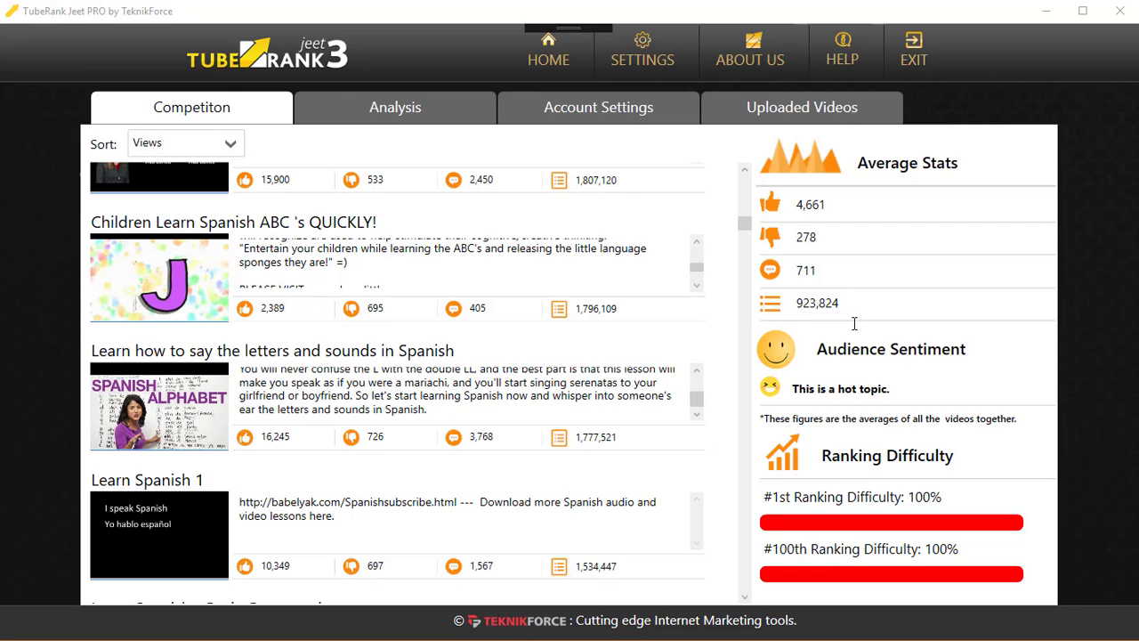
{"action": "mouse_move", "coordinate": [845, 317]}
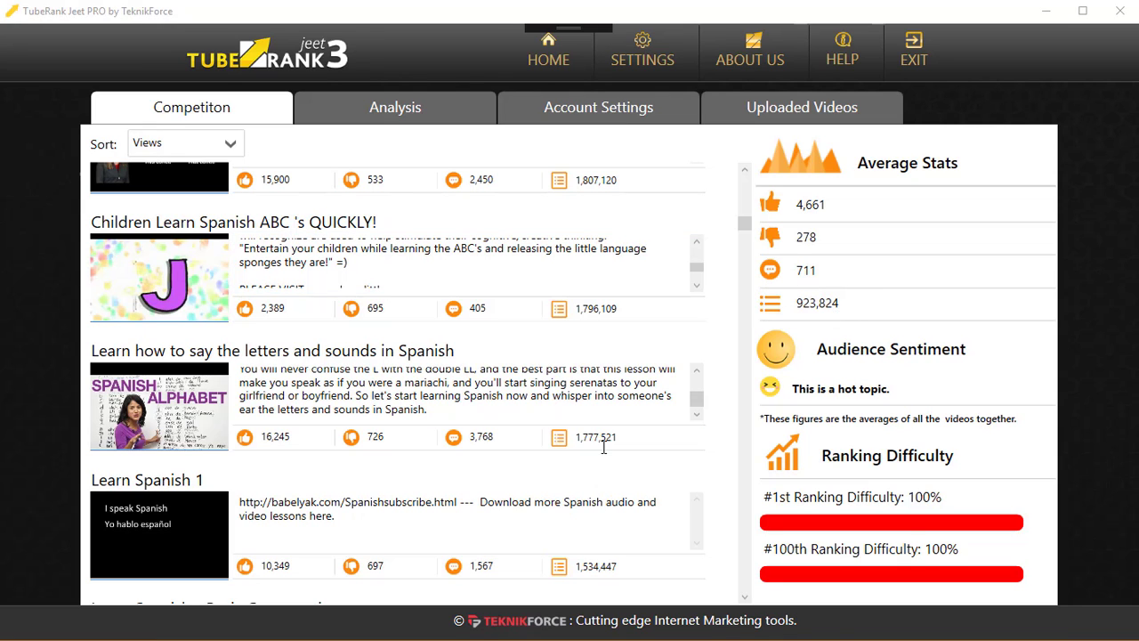
{"action": "scroll", "scroll_direction": "down", "scroll_amount": 3}
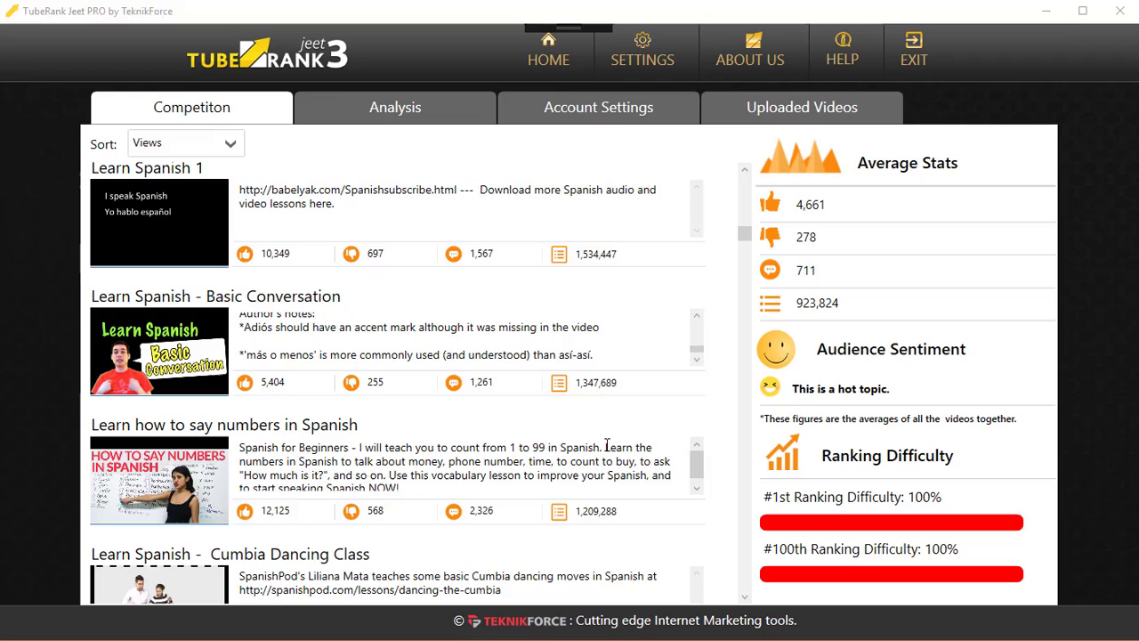
{"action": "scroll", "scroll_direction": "down", "scroll_amount": 3}
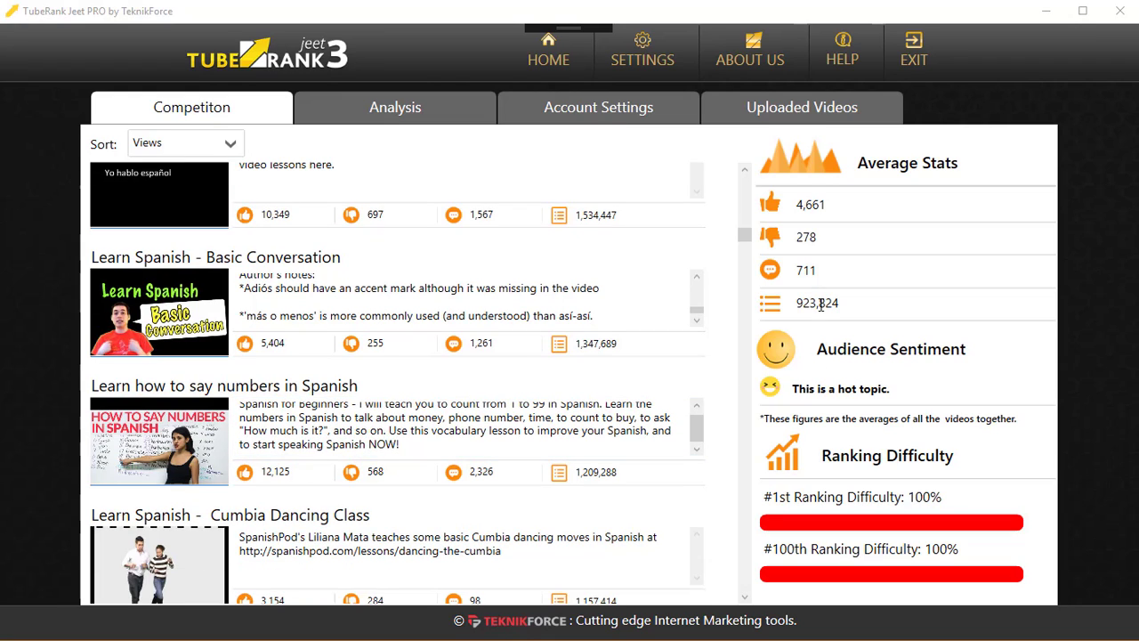
{"action": "mouse_move", "coordinate": [874, 291]}
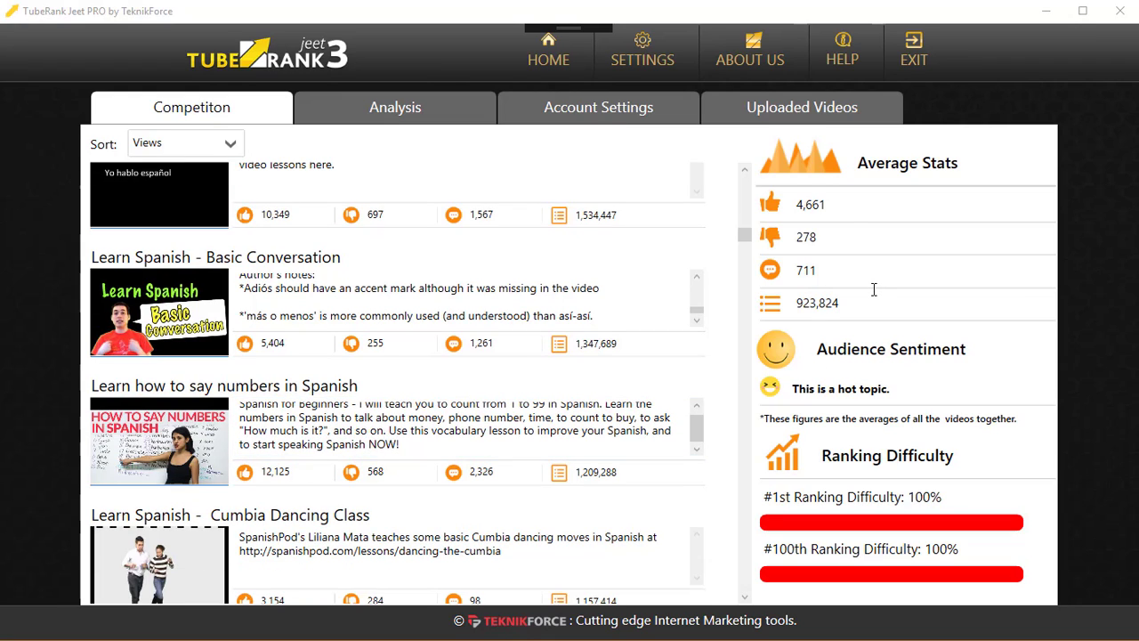
{"action": "mouse_move", "coordinate": [848, 303]}
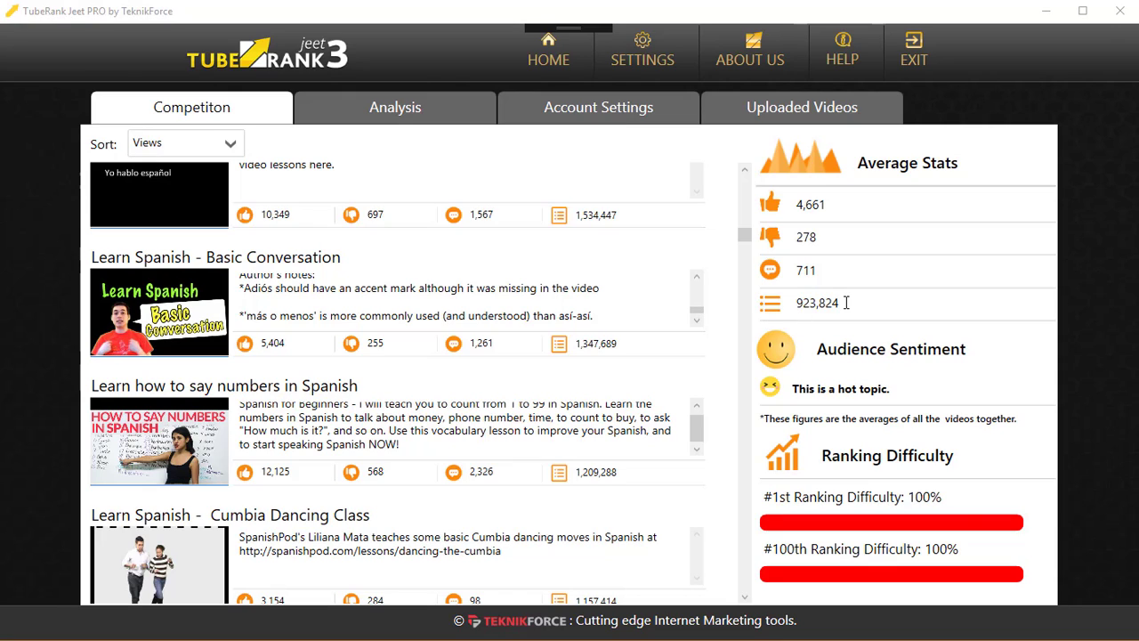
{"action": "mouse_move", "coordinate": [845, 302]}
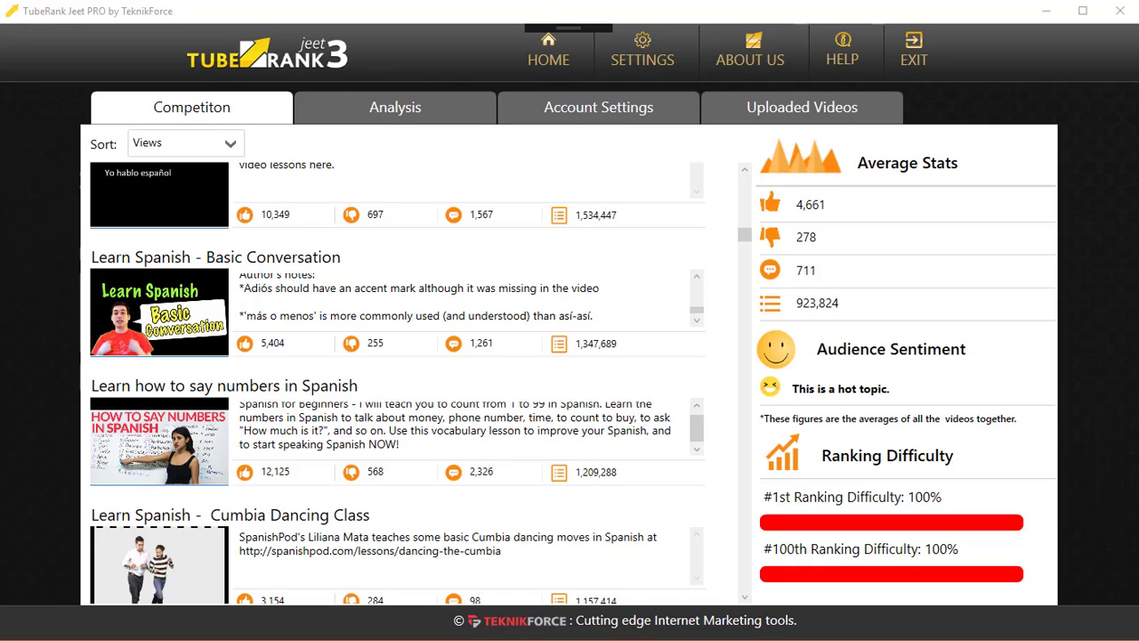
{"action": "mouse_move", "coordinate": [1083, 520]}
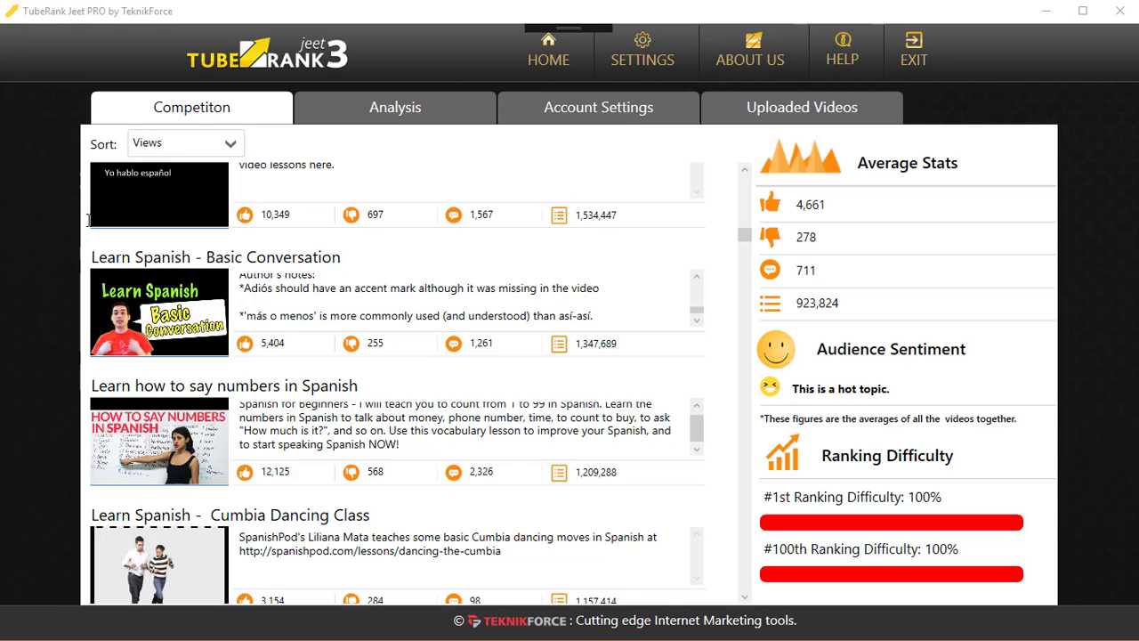
{"action": "mouse_move", "coordinate": [563, 56]}
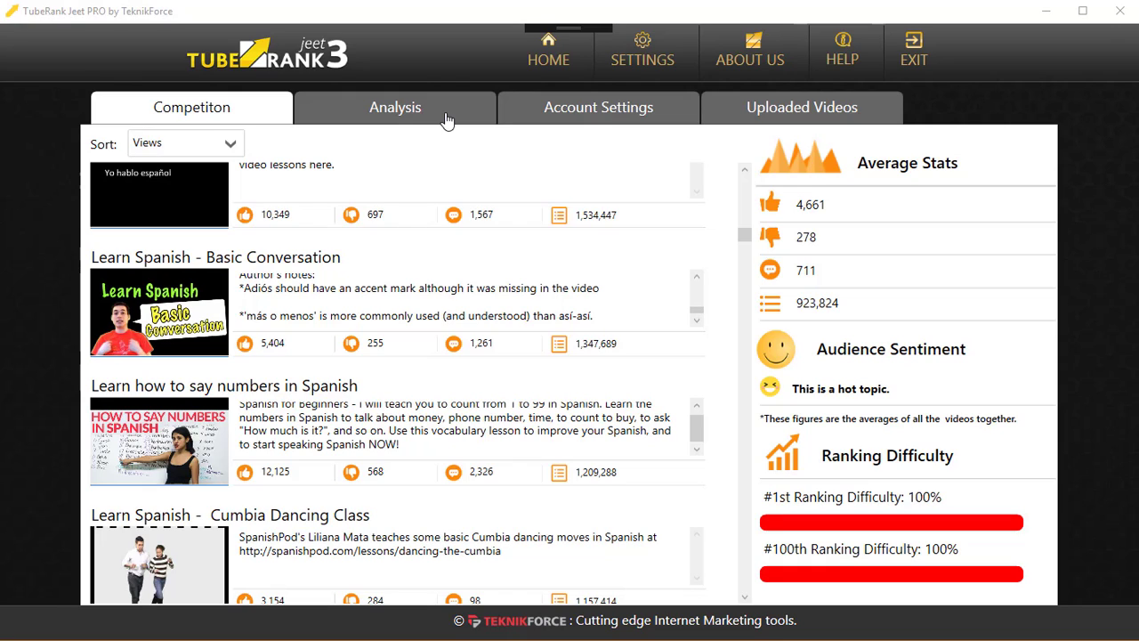
{"action": "mouse_move", "coordinate": [433, 125]}
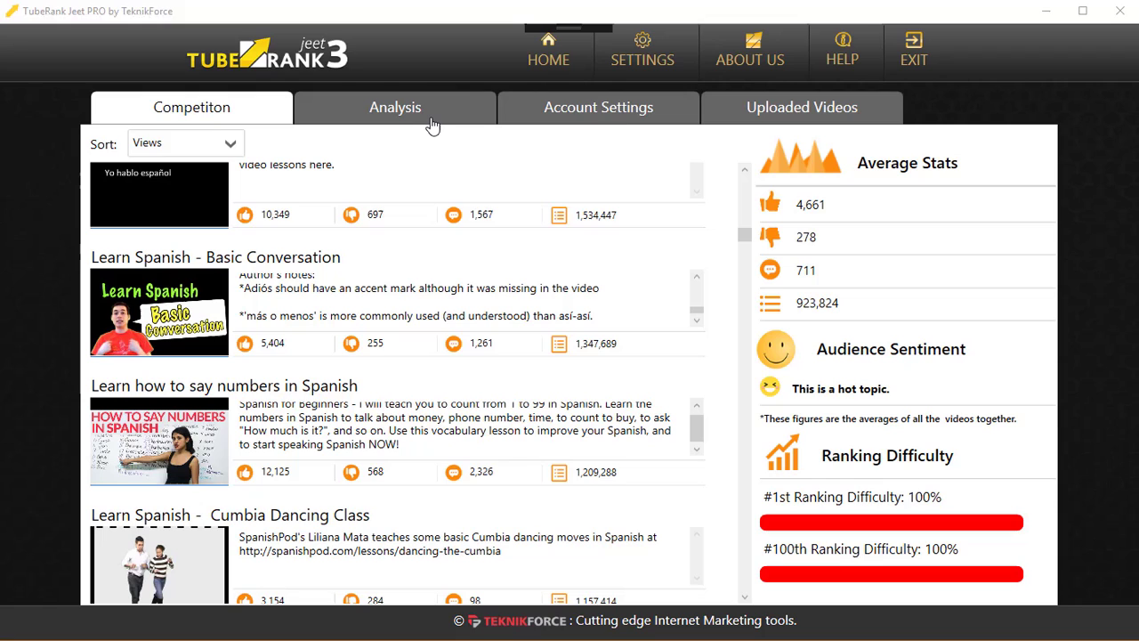
Step: In Analysis, view the descriptions of One Semester of Spanish and another Spanish lesson video
{"action": "left_click", "coordinate": [395, 106]}
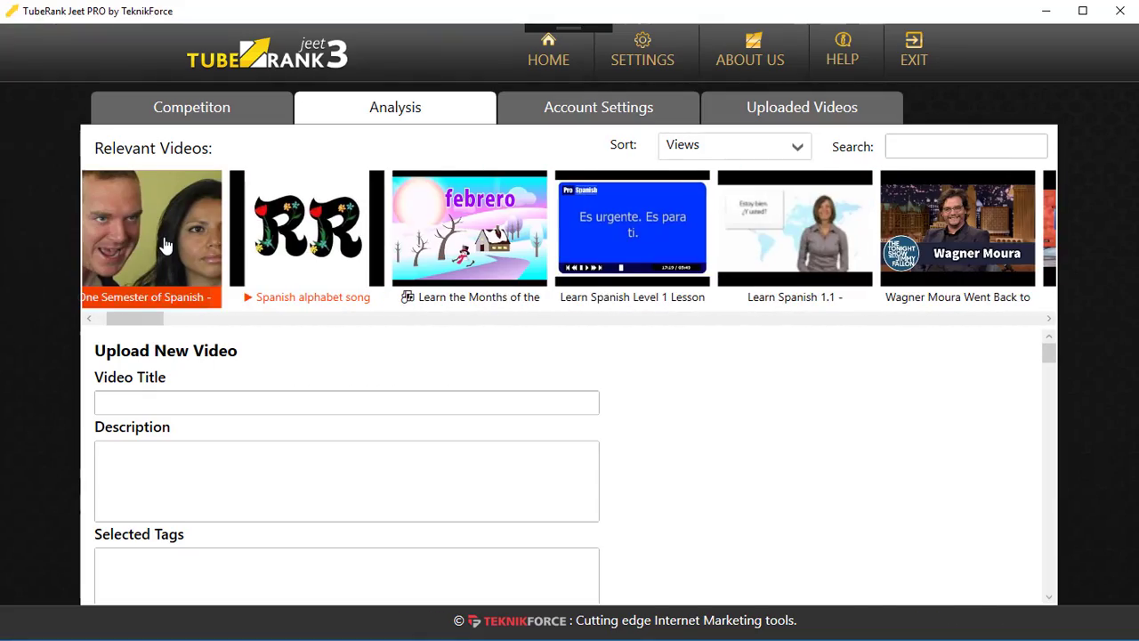
{"action": "left_click", "coordinate": [151, 227]}
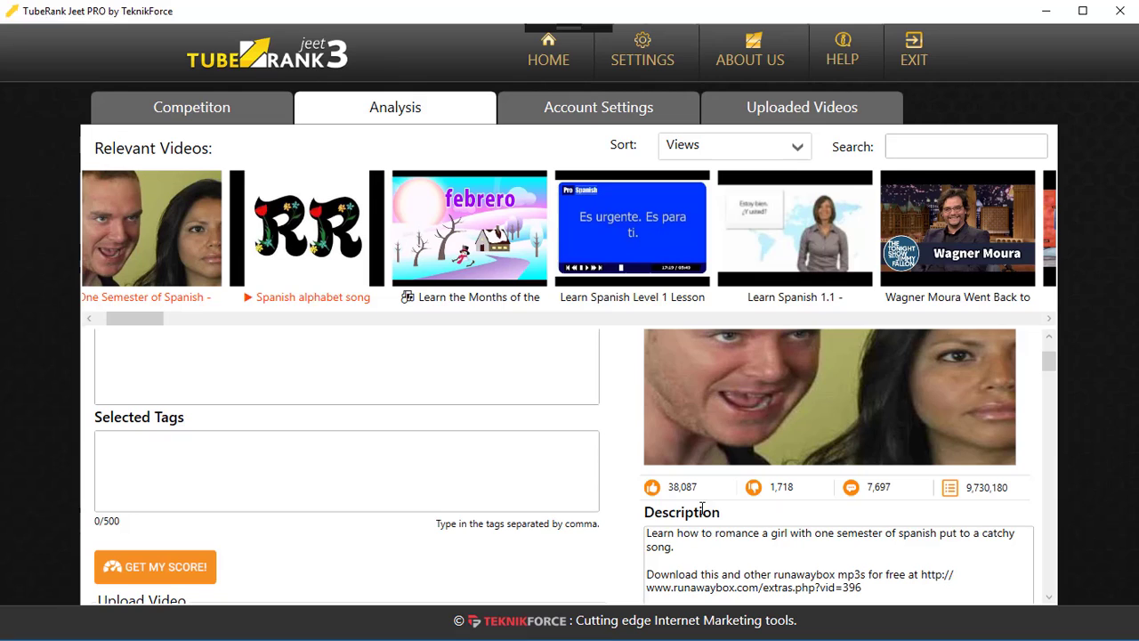
{"action": "scroll", "scroll_direction": "down", "scroll_amount": 3}
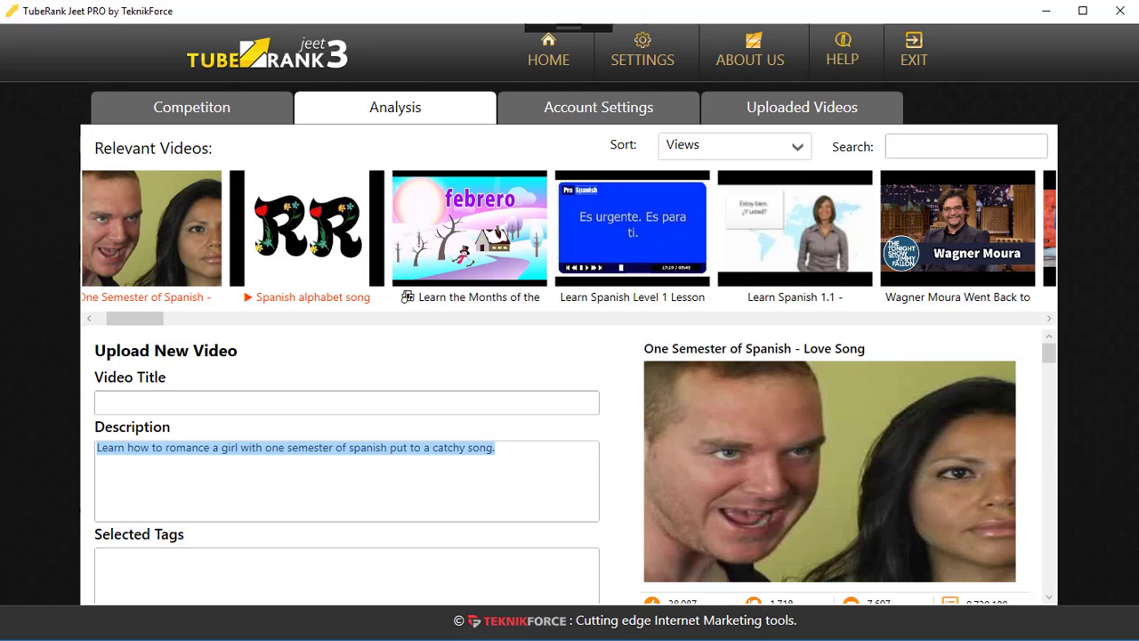
{"action": "scroll", "scroll_direction": "down", "scroll_amount": 3}
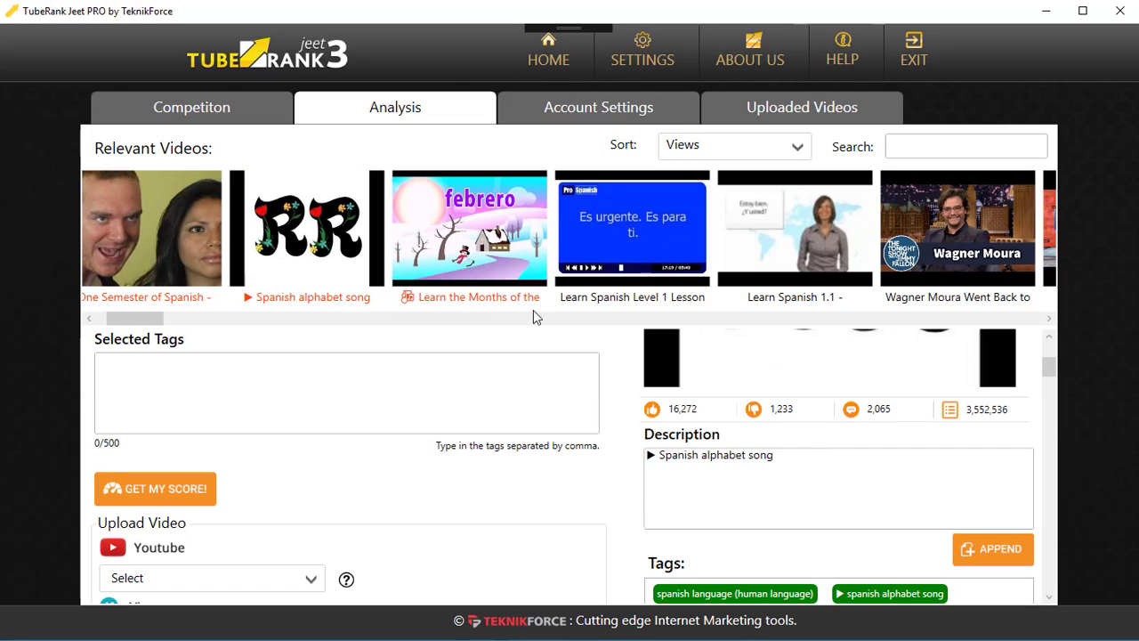
{"action": "left_click", "coordinate": [794, 227]}
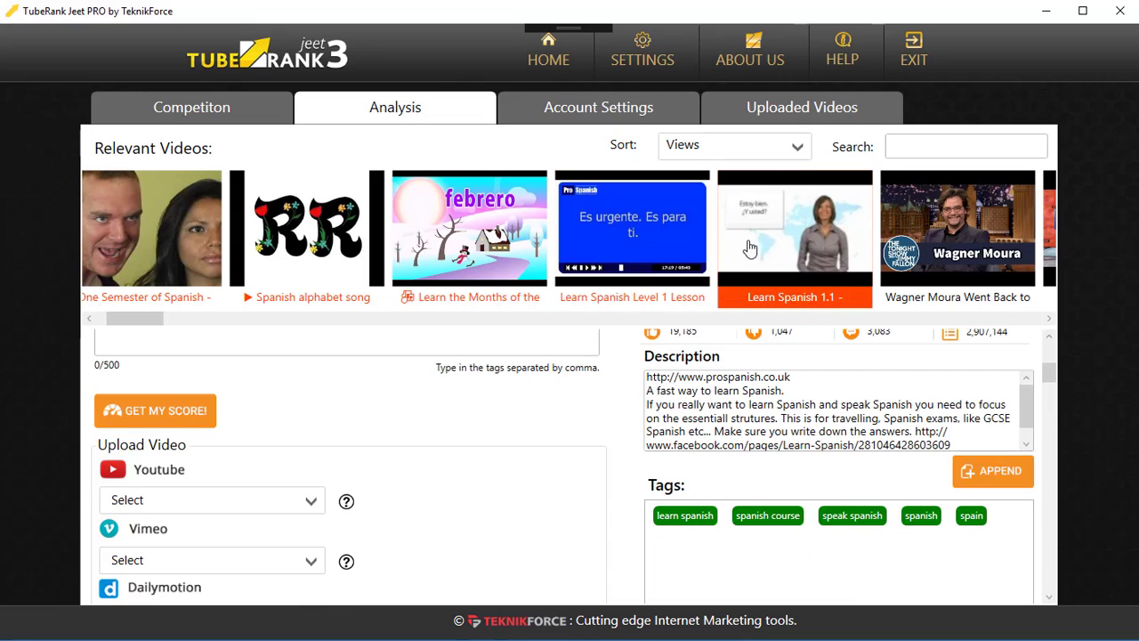
{"action": "mouse_move", "coordinate": [785, 420]}
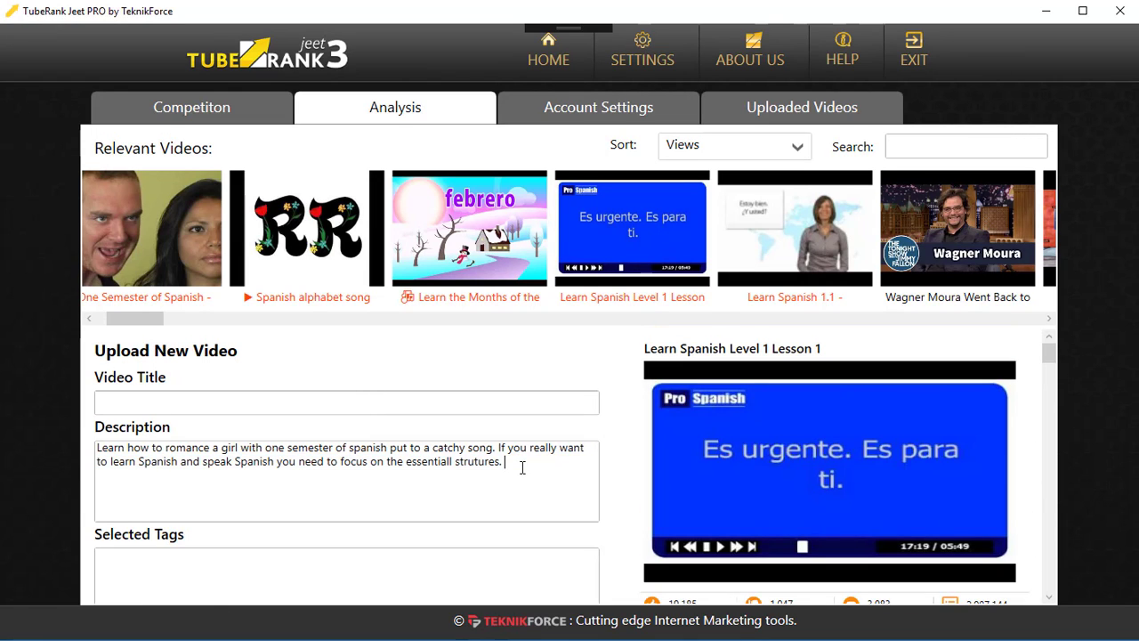
{"action": "mouse_move", "coordinate": [488, 469]}
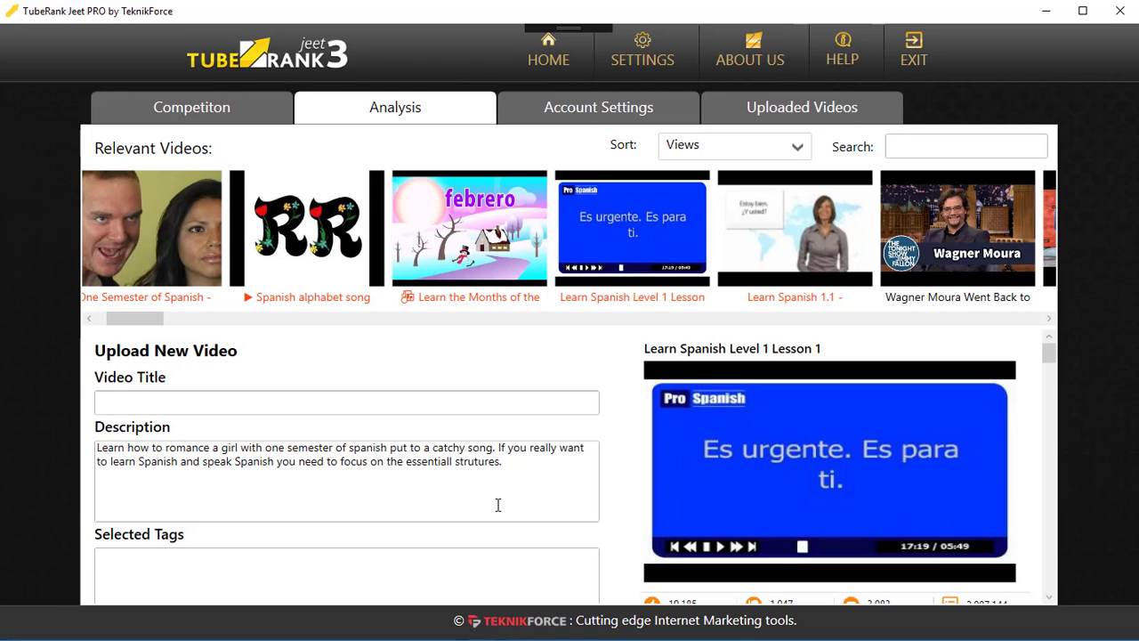
{"action": "left_click", "coordinate": [506, 462]}
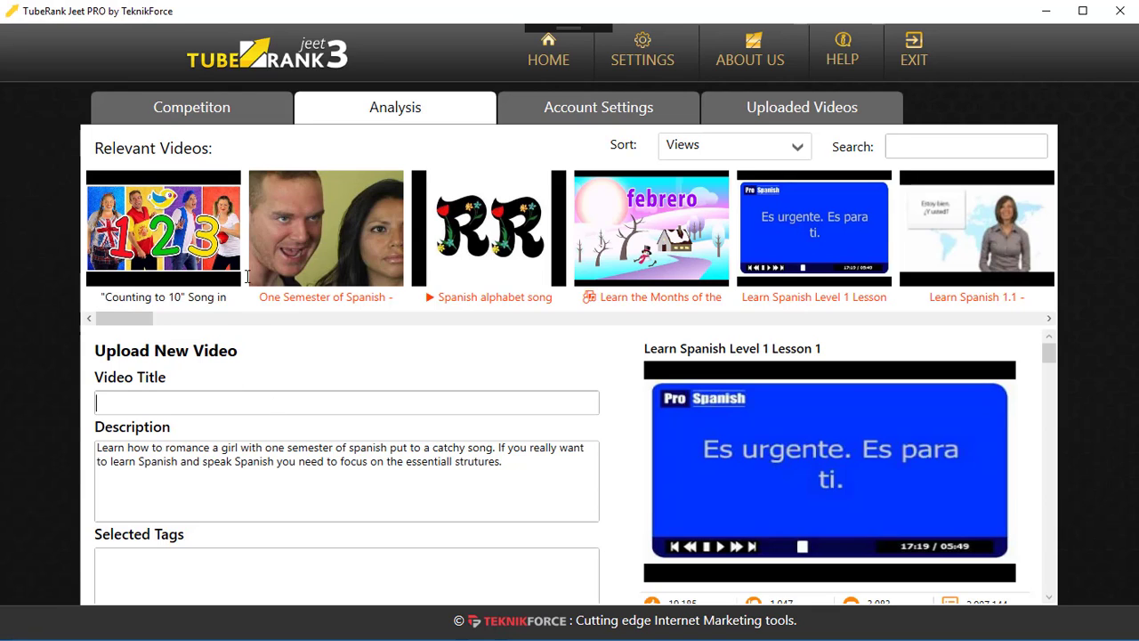
{"action": "left_click", "coordinate": [490, 227]}
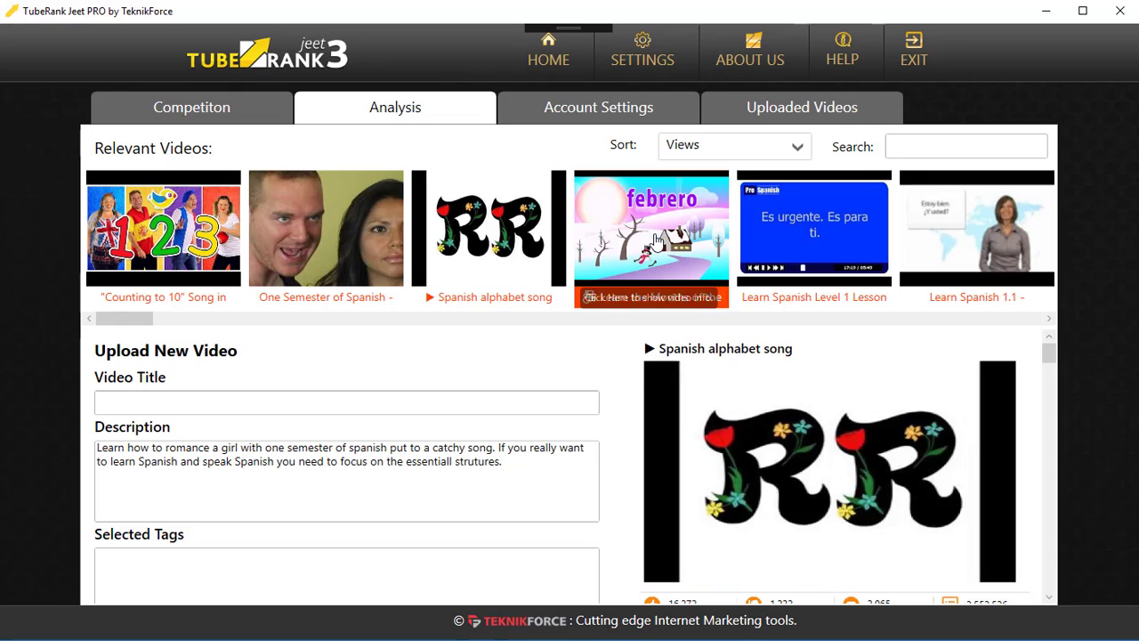
{"action": "left_click", "coordinate": [815, 227]}
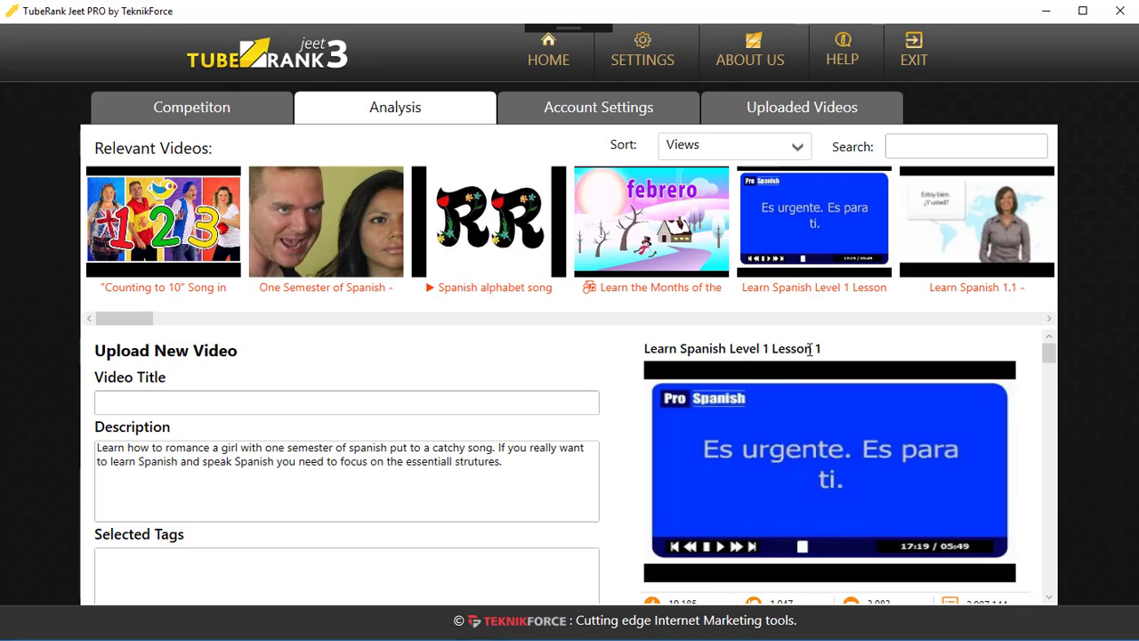
{"action": "mouse_move", "coordinate": [482, 380]}
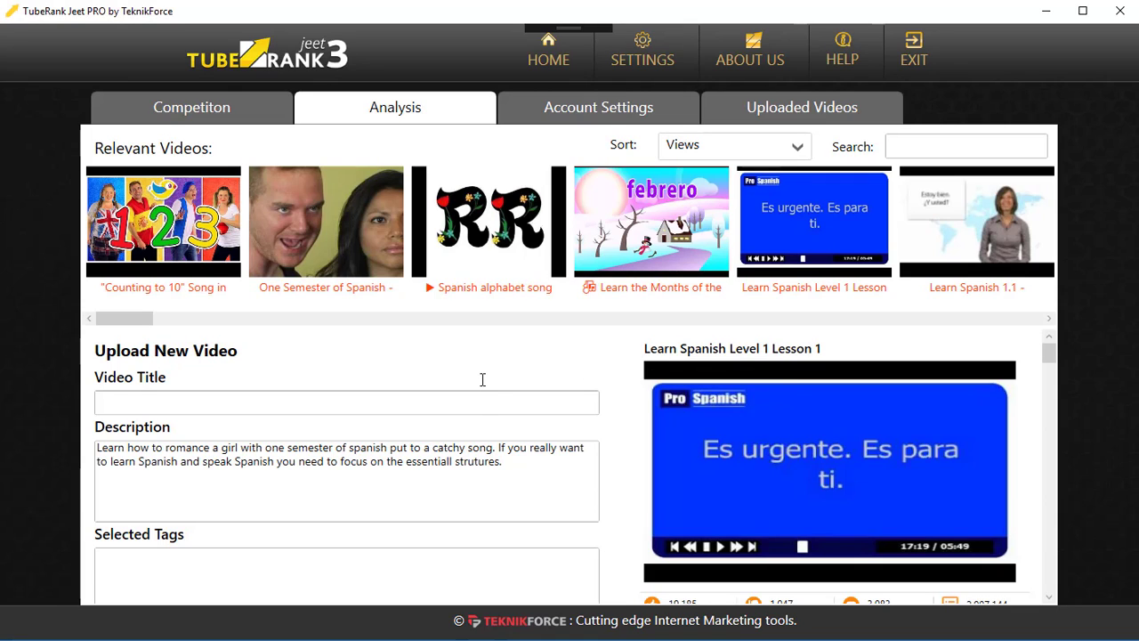
Step: Enter 'Learn Spanish' as the video title and preview the Learn Spanish 1.1 video
{"action": "type", "text": "Learn S"}
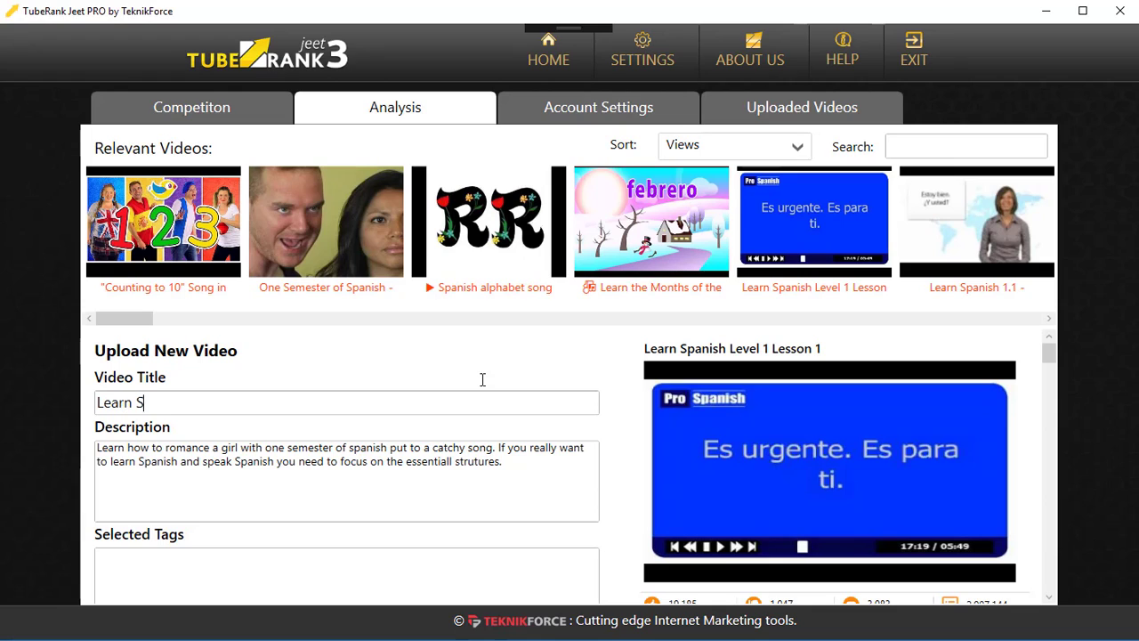
{"action": "type", "text": "panish"}
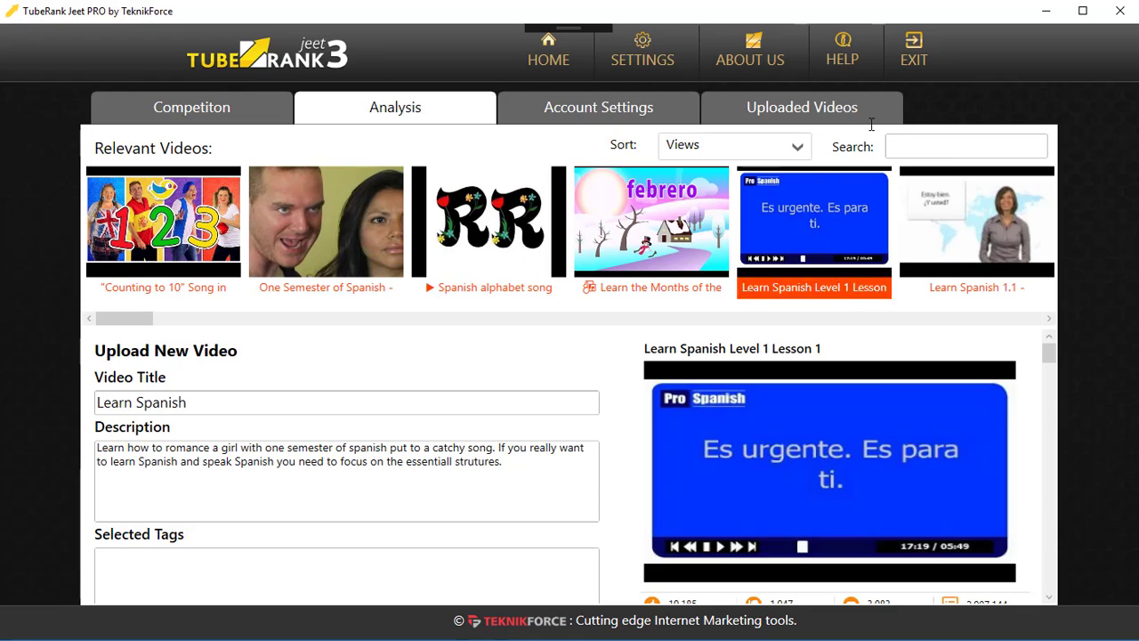
{"action": "left_click", "coordinate": [976, 220]}
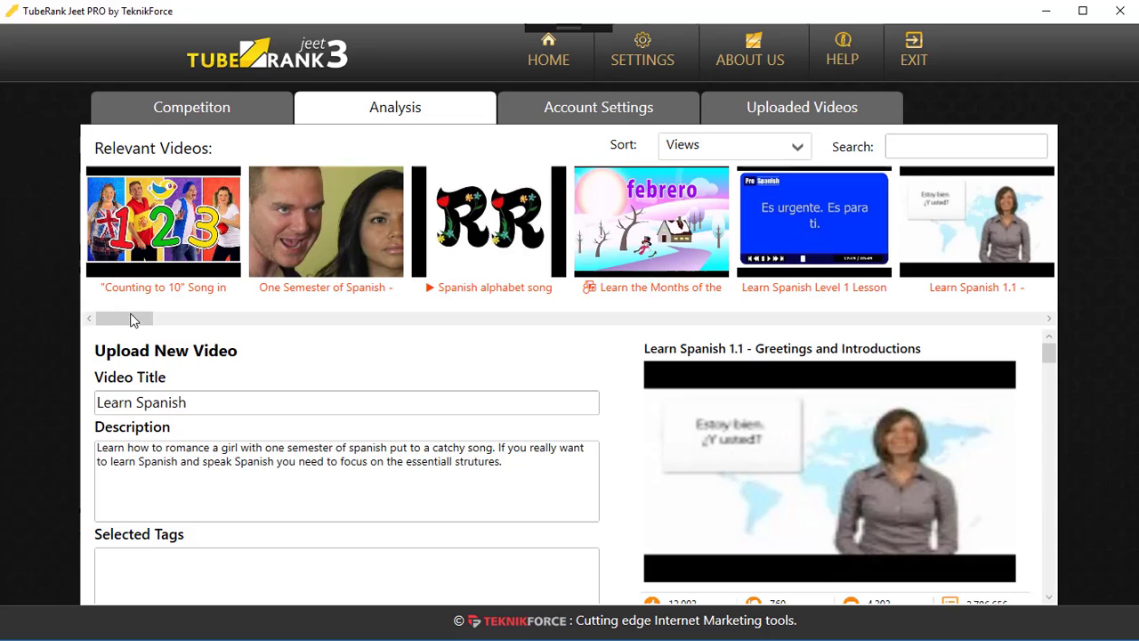
Step: Copy the tags numbers in spanish, spanish numbers and money in spanish into Selected Tags
{"action": "scroll", "scroll_direction": "down", "scroll_amount": 3}
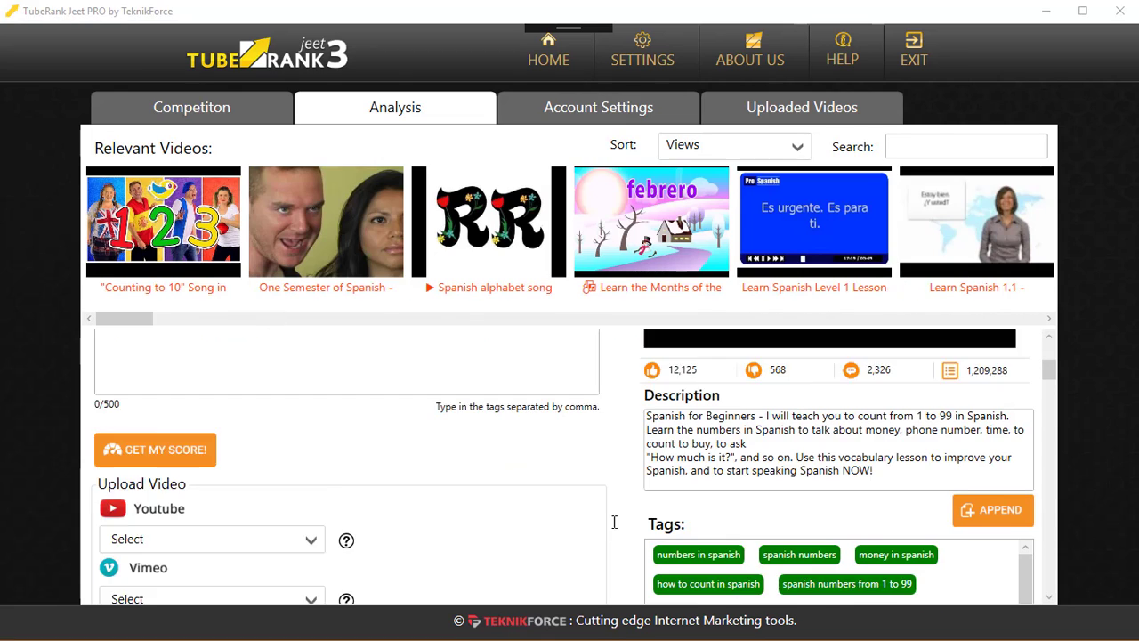
{"action": "scroll", "scroll_direction": "down", "scroll_amount": 3}
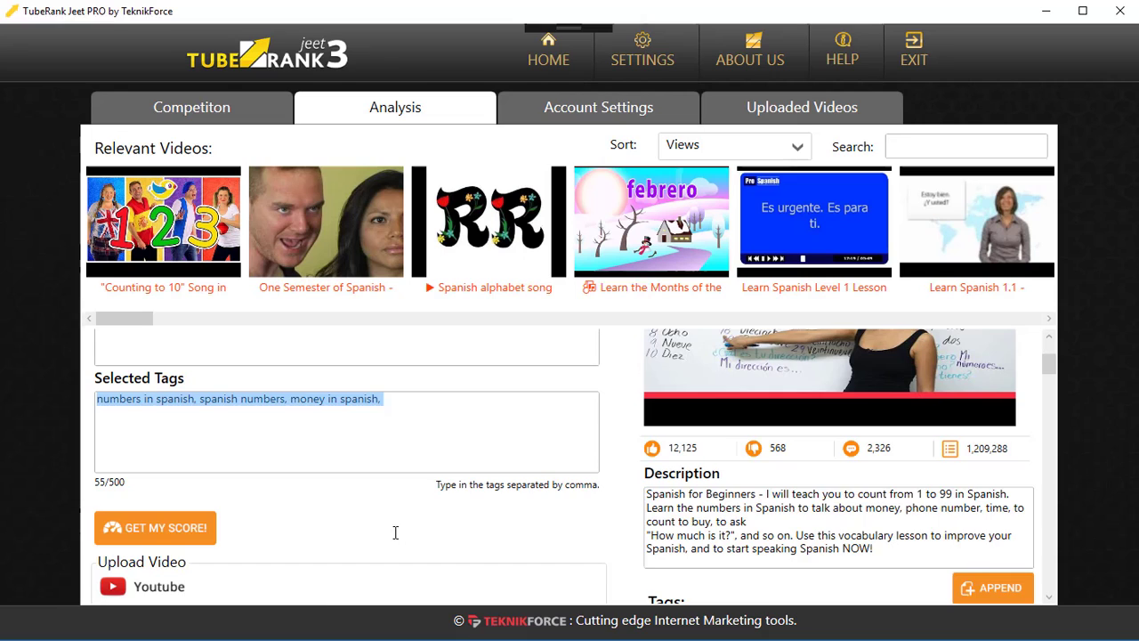
{"action": "scroll", "scroll_direction": "down", "scroll_amount": 3}
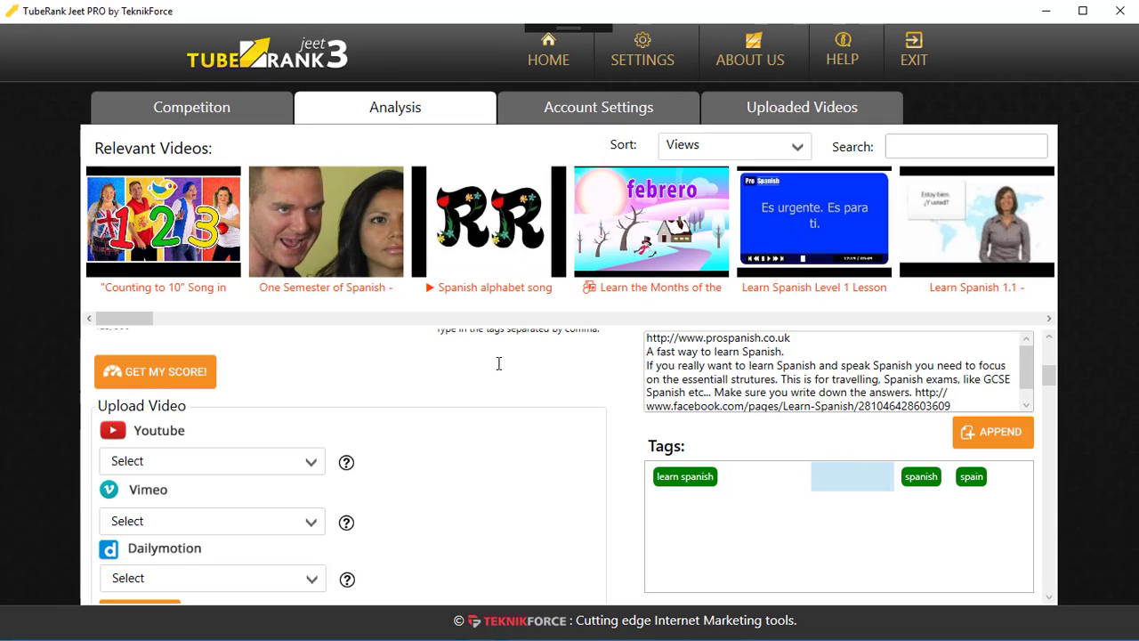
{"action": "scroll", "scroll_direction": "down", "scroll_amount": 3}
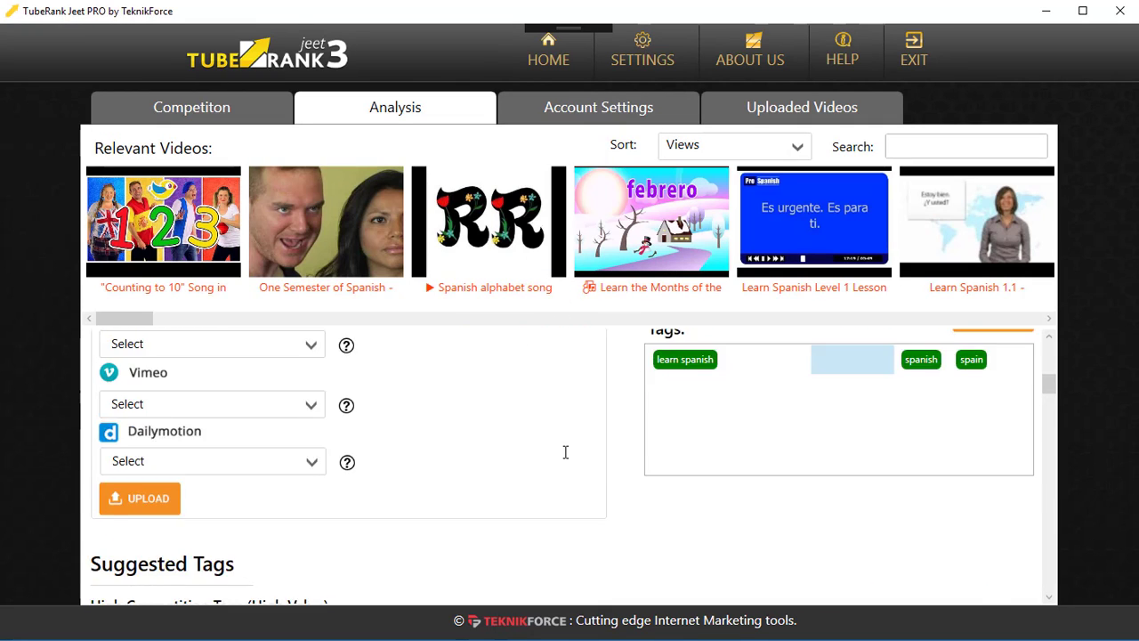
{"action": "scroll", "scroll_direction": "down", "scroll_amount": 3}
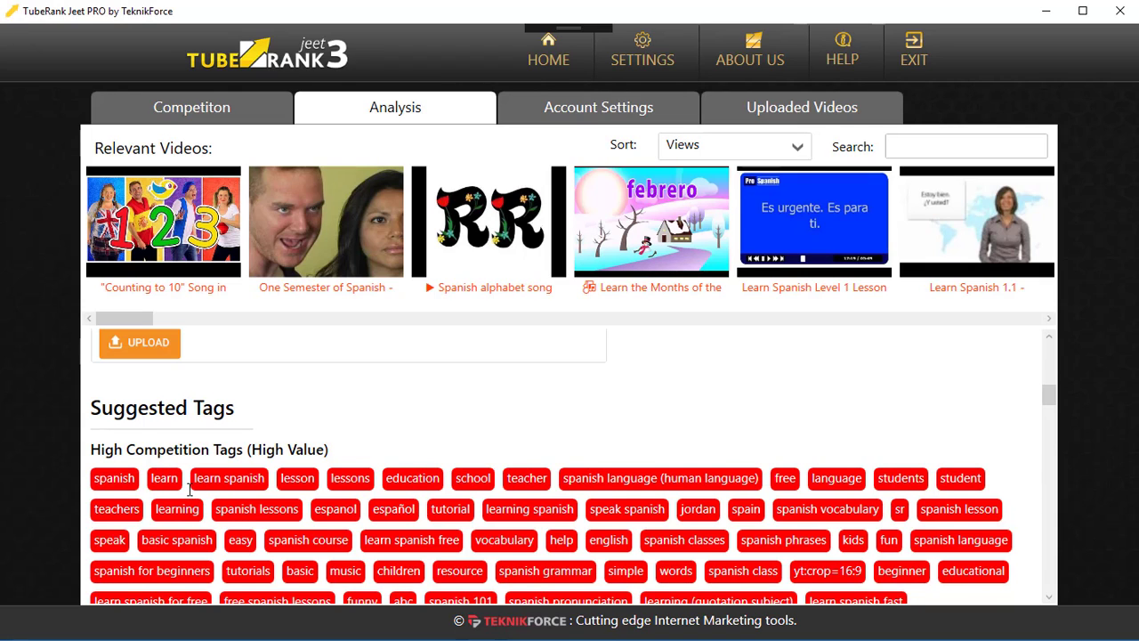
Step: Browse the suggested tags lists and add 'spanish' to Selected Tags
{"action": "scroll", "scroll_direction": "down", "scroll_amount": 3}
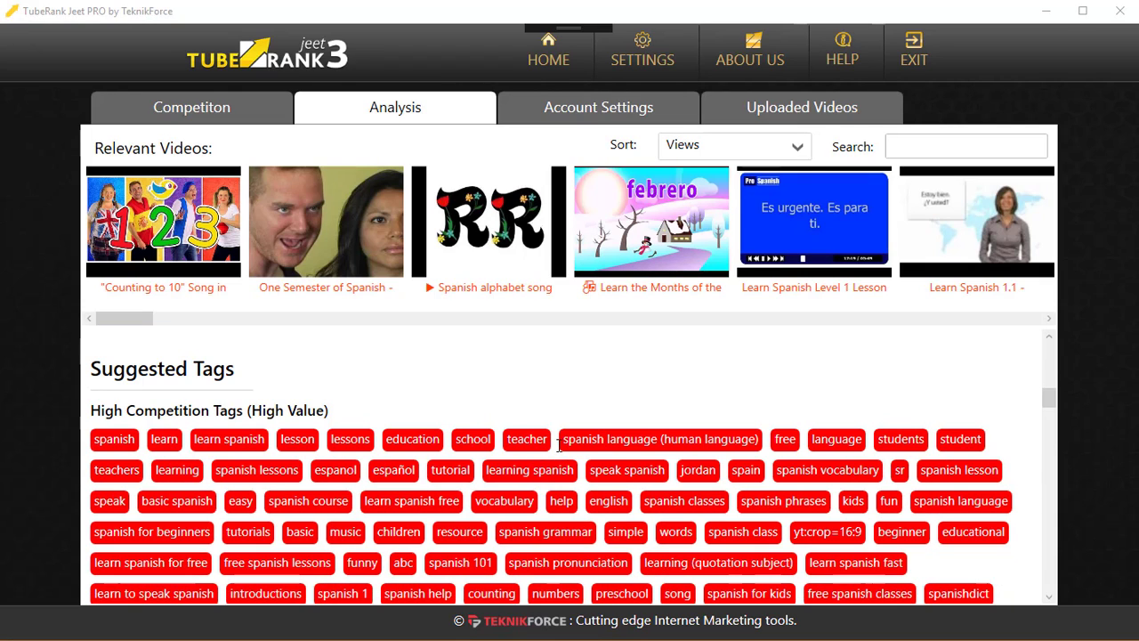
{"action": "scroll", "scroll_direction": "down", "scroll_amount": 3}
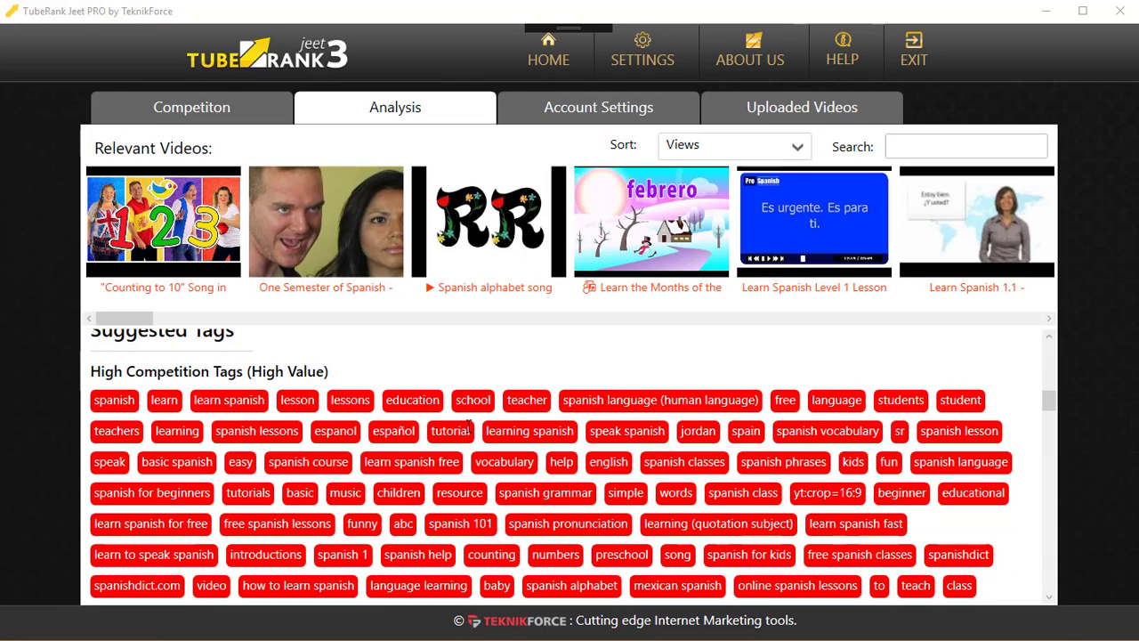
{"action": "mouse_move", "coordinate": [17, 392]}
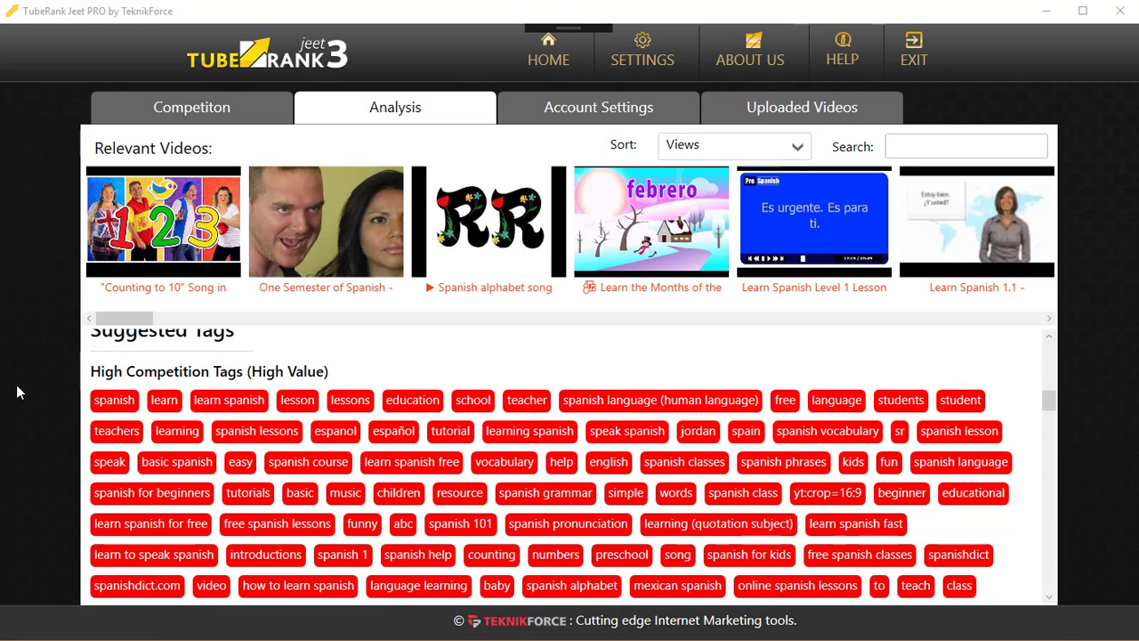
{"action": "scroll", "scroll_direction": "down", "scroll_amount": 3}
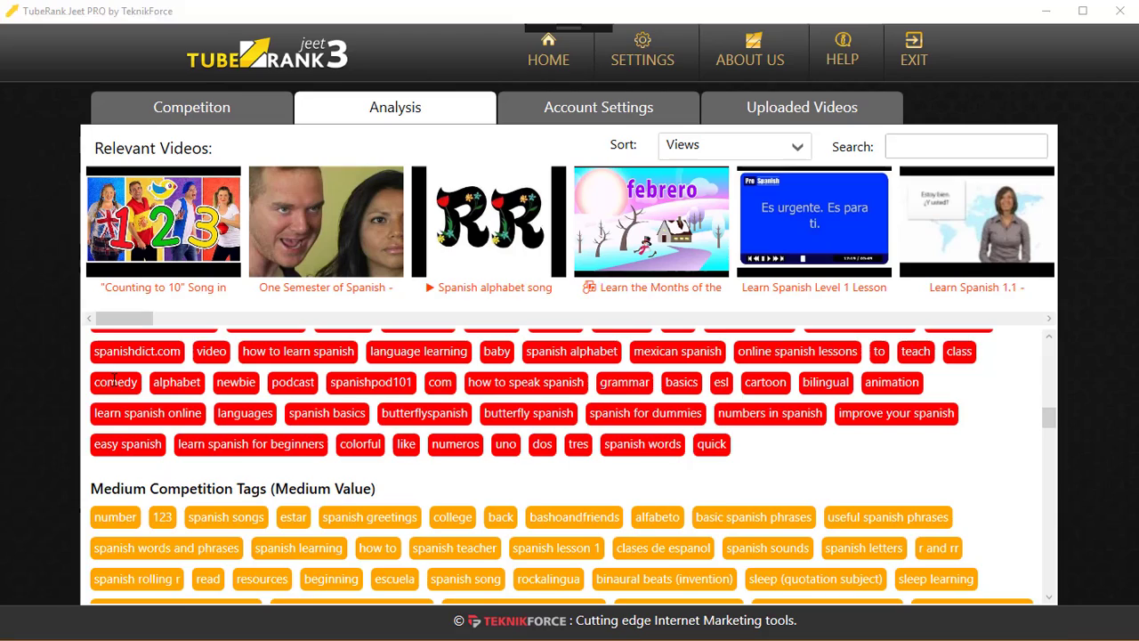
{"action": "scroll", "scroll_direction": "down", "scroll_amount": 3}
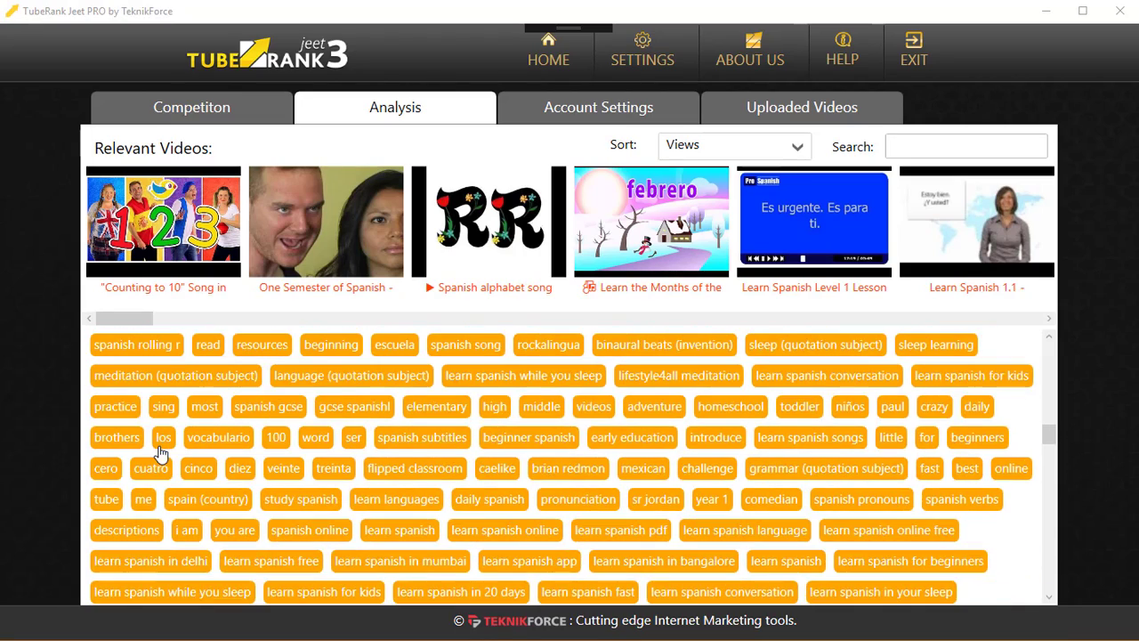
{"action": "scroll", "scroll_direction": "down", "scroll_amount": 3}
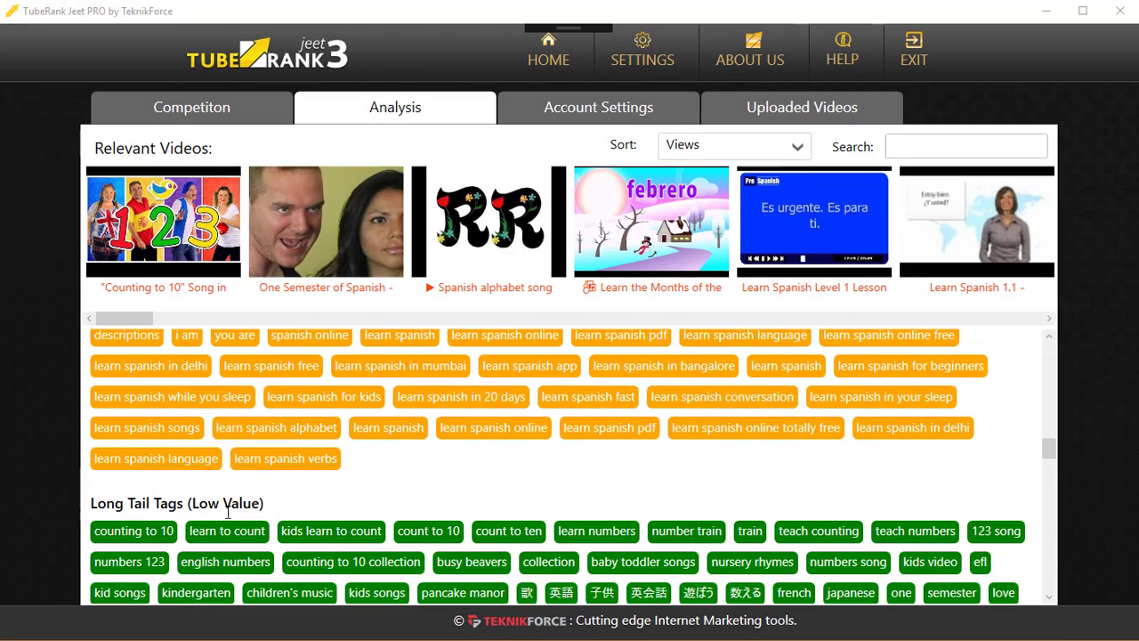
{"action": "scroll", "scroll_direction": "down", "scroll_amount": 3}
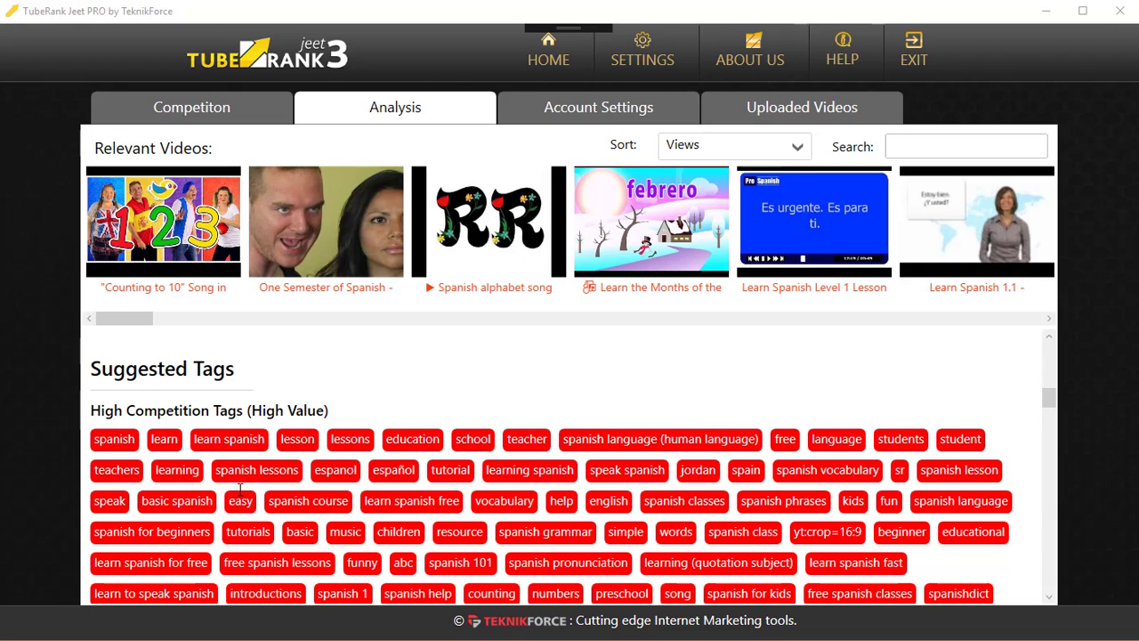
{"action": "mouse_move", "coordinate": [213, 456]}
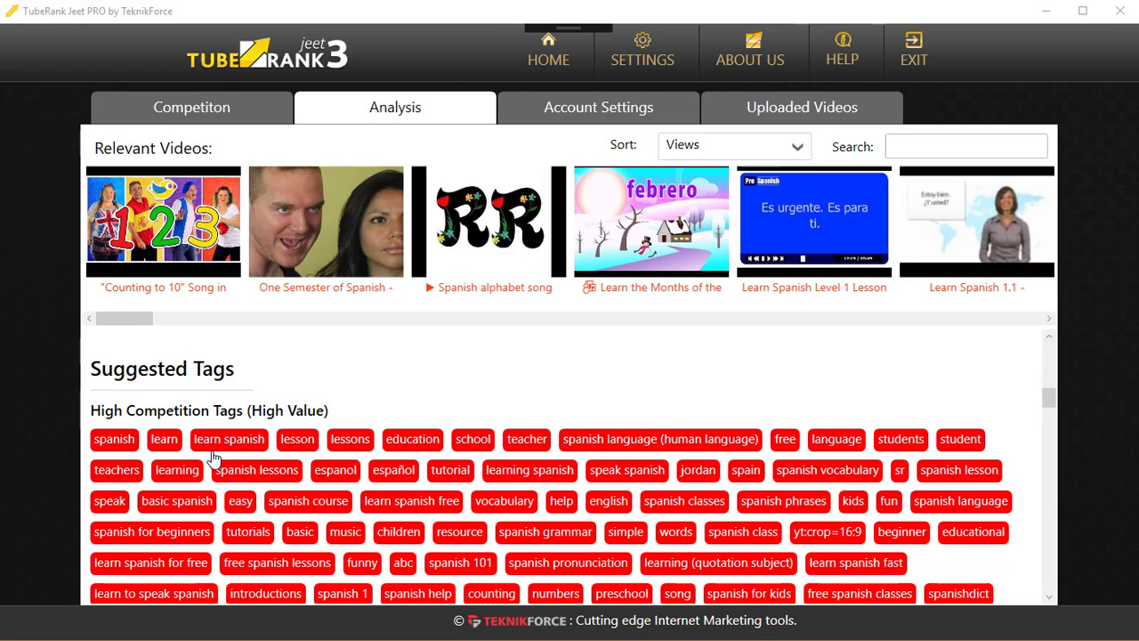
{"action": "mouse_move", "coordinate": [177, 471]}
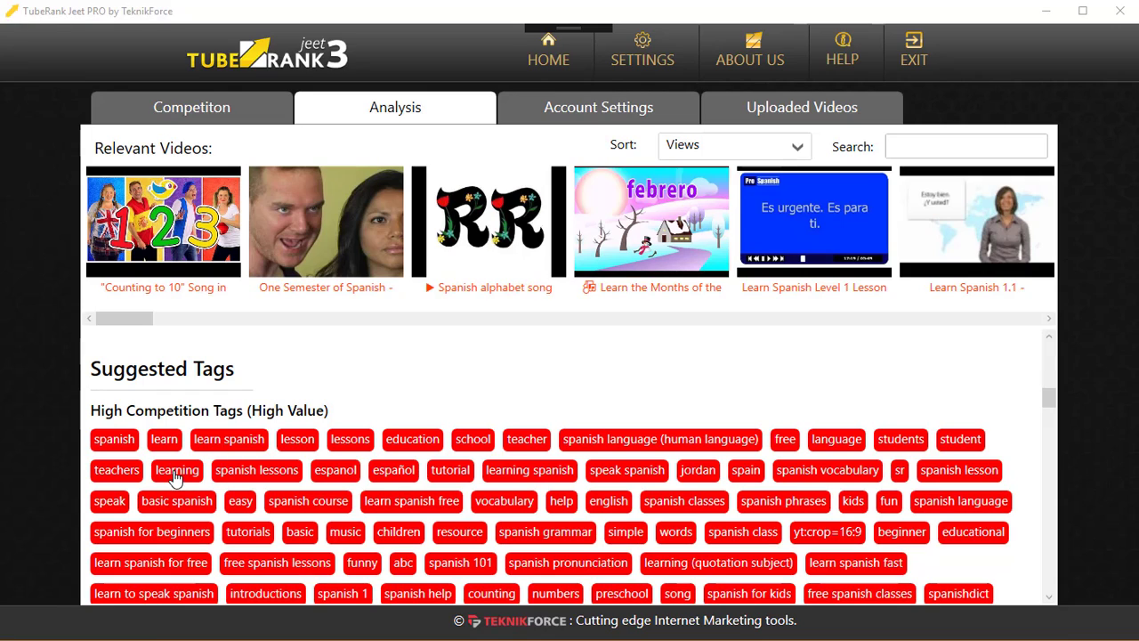
{"action": "mouse_move", "coordinate": [135, 441]}
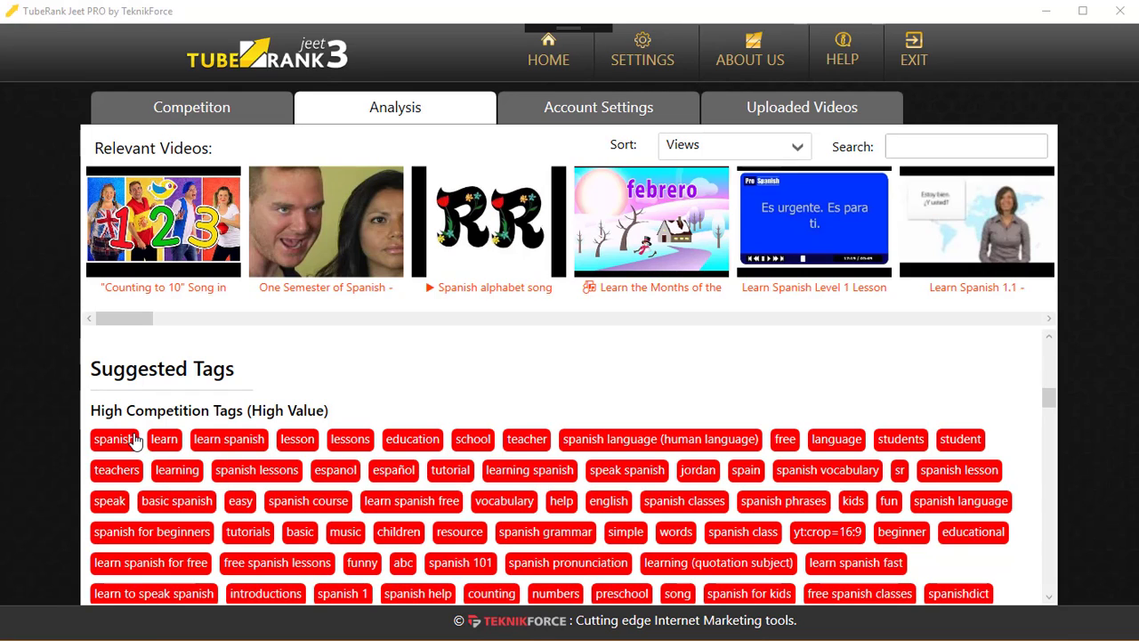
{"action": "left_click", "coordinate": [118, 439]}
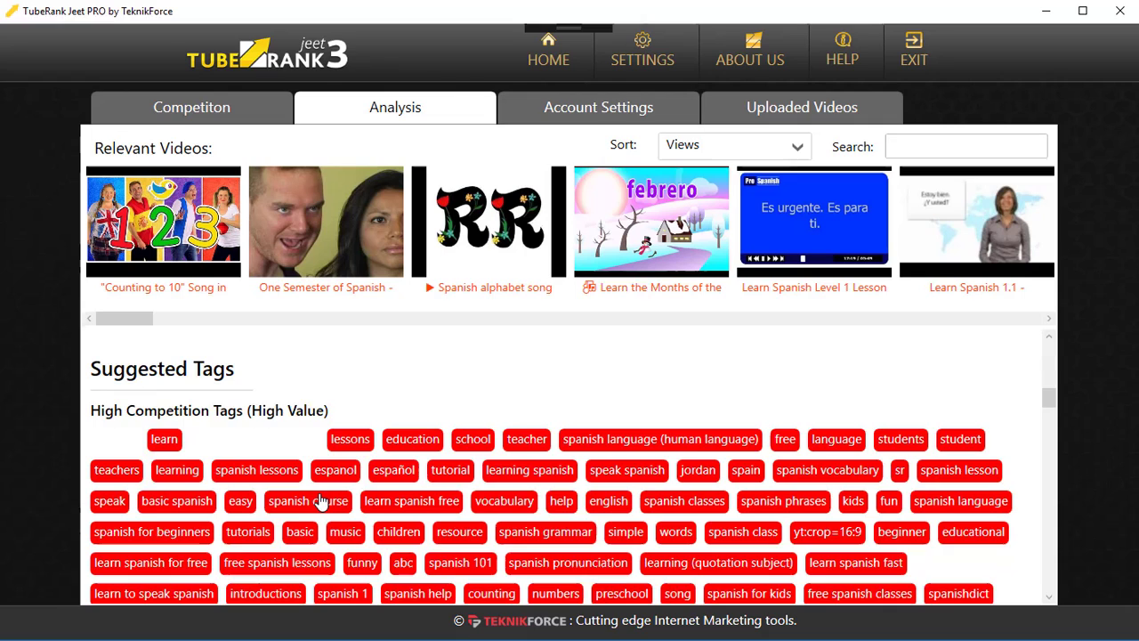
Step: Add further suggested tags such as learn to count, count to 10 and learn numbers
{"action": "scroll", "scroll_direction": "down", "scroll_amount": 3}
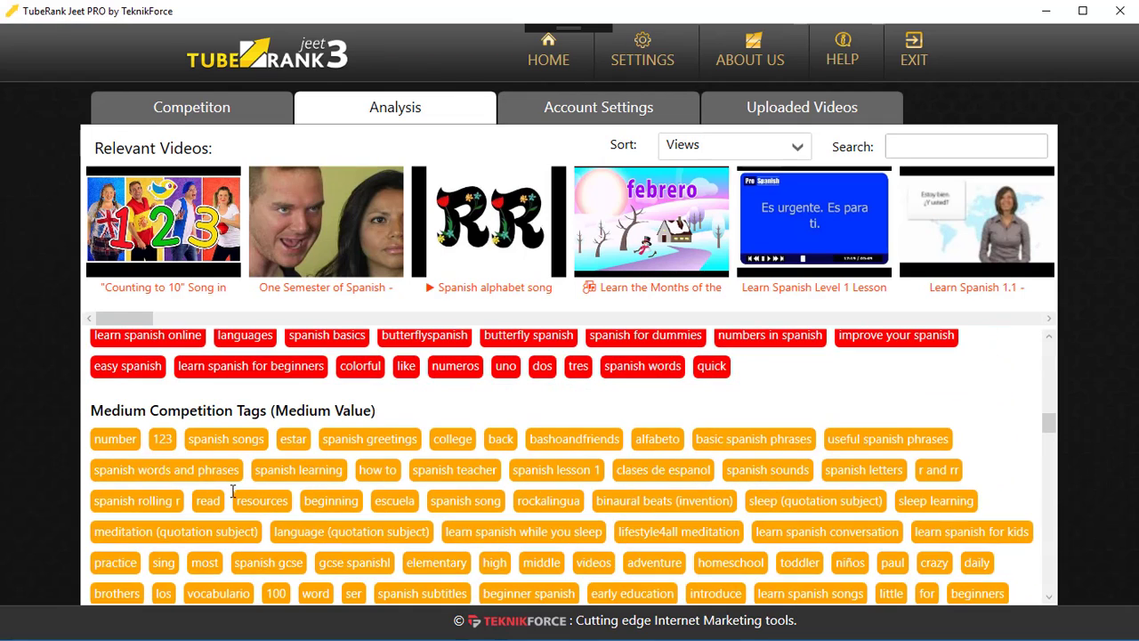
{"action": "mouse_move", "coordinate": [156, 454]}
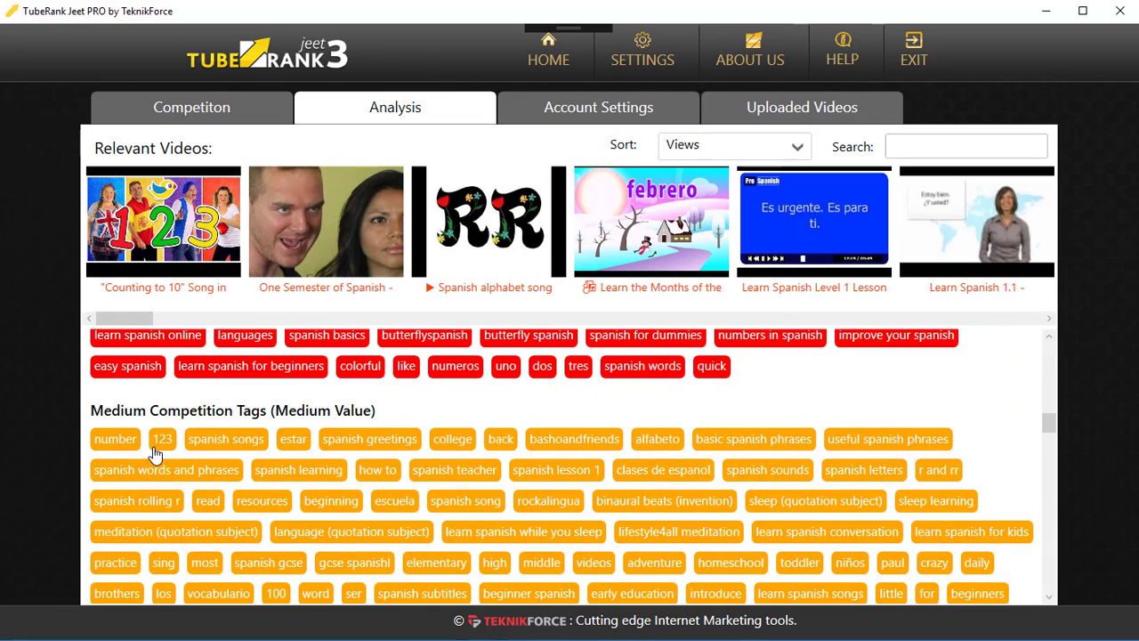
{"action": "scroll", "scroll_direction": "down", "scroll_amount": 3}
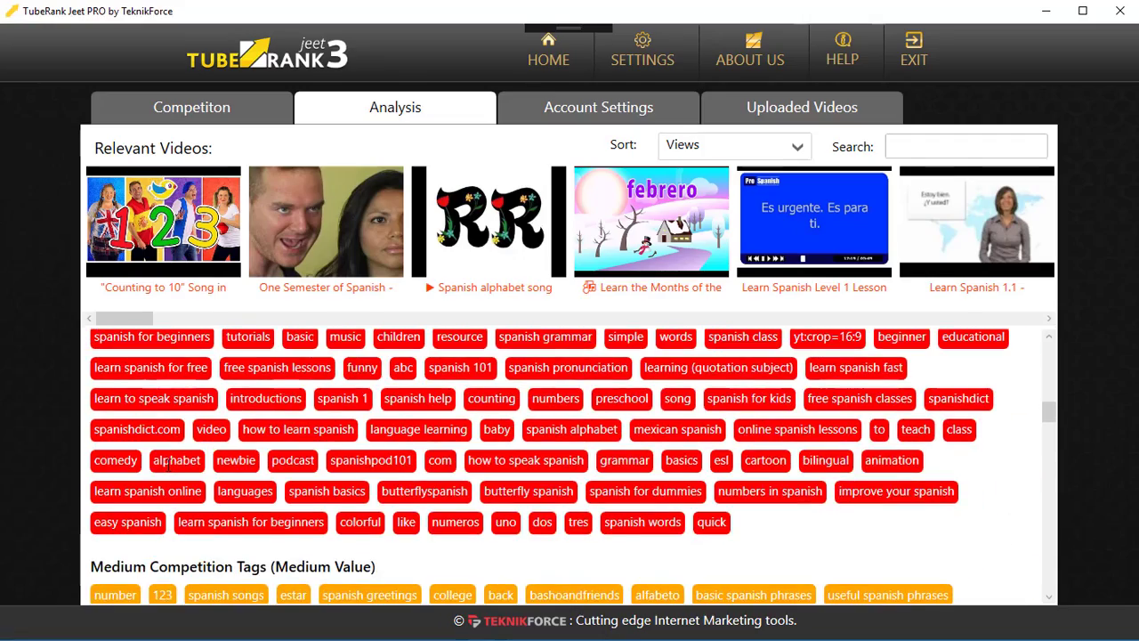
{"action": "scroll", "scroll_direction": "down", "scroll_amount": 3}
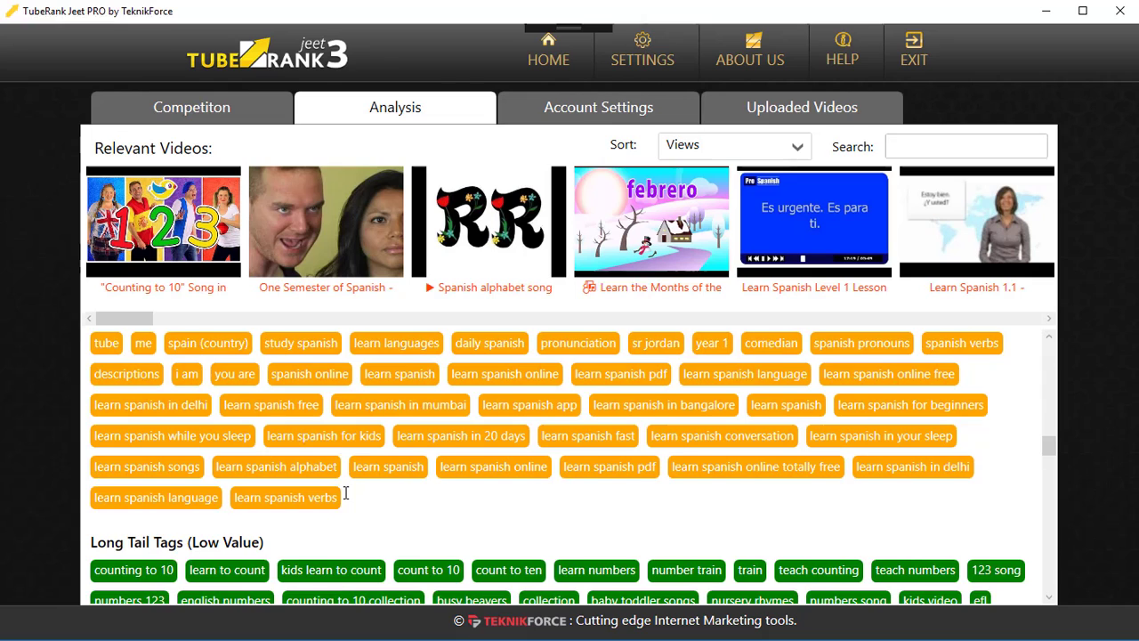
{"action": "scroll", "scroll_direction": "down", "scroll_amount": 3}
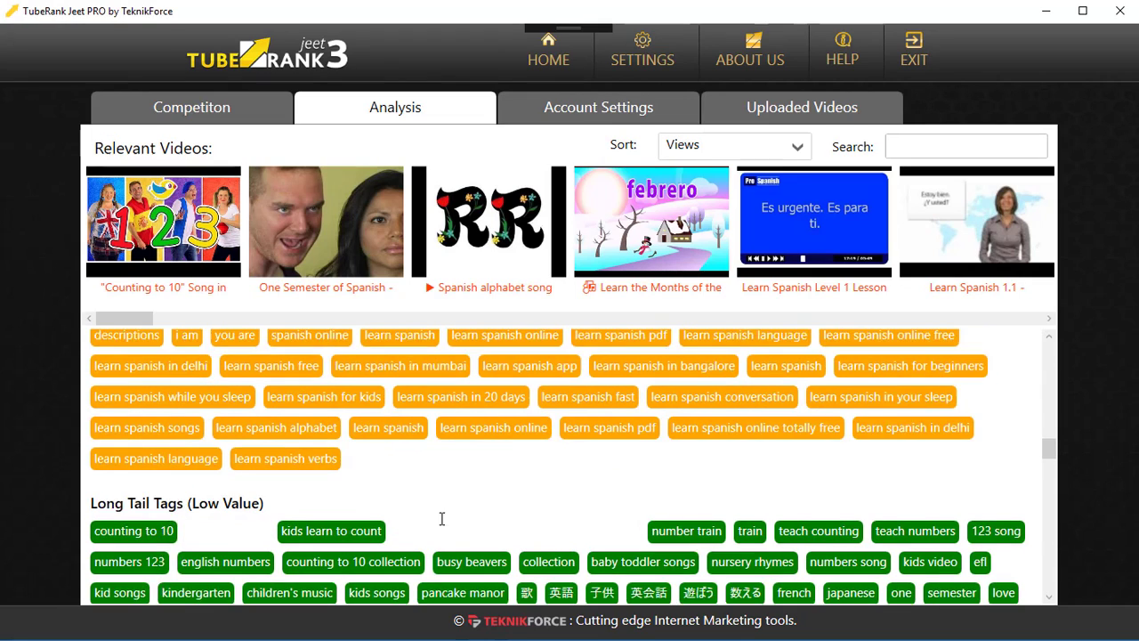
{"action": "scroll", "scroll_direction": "down", "scroll_amount": 3}
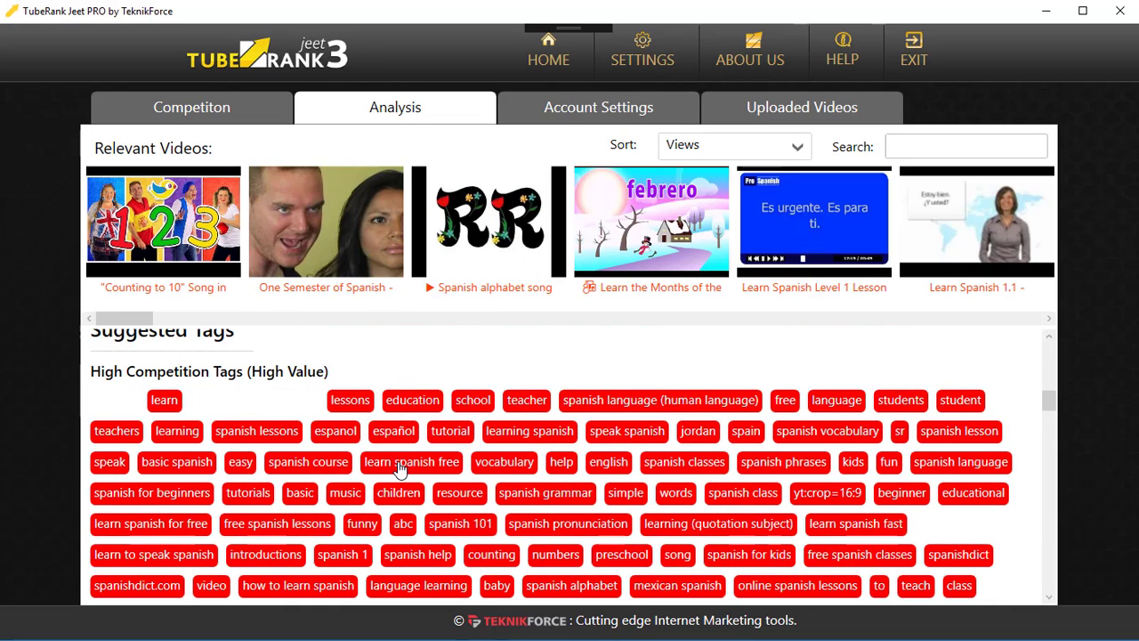
Step: Add learn spanish free, spanish pronunciation, counting, months in spanish and more, reaching 488/500 characters
{"action": "left_click", "coordinate": [411, 461]}
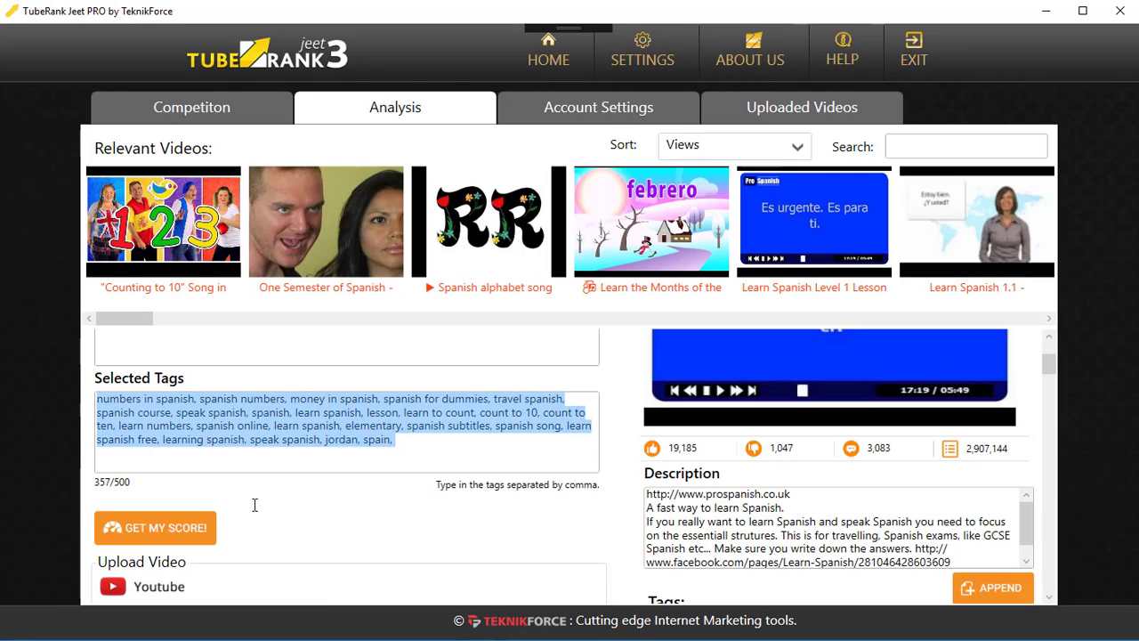
{"action": "mouse_move", "coordinate": [304, 412]}
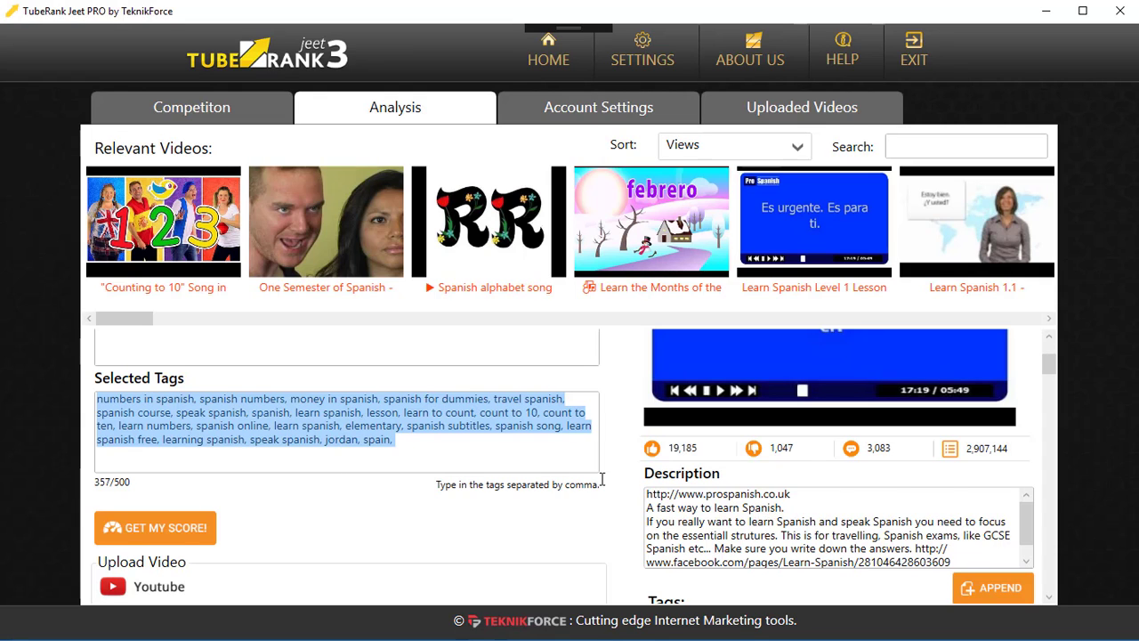
{"action": "scroll", "scroll_direction": "down", "scroll_amount": 3}
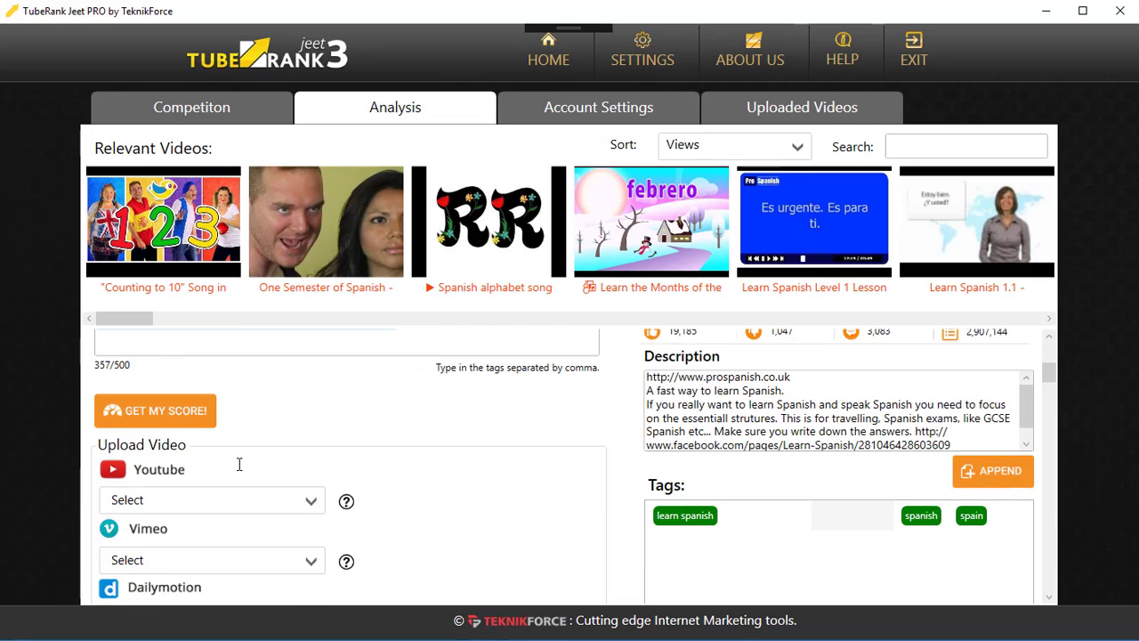
{"action": "scroll", "scroll_direction": "down", "scroll_amount": 3}
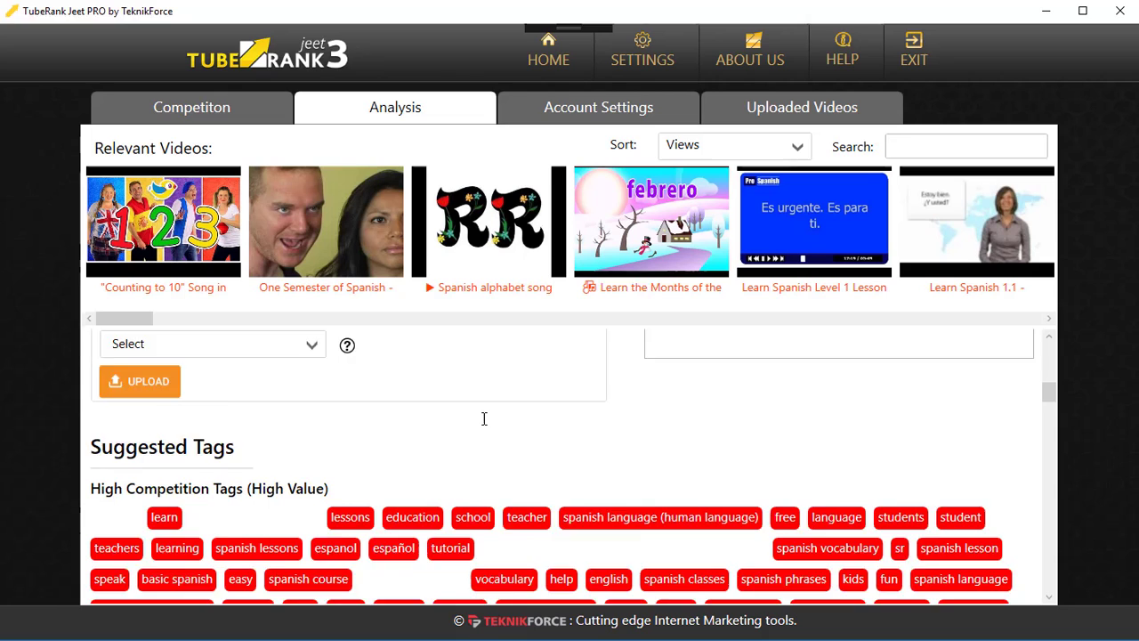
{"action": "scroll", "scroll_direction": "down", "scroll_amount": 3}
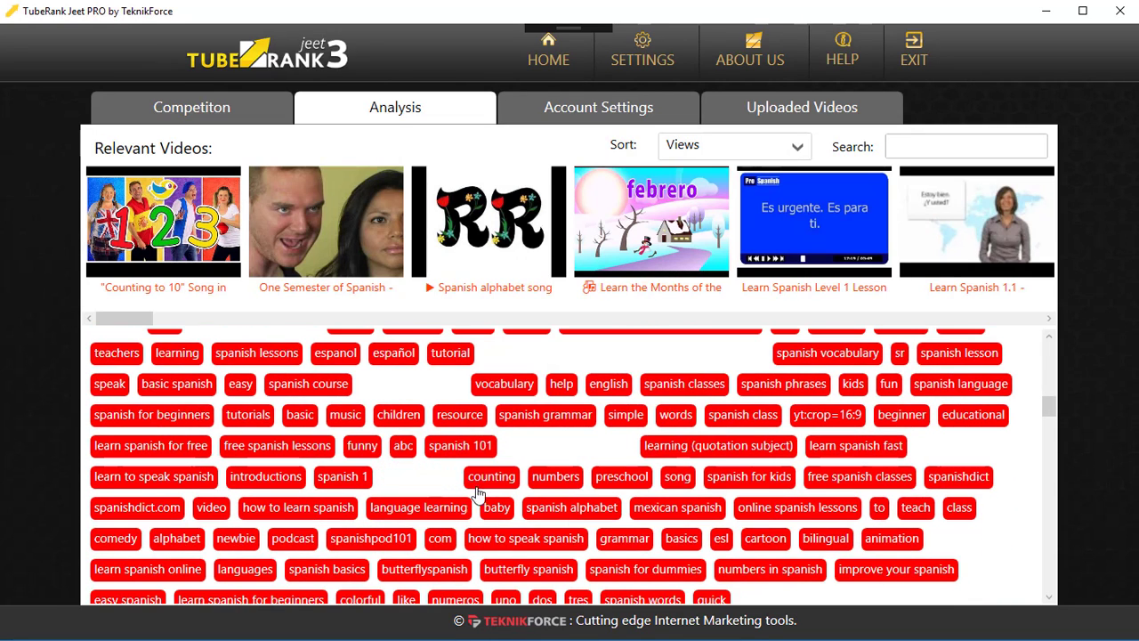
{"action": "scroll", "scroll_direction": "down", "scroll_amount": 3}
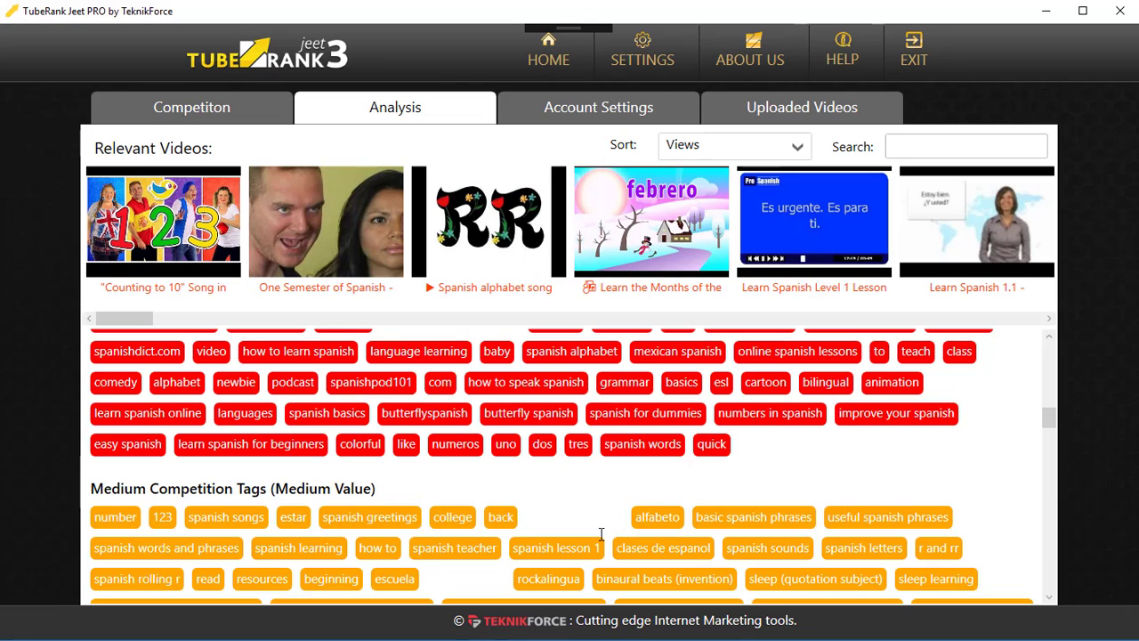
{"action": "scroll", "scroll_direction": "down", "scroll_amount": 3}
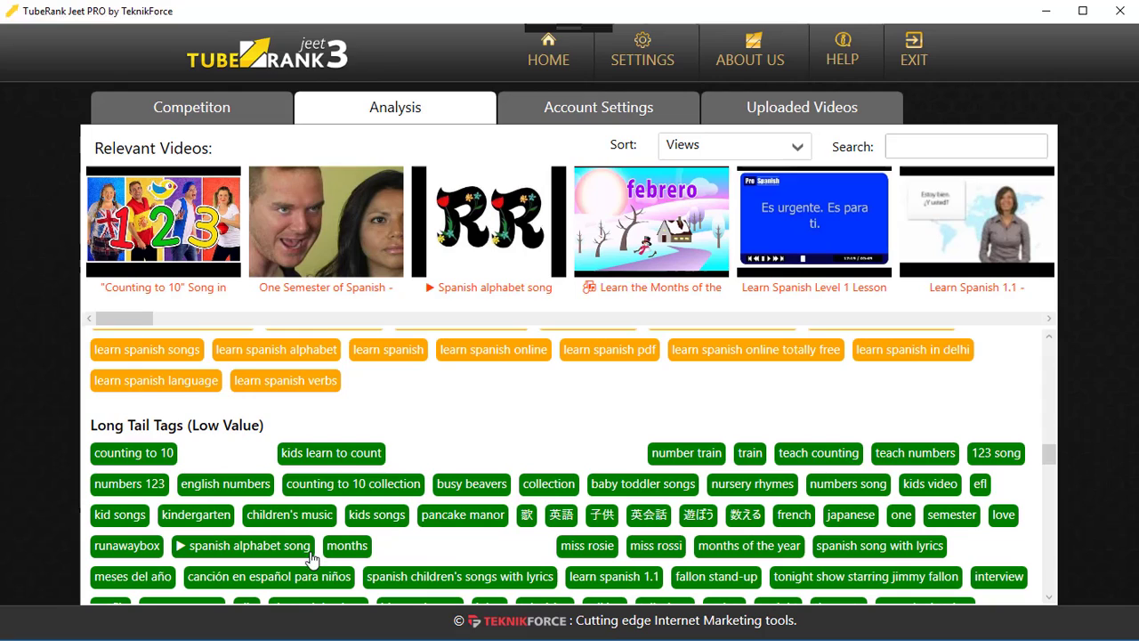
{"action": "mouse_move", "coordinate": [861, 503]}
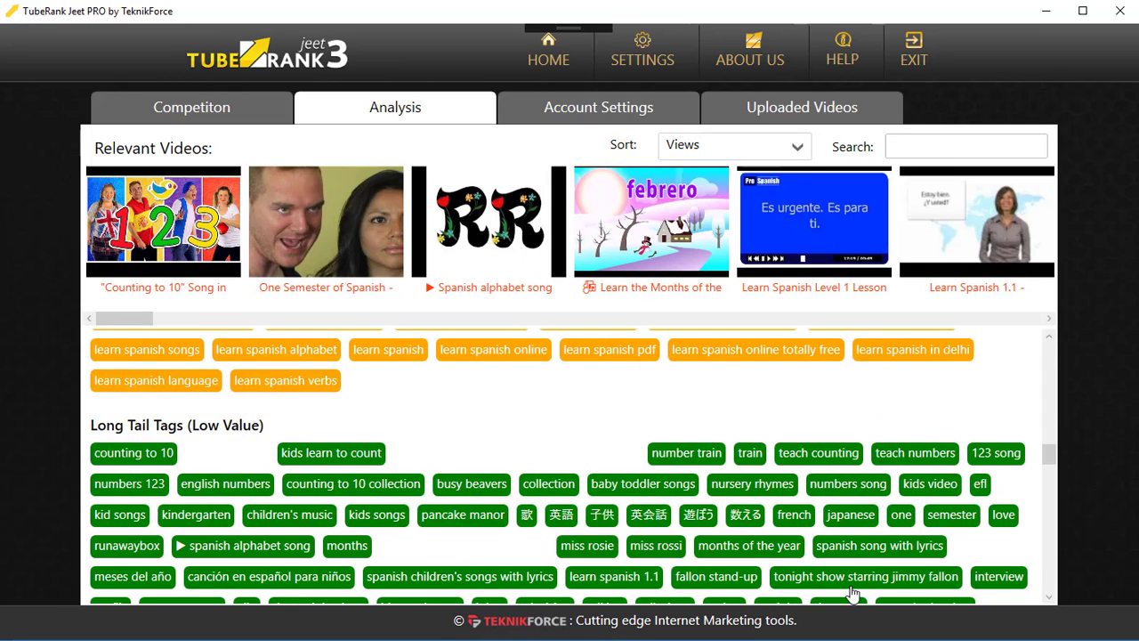
{"action": "scroll", "scroll_direction": "down", "scroll_amount": 3}
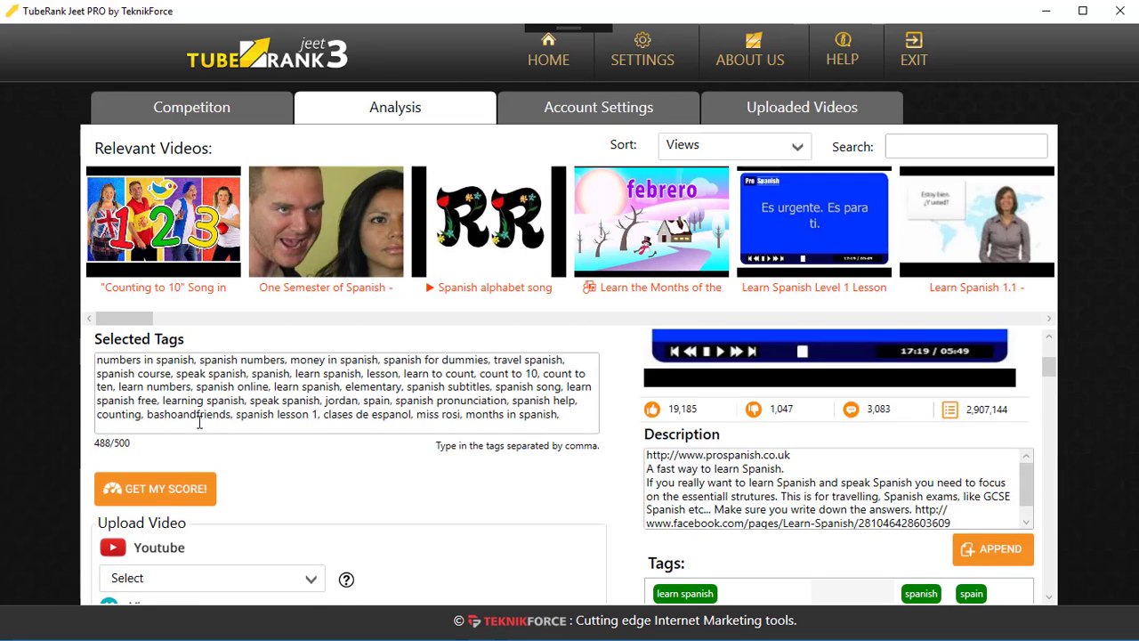
Step: Calculate the video's optimization score, yielding 81% with suggestions like a longer title
{"action": "scroll", "scroll_direction": "down", "scroll_amount": 3}
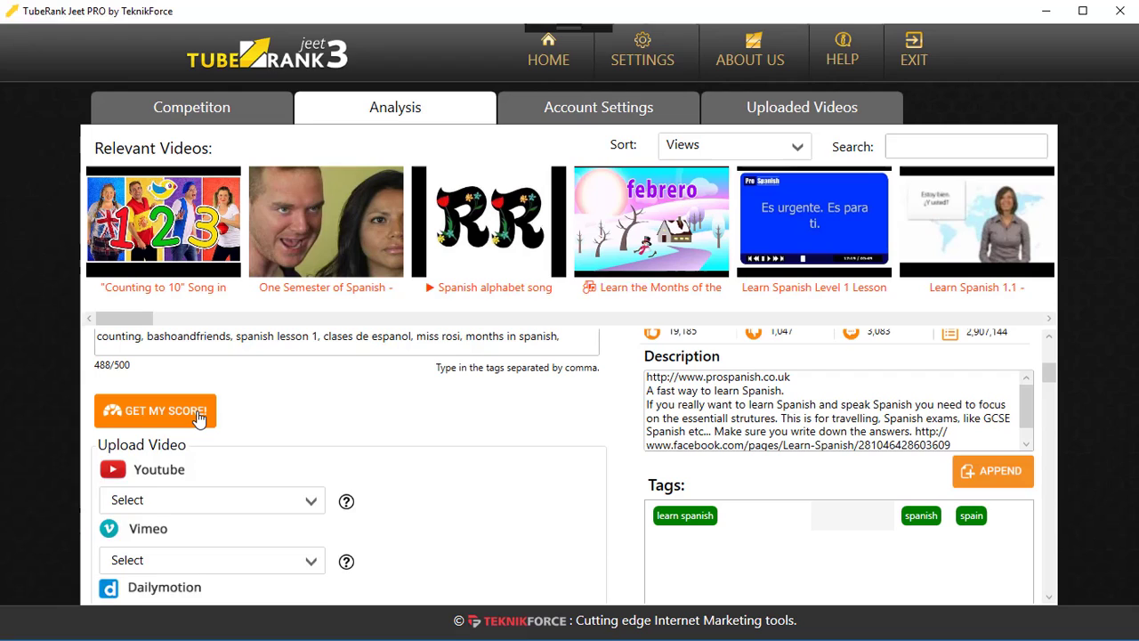
{"action": "left_click", "coordinate": [155, 410]}
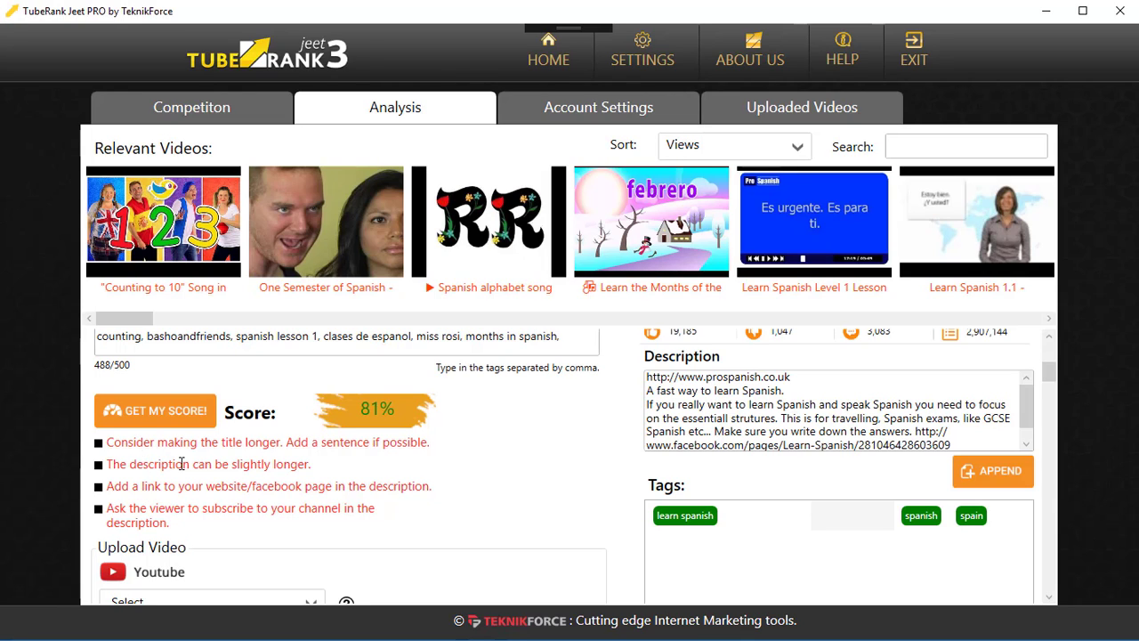
{"action": "mouse_move", "coordinate": [151, 469]}
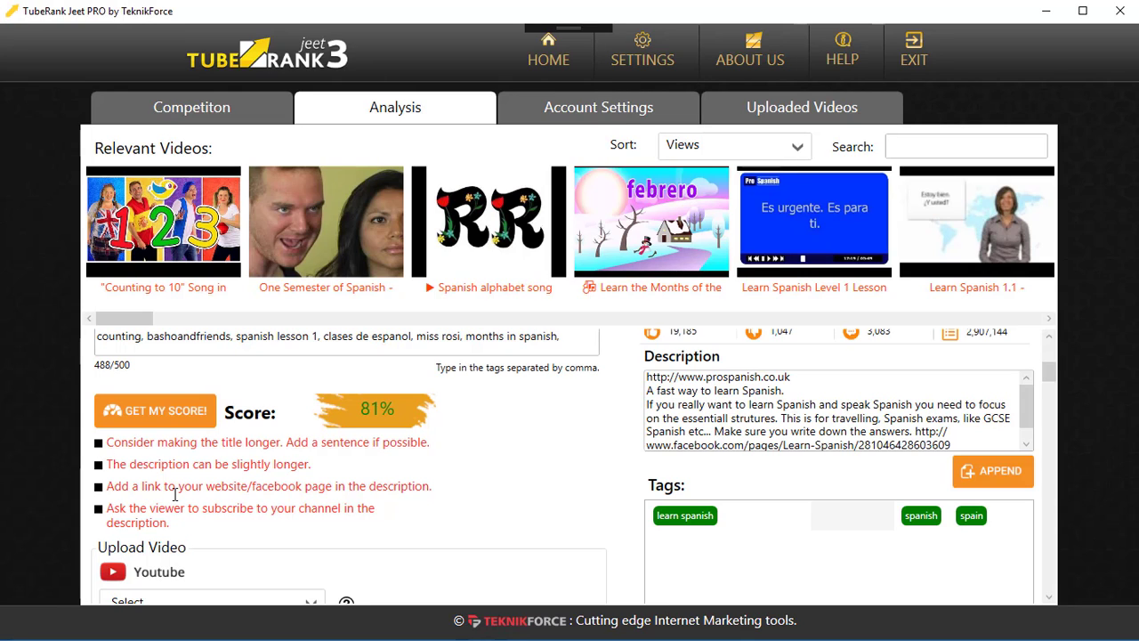
{"action": "mouse_move", "coordinate": [148, 451]}
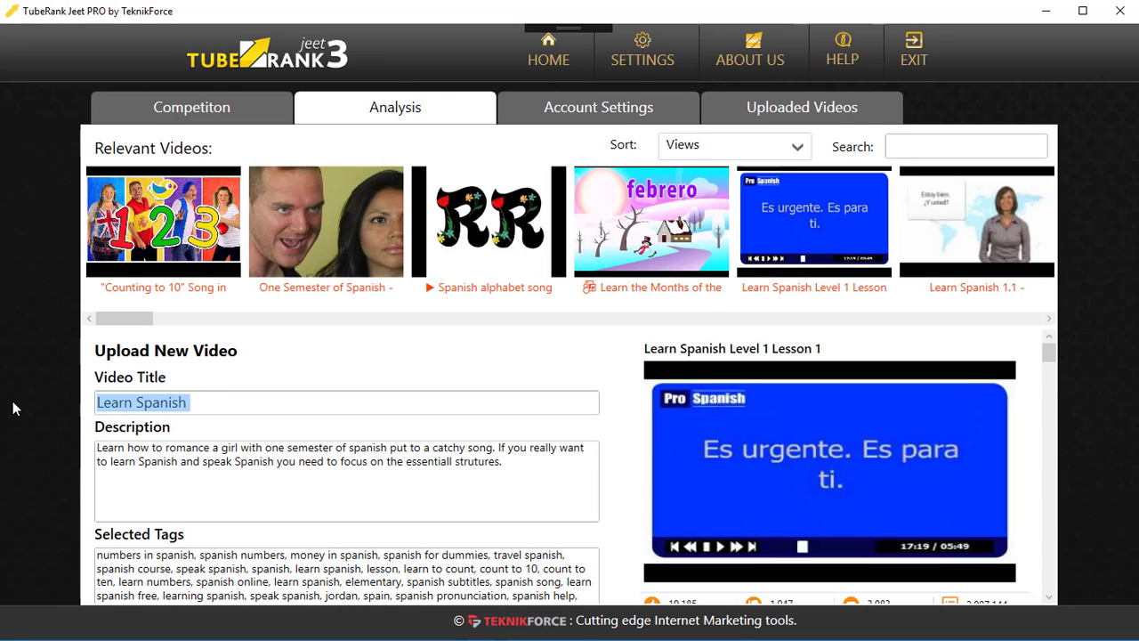
{"action": "mouse_move", "coordinate": [260, 519]}
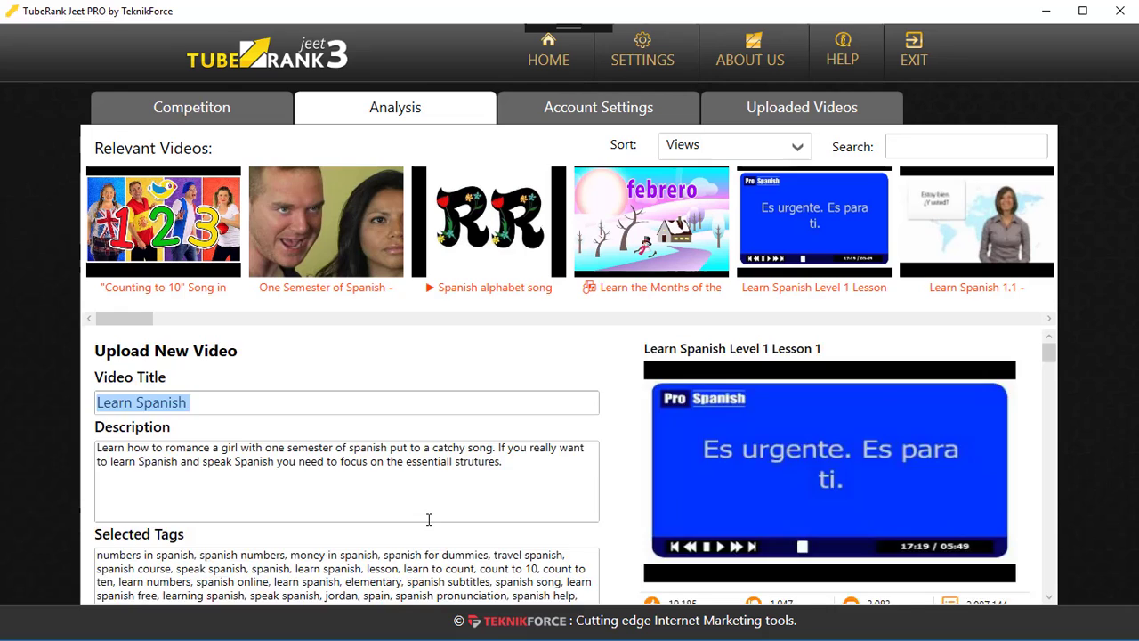
{"action": "scroll", "scroll_direction": "down", "scroll_amount": 3}
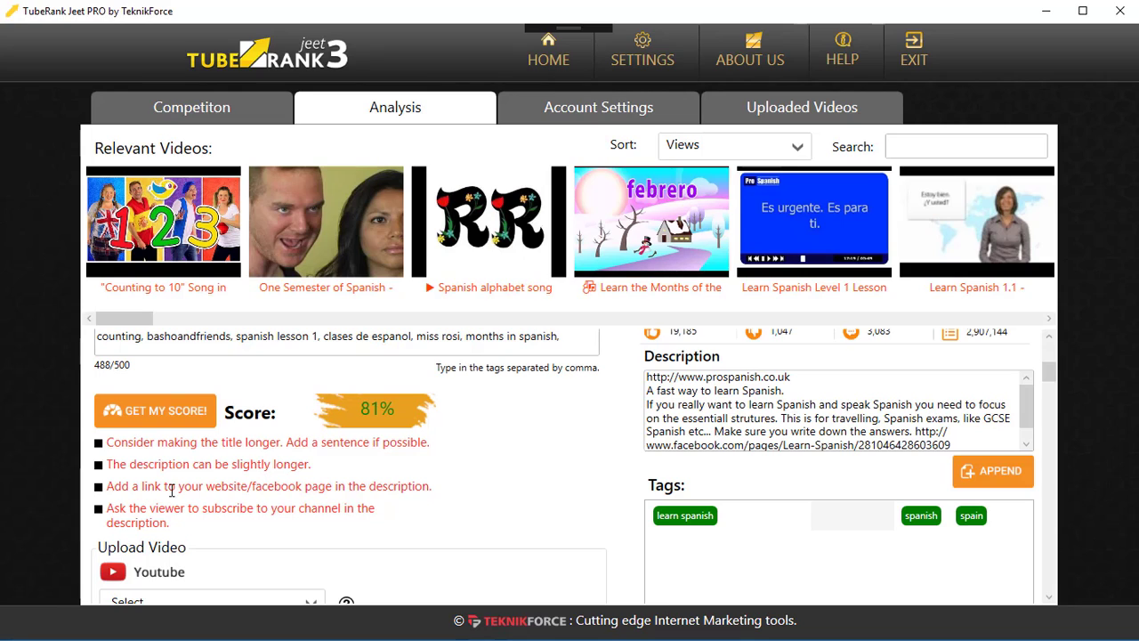
{"action": "mouse_move", "coordinate": [287, 516]}
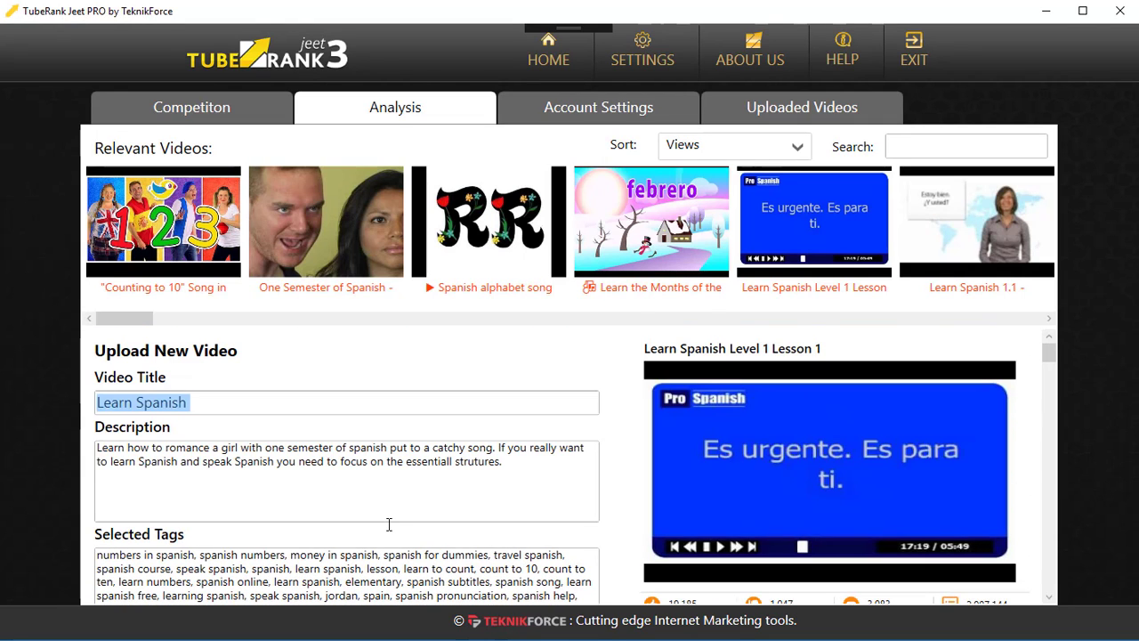
{"action": "mouse_move", "coordinate": [364, 469]}
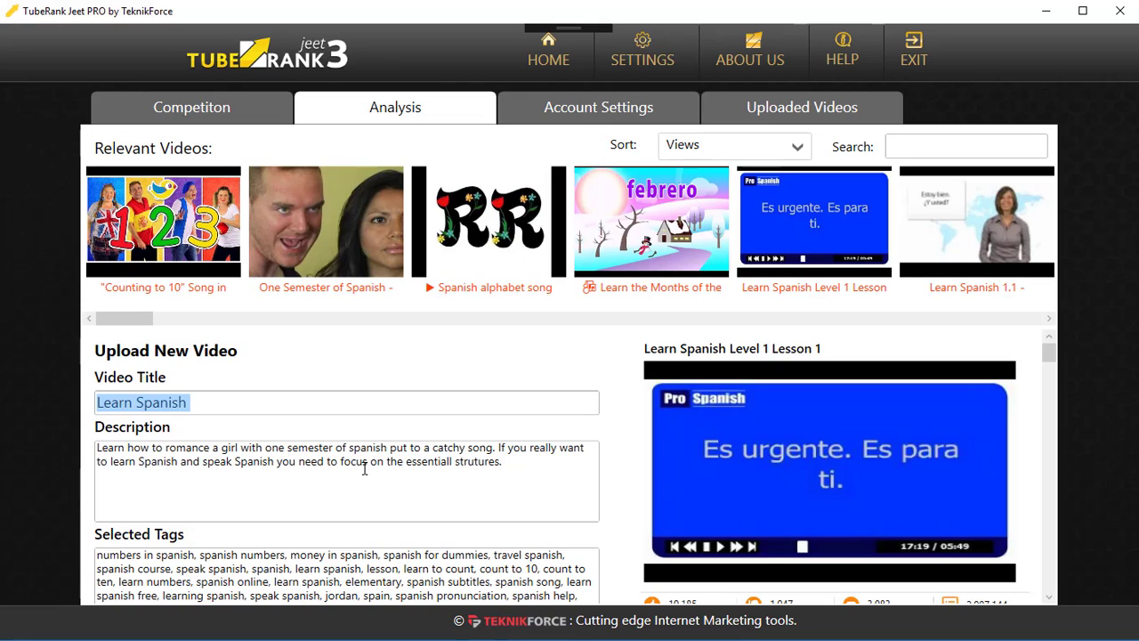
{"action": "mouse_move", "coordinate": [423, 483]}
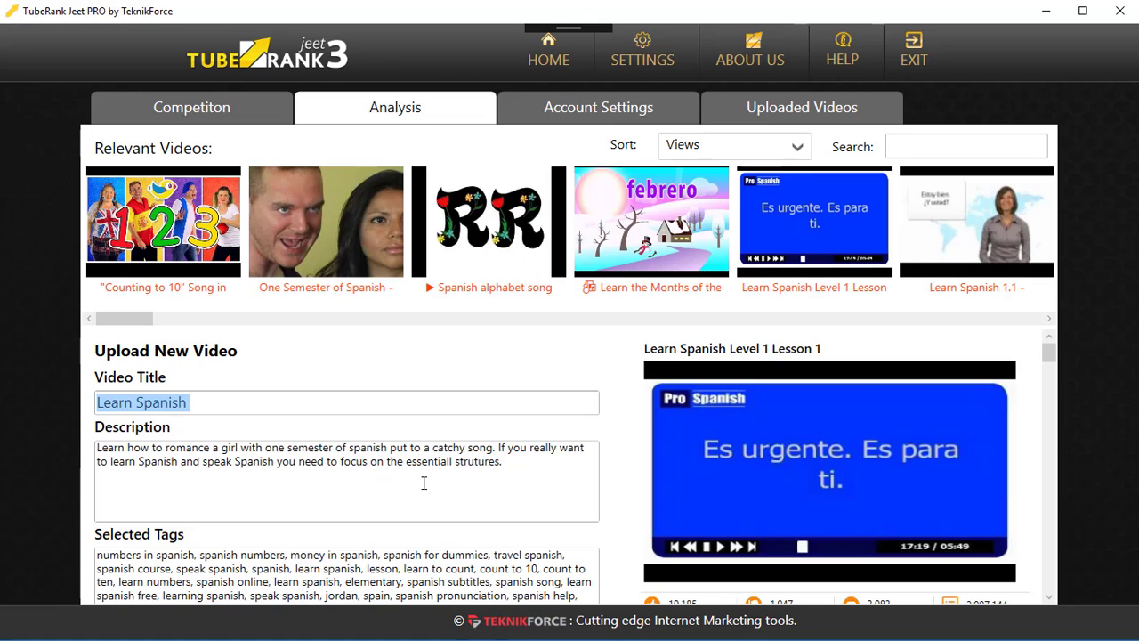
{"action": "scroll", "scroll_direction": "down", "scroll_amount": 3}
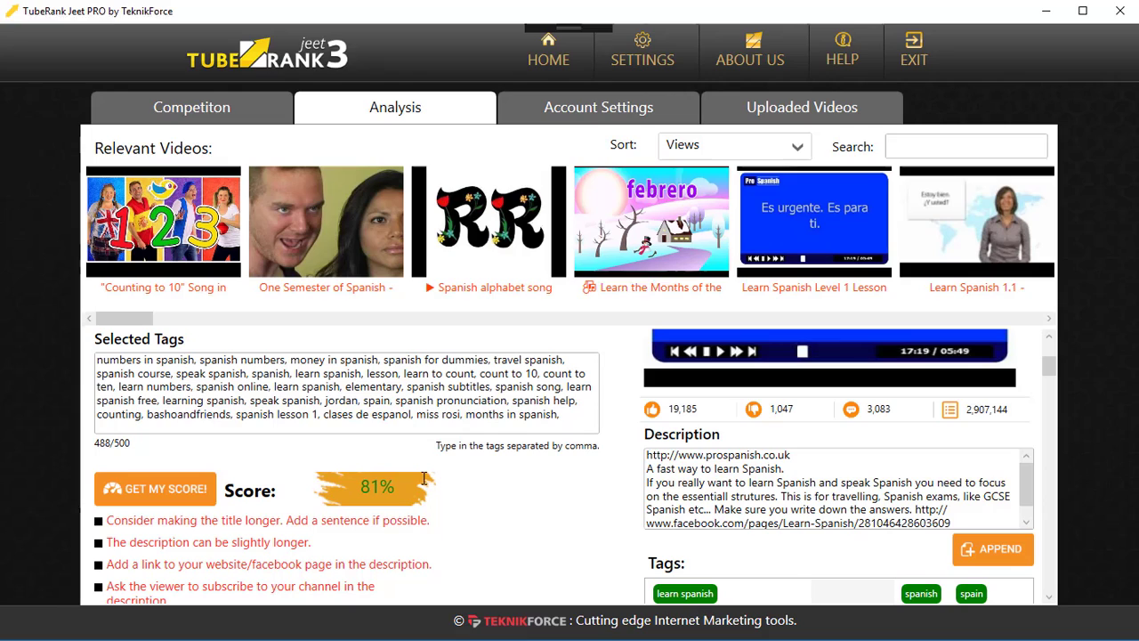
{"action": "mouse_move", "coordinate": [363, 503]}
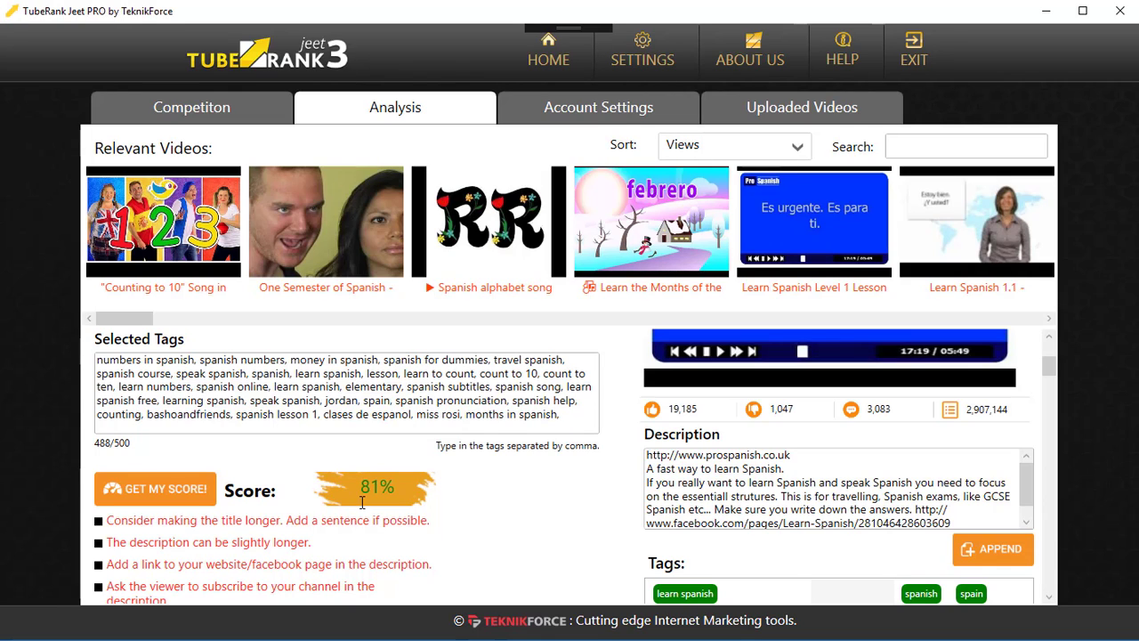
{"action": "scroll", "scroll_direction": "down", "scroll_amount": 3}
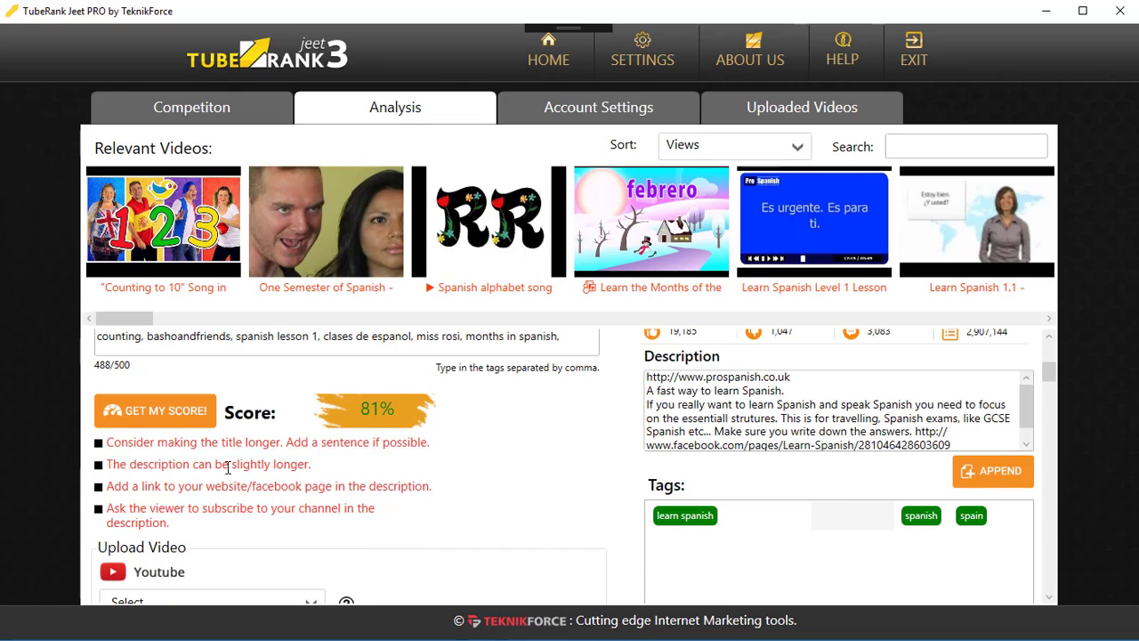
{"action": "mouse_move", "coordinate": [275, 507]}
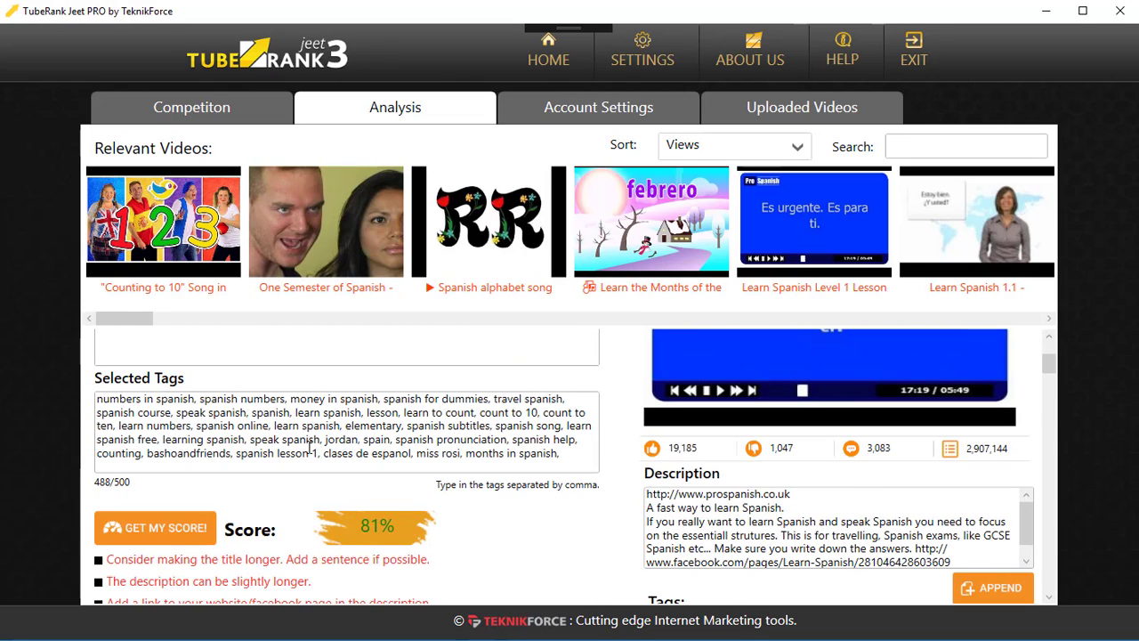
{"action": "scroll", "scroll_direction": "down", "scroll_amount": 3}
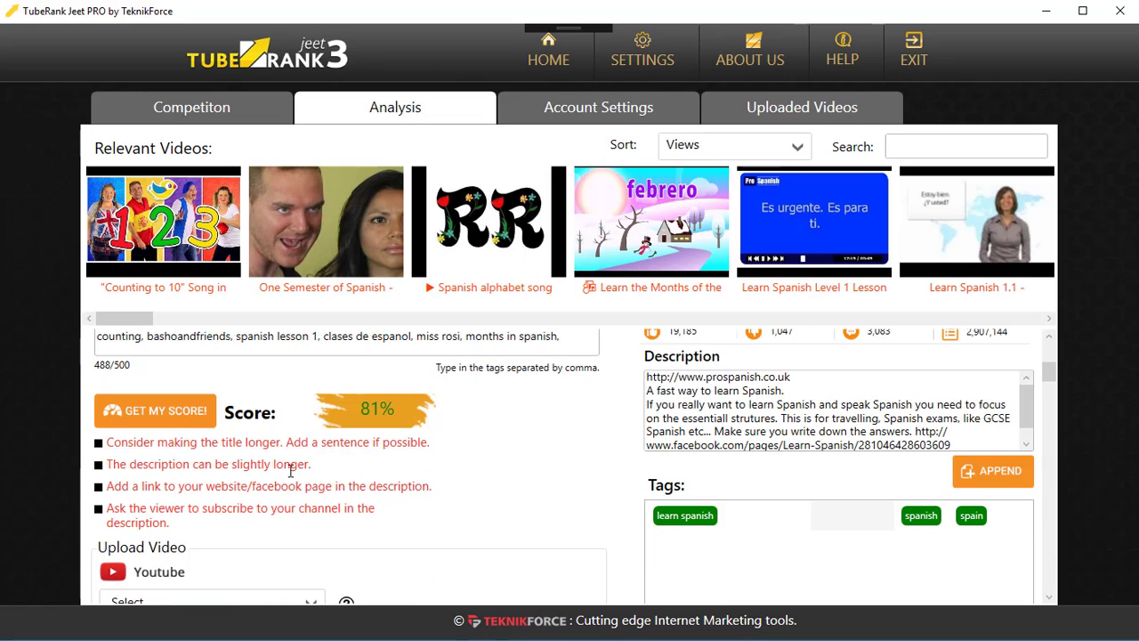
{"action": "scroll", "scroll_direction": "down", "scroll_amount": 3}
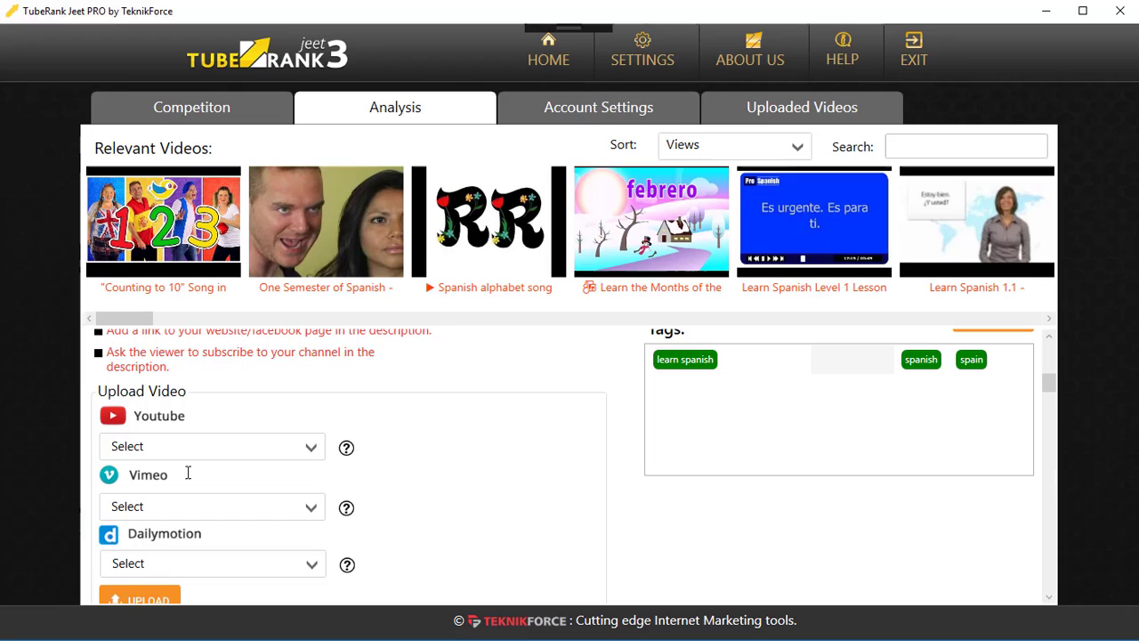
Step: Select the connected YouTube channel account as the upload destination
{"action": "scroll", "scroll_direction": "down", "scroll_amount": 3}
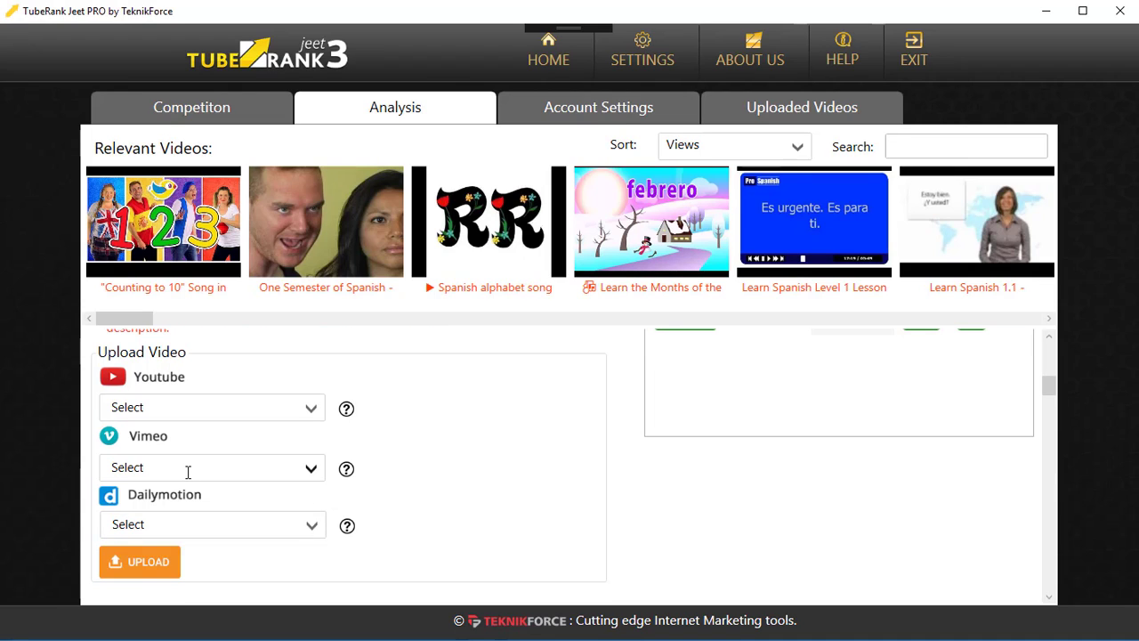
{"action": "mouse_move", "coordinate": [188, 478]}
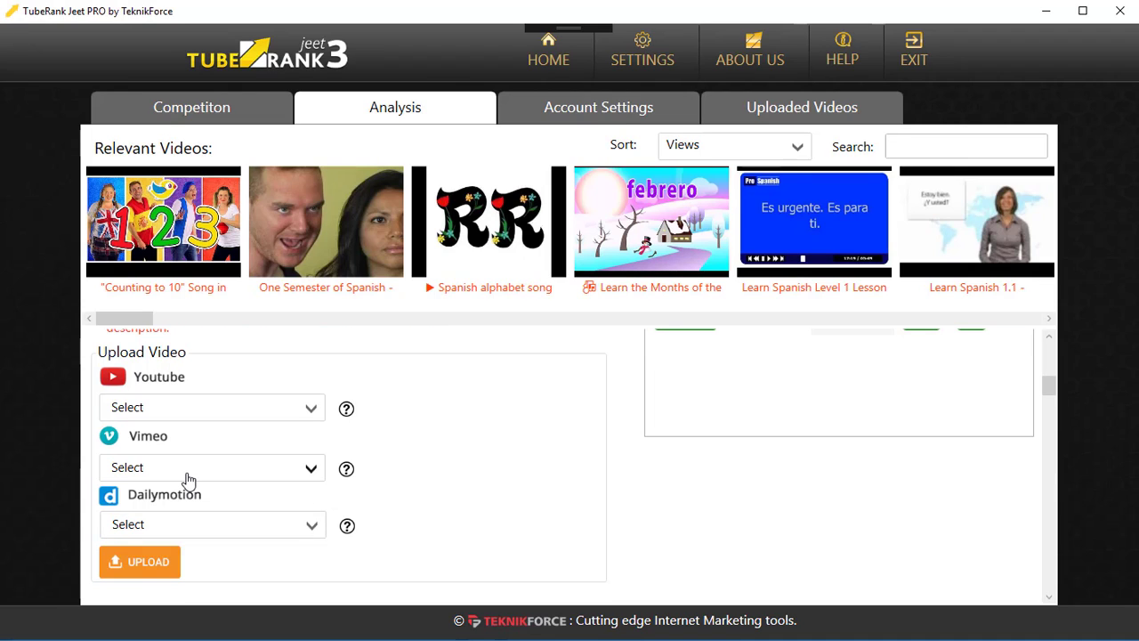
{"action": "left_click", "coordinate": [212, 408]}
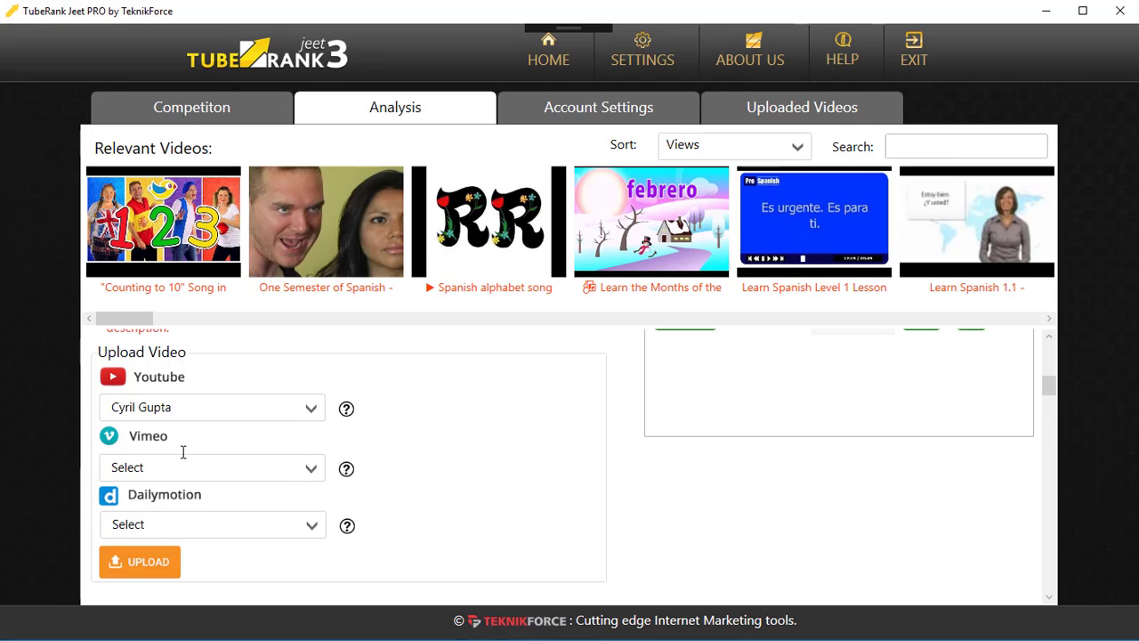
{"action": "mouse_move", "coordinate": [201, 438]}
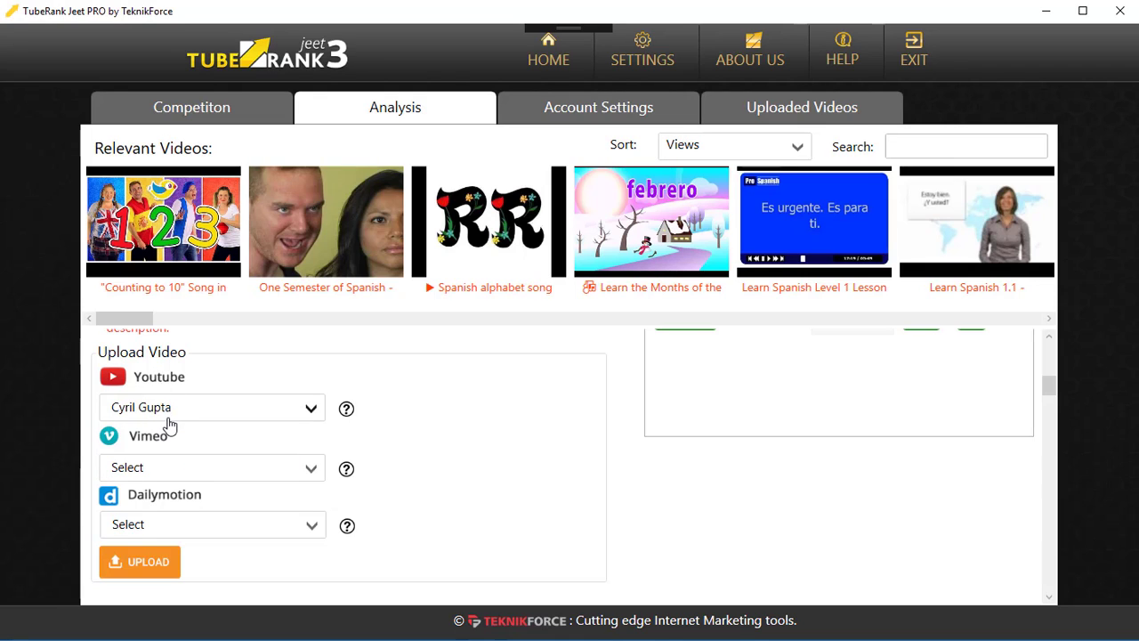
{"action": "mouse_move", "coordinate": [247, 487]}
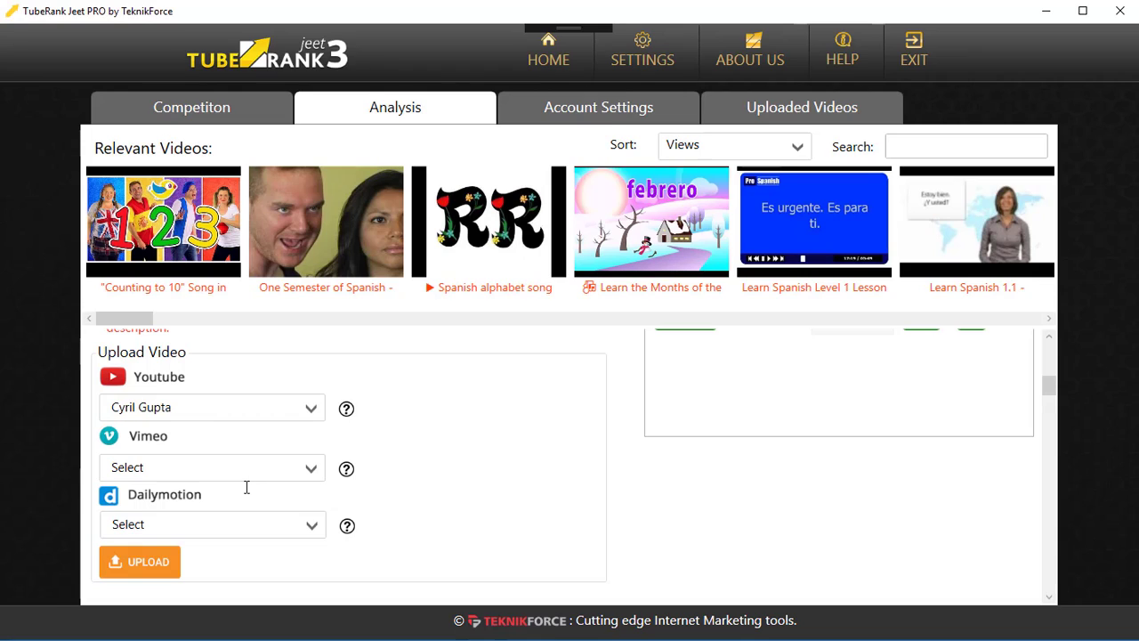
{"action": "mouse_move", "coordinate": [255, 433]}
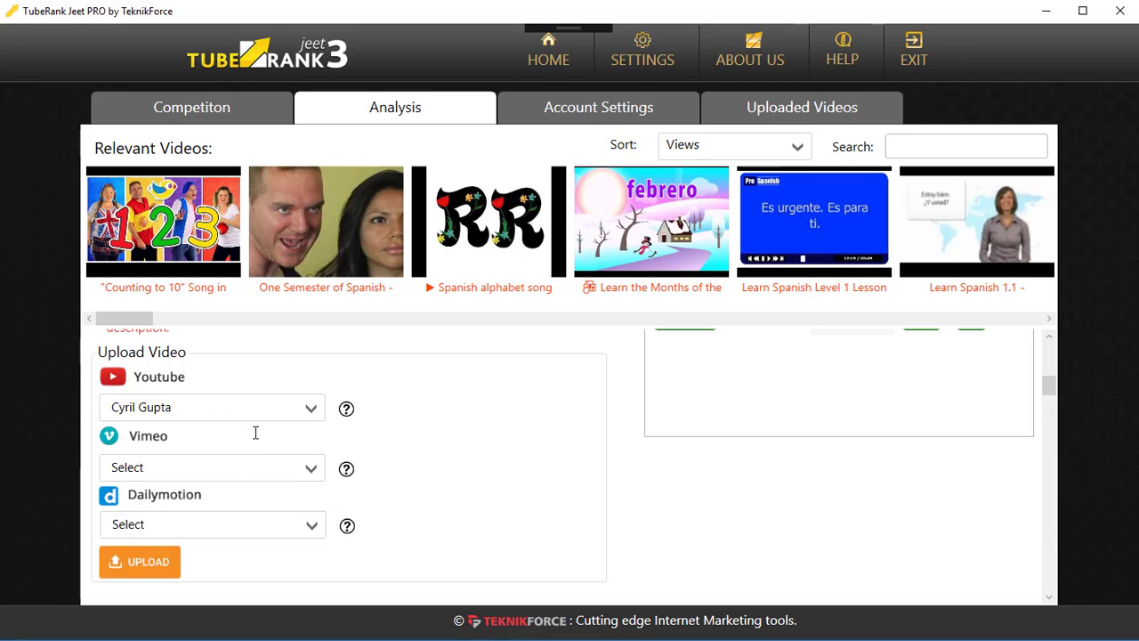
{"action": "mouse_move", "coordinate": [258, 420]}
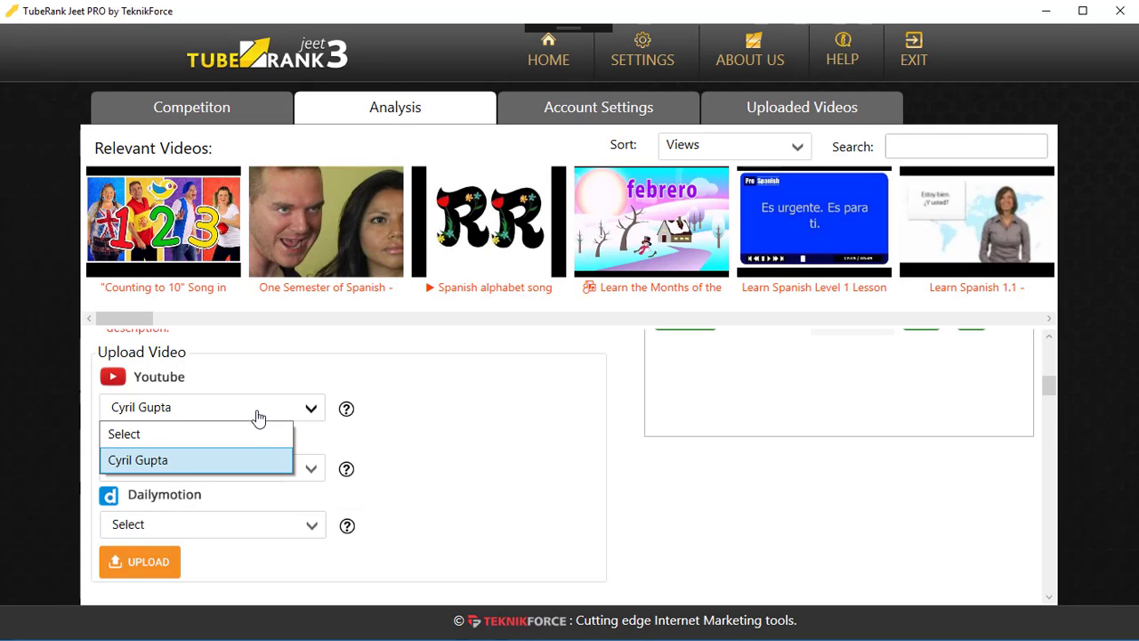
{"action": "mouse_move", "coordinate": [257, 462]}
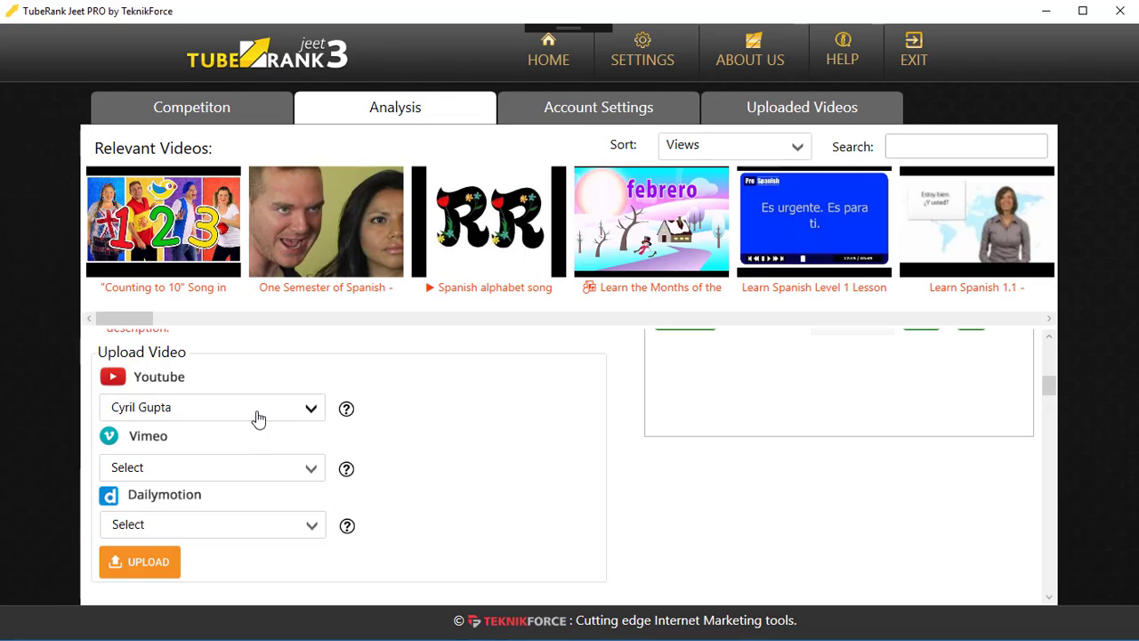
{"action": "mouse_move", "coordinate": [157, 561]}
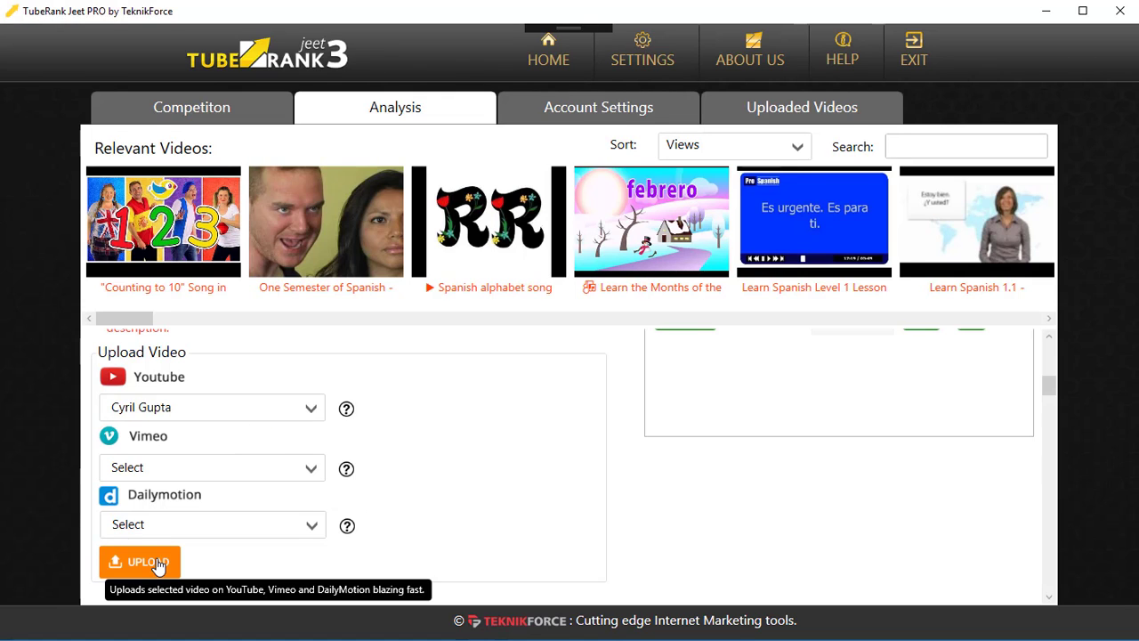
{"action": "left_click", "coordinate": [139, 561]}
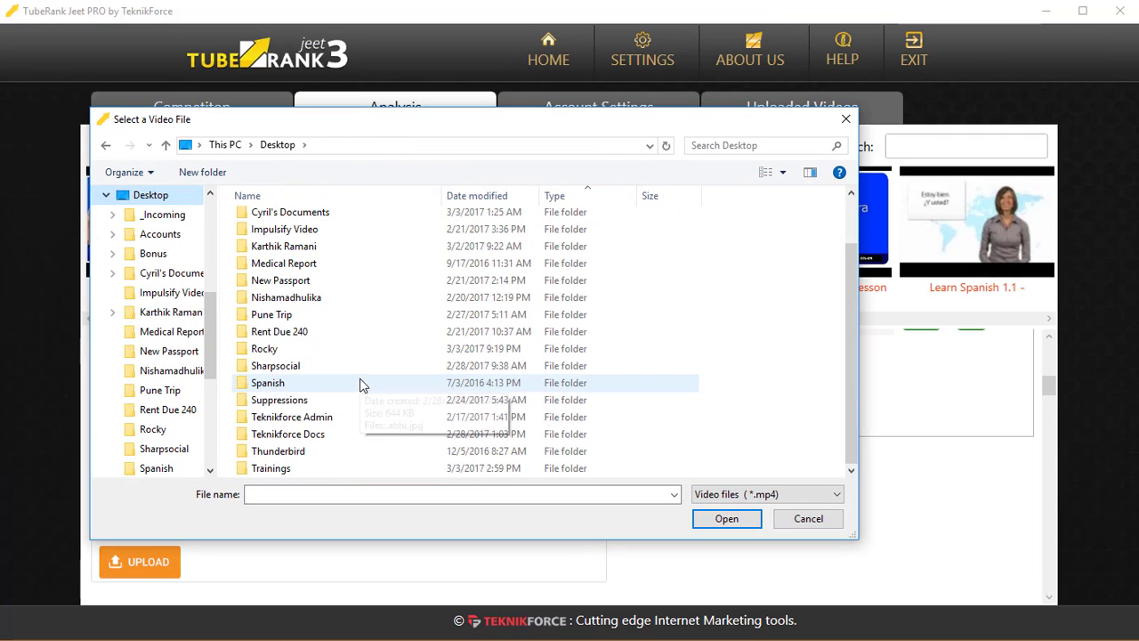
{"action": "double_click", "coordinate": [285, 245]}
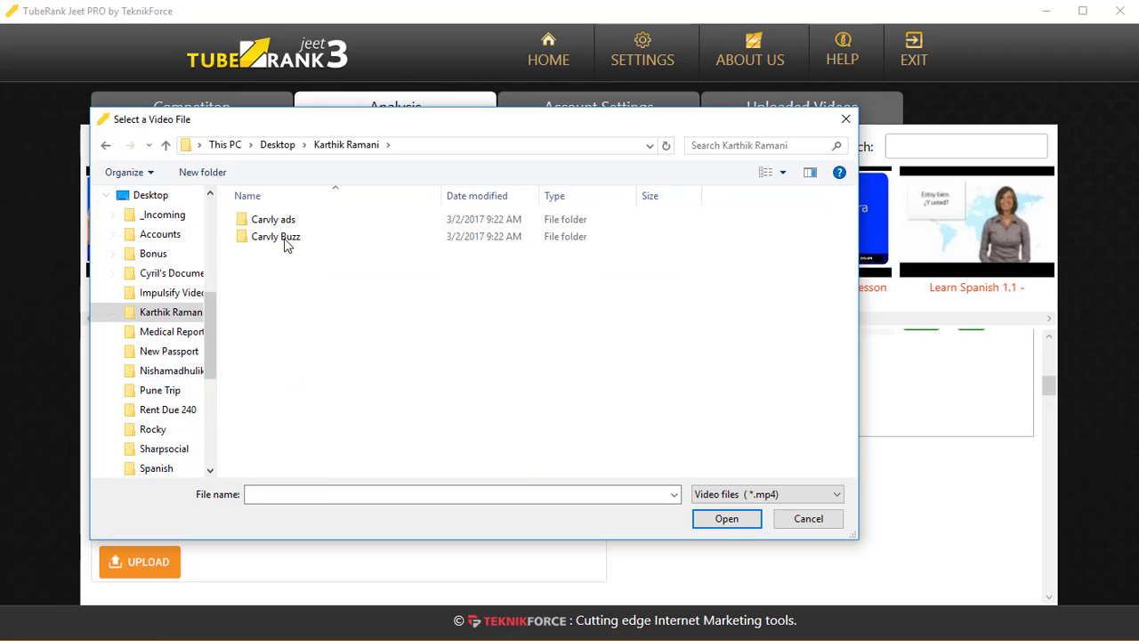
{"action": "left_click", "coordinate": [808, 518]}
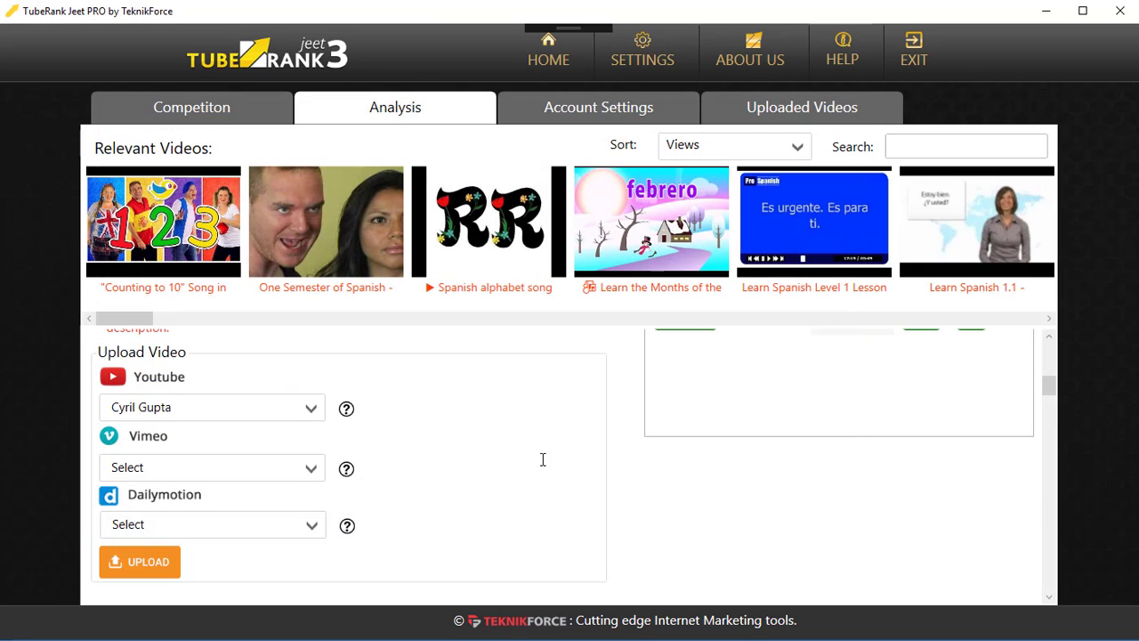
{"action": "mouse_move", "coordinate": [406, 509]}
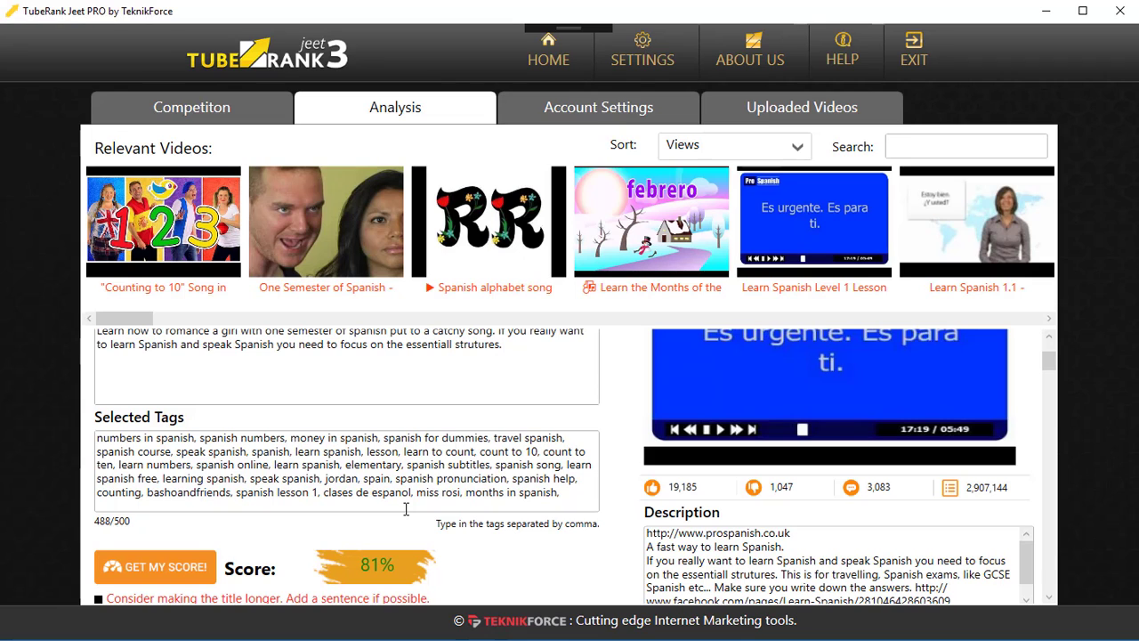
{"action": "scroll", "scroll_direction": "down", "scroll_amount": 3}
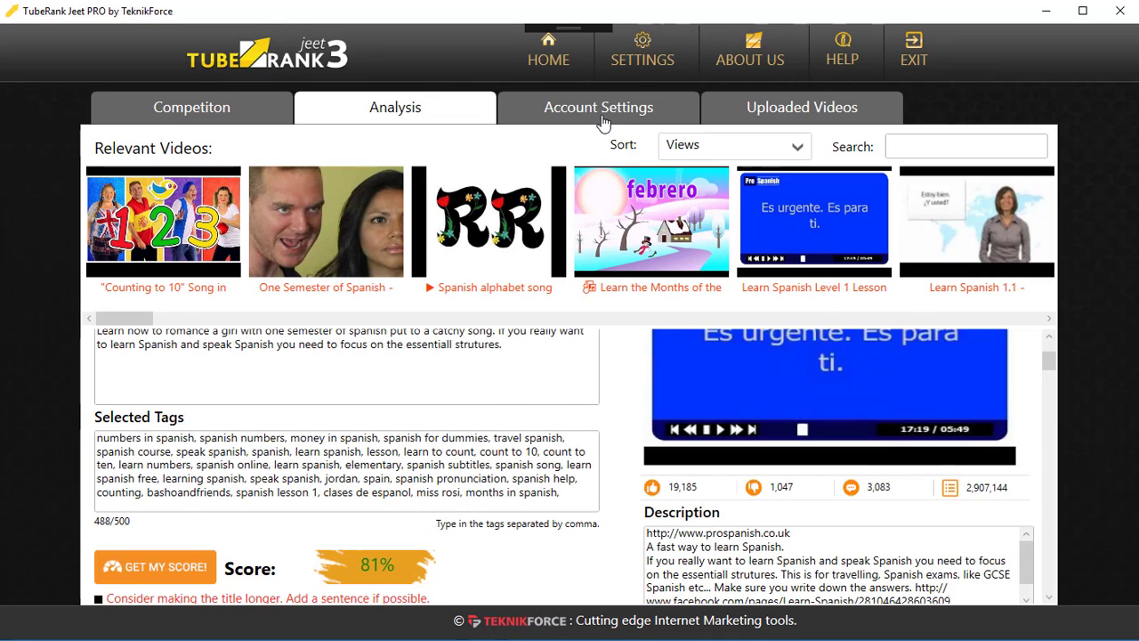
Step: View Account Settings showing the linked YouTube channel; cancel the add-channel dialog
{"action": "left_click", "coordinate": [598, 107]}
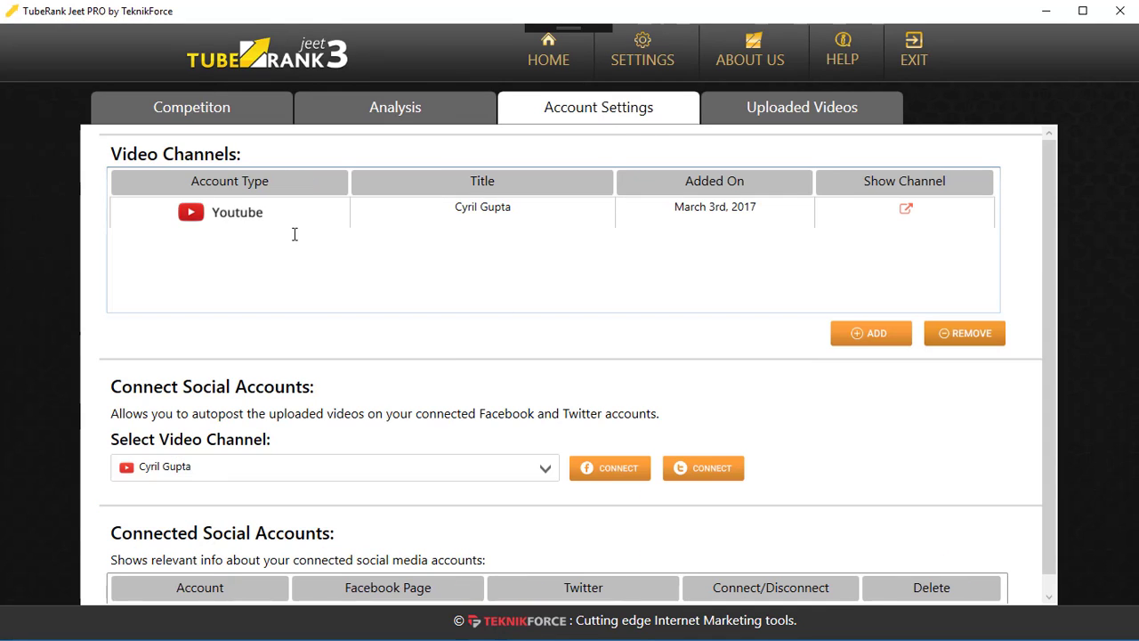
{"action": "mouse_move", "coordinate": [362, 297]}
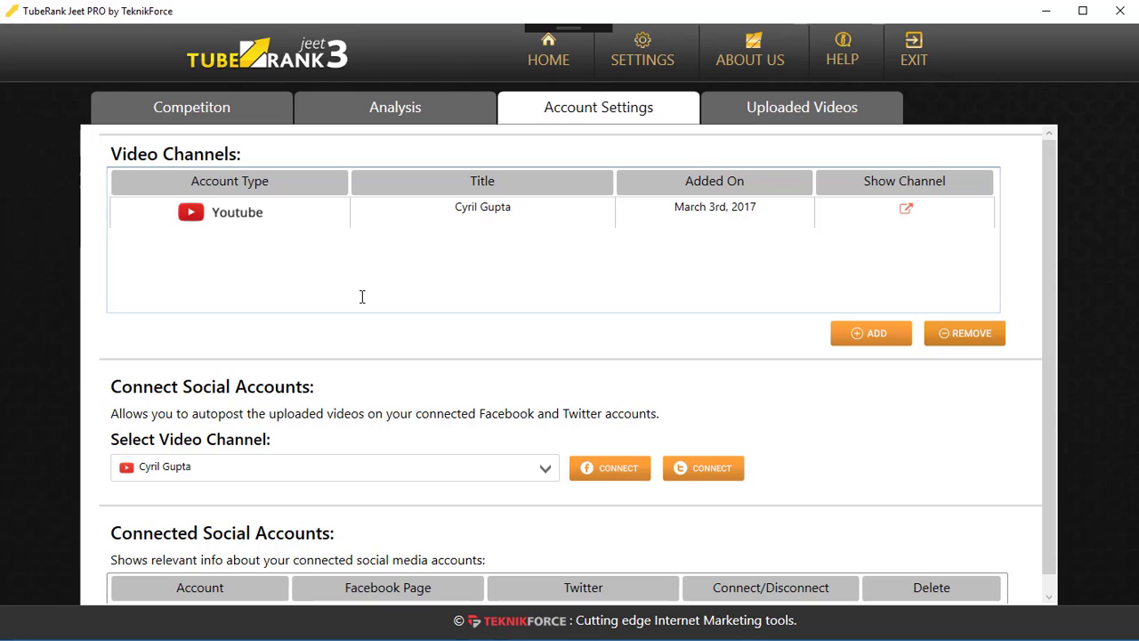
{"action": "mouse_move", "coordinate": [849, 349]}
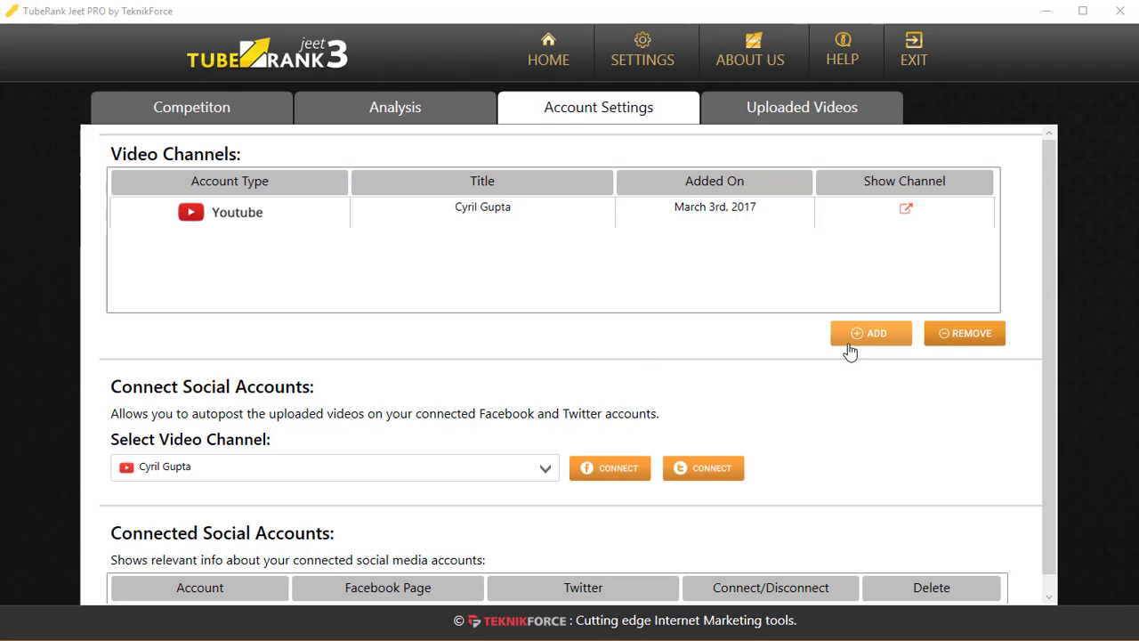
{"action": "left_click", "coordinate": [869, 332]}
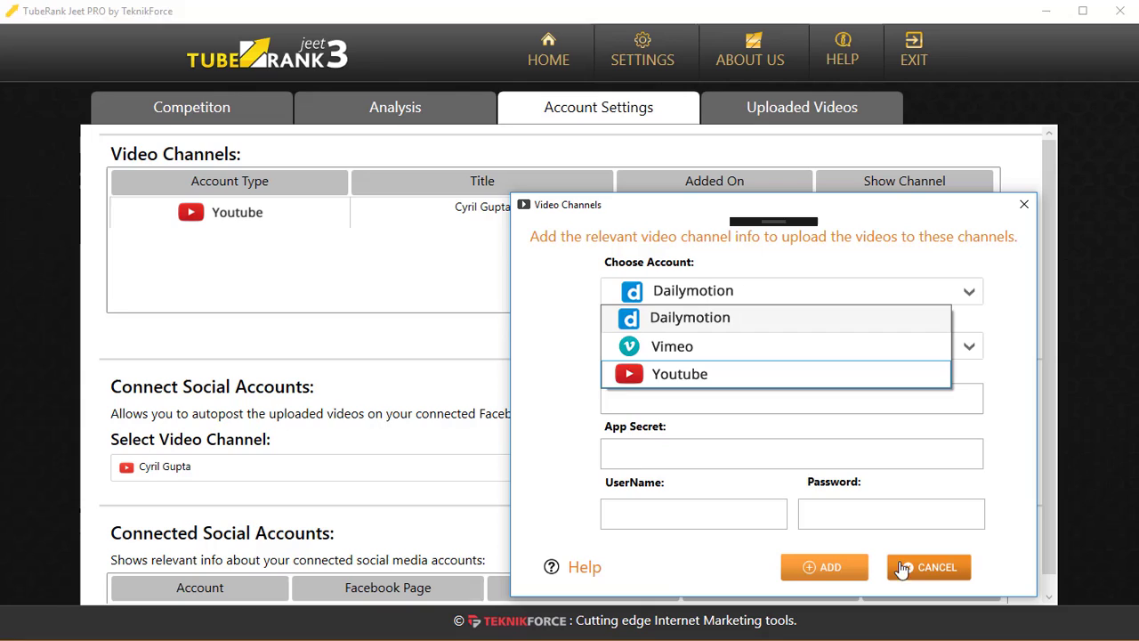
{"action": "left_click", "coordinate": [930, 568]}
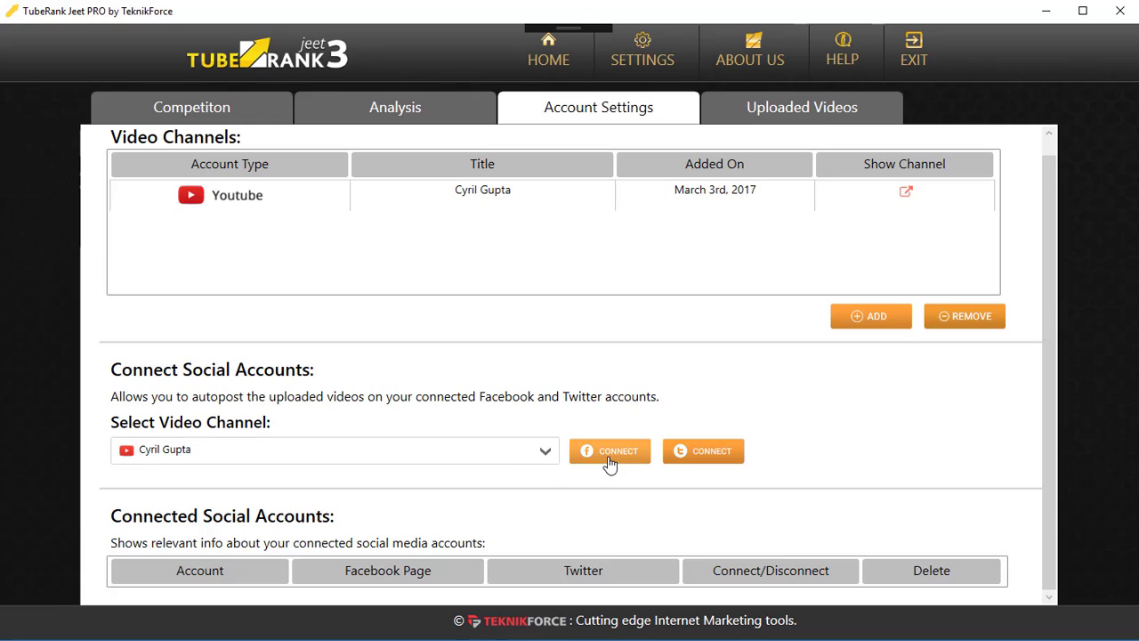
{"action": "mouse_move", "coordinate": [693, 459]}
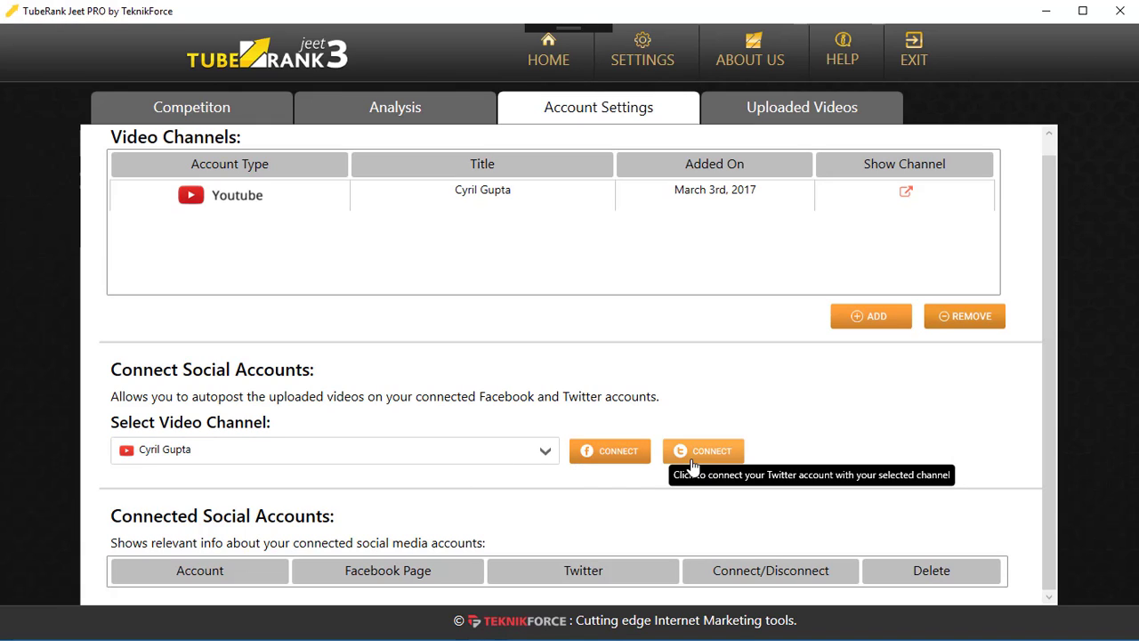
{"action": "mouse_move", "coordinate": [600, 464]}
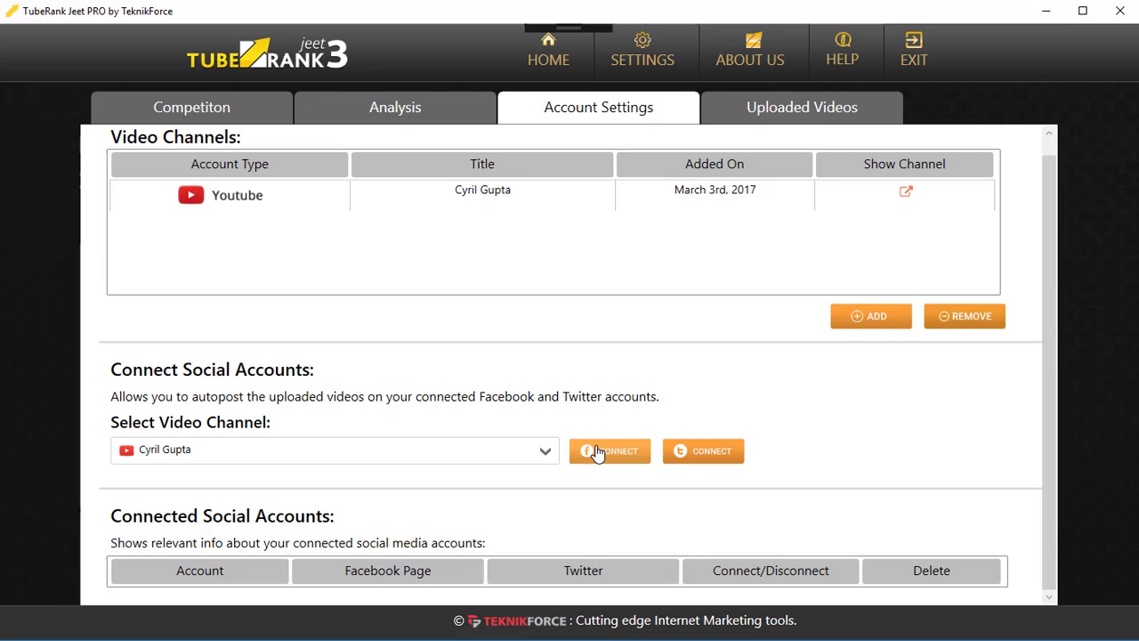
{"action": "mouse_move", "coordinate": [700, 451]}
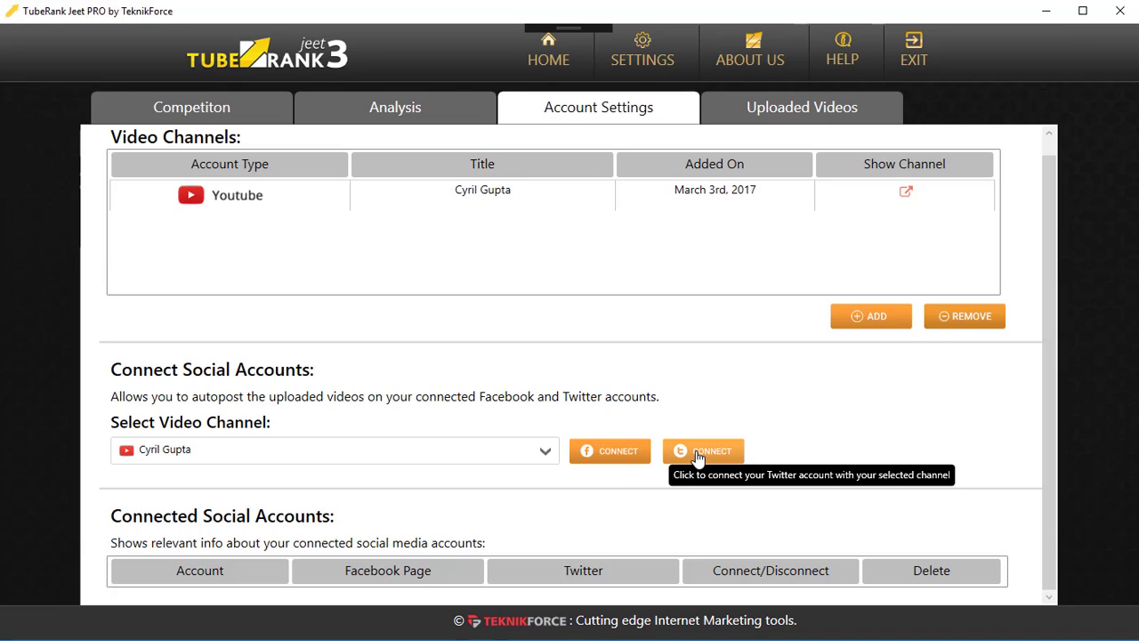
{"action": "mouse_move", "coordinate": [543, 456]}
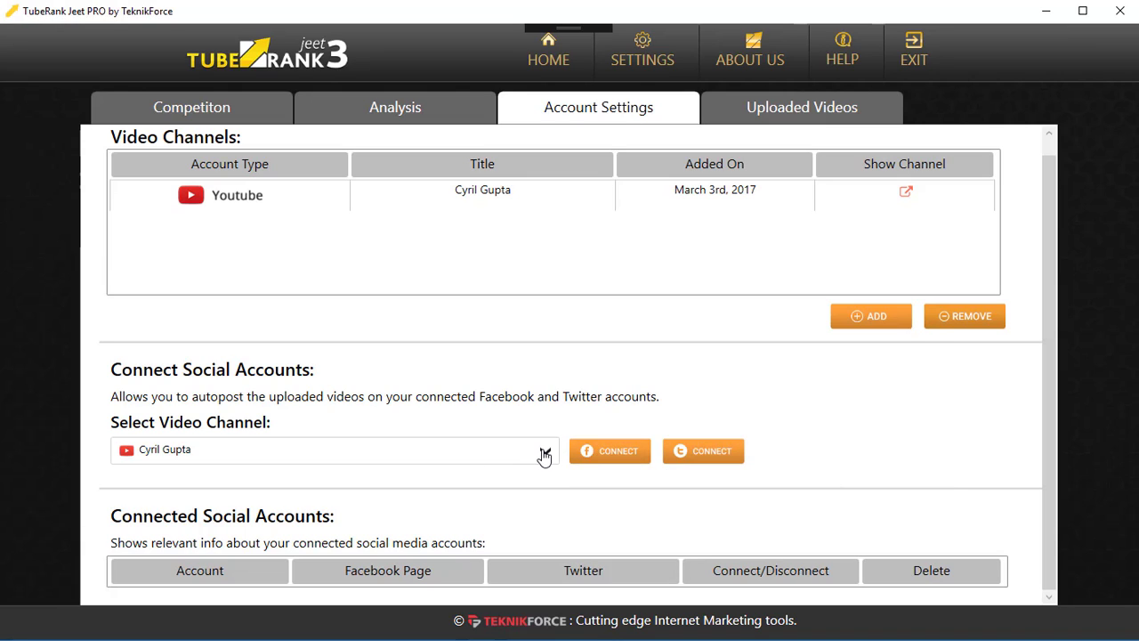
{"action": "mouse_move", "coordinate": [689, 464]}
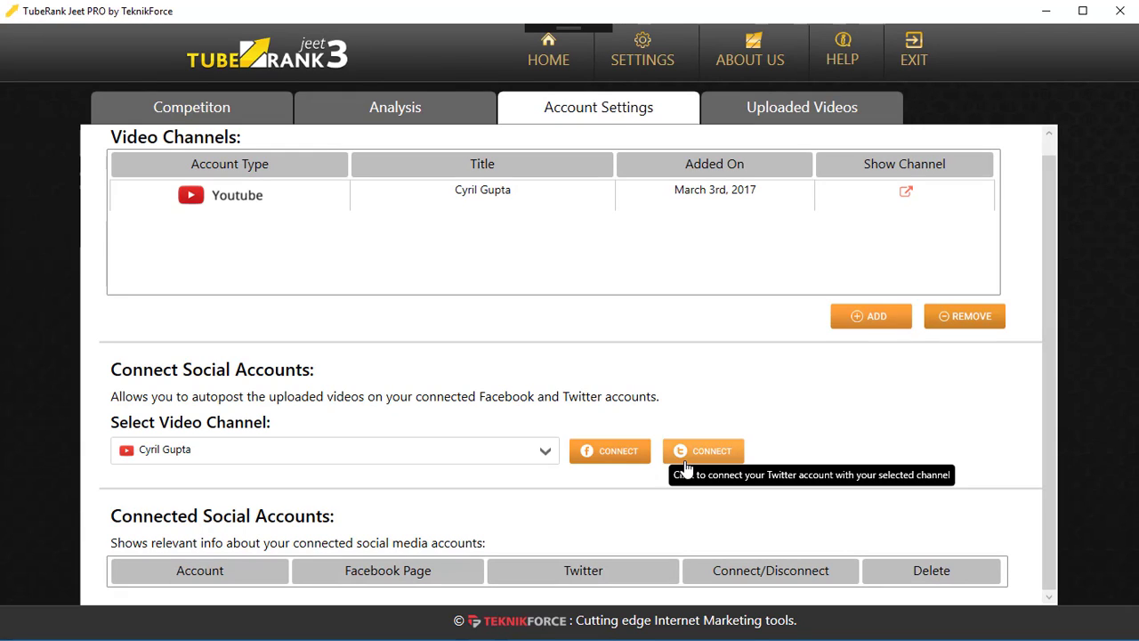
{"action": "mouse_move", "coordinate": [711, 501]}
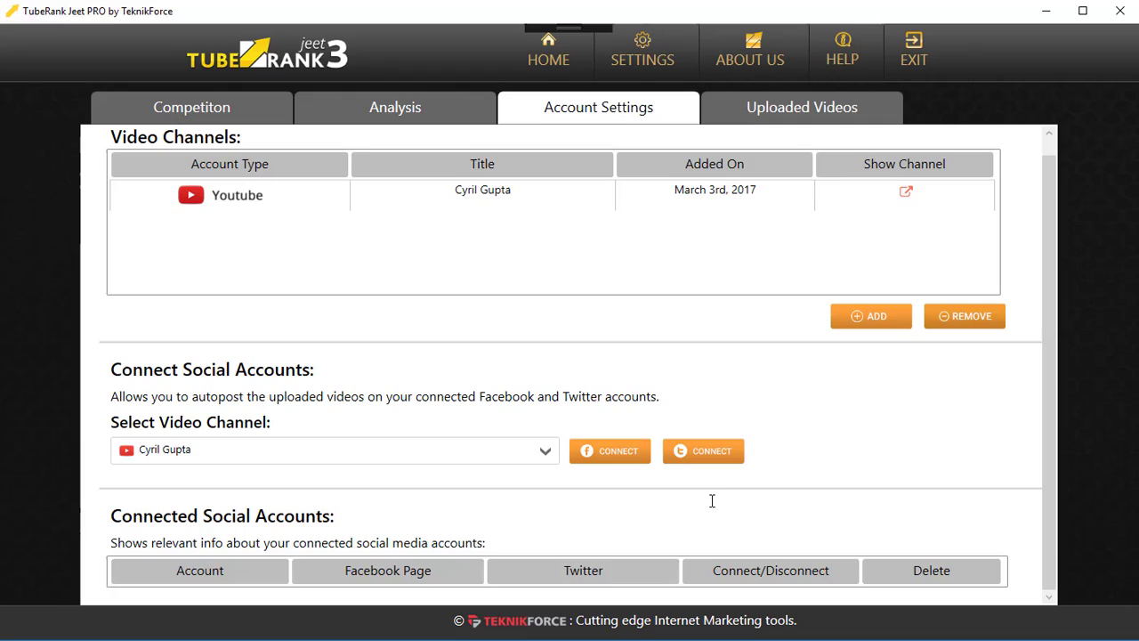
{"action": "mouse_move", "coordinate": [723, 501]}
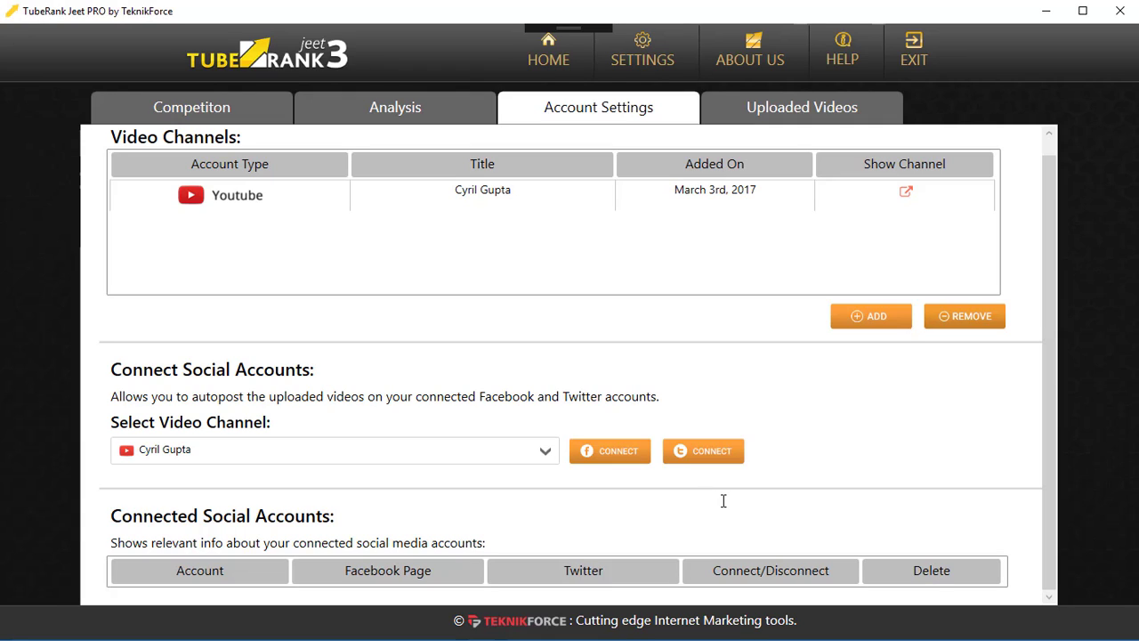
{"action": "mouse_move", "coordinate": [789, 587]}
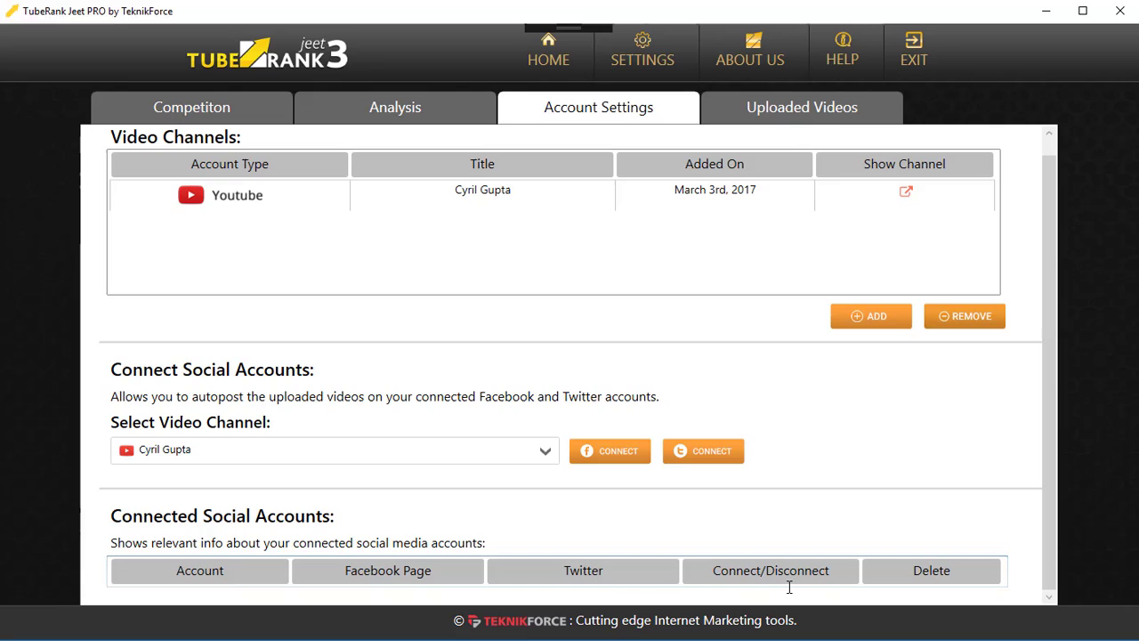
{"action": "mouse_move", "coordinate": [556, 546]}
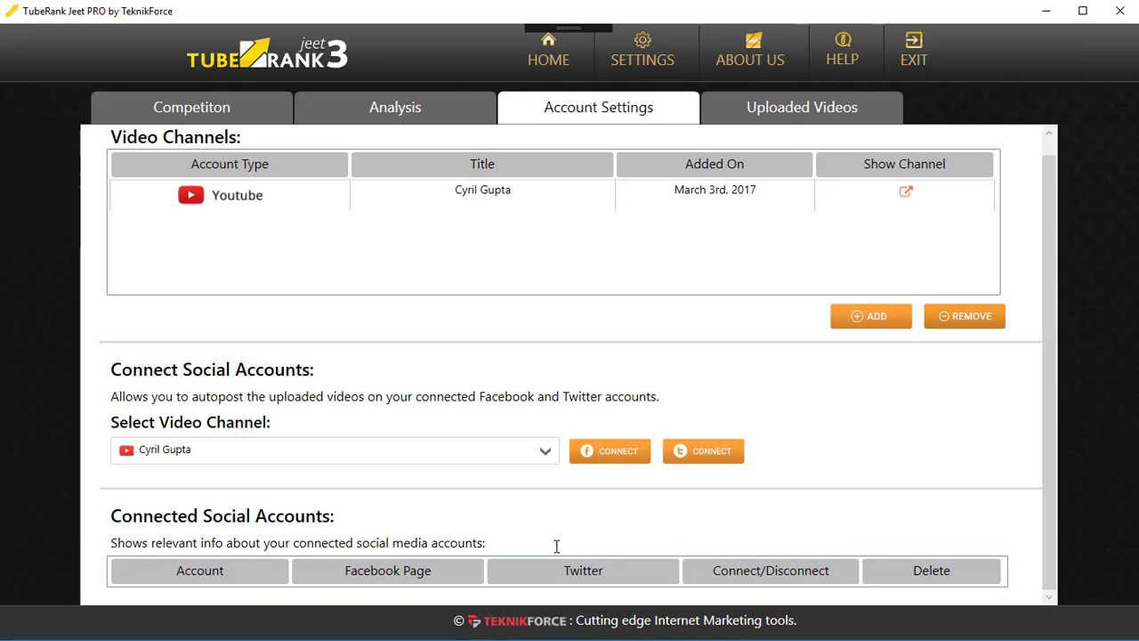
{"action": "mouse_move", "coordinate": [671, 465]}
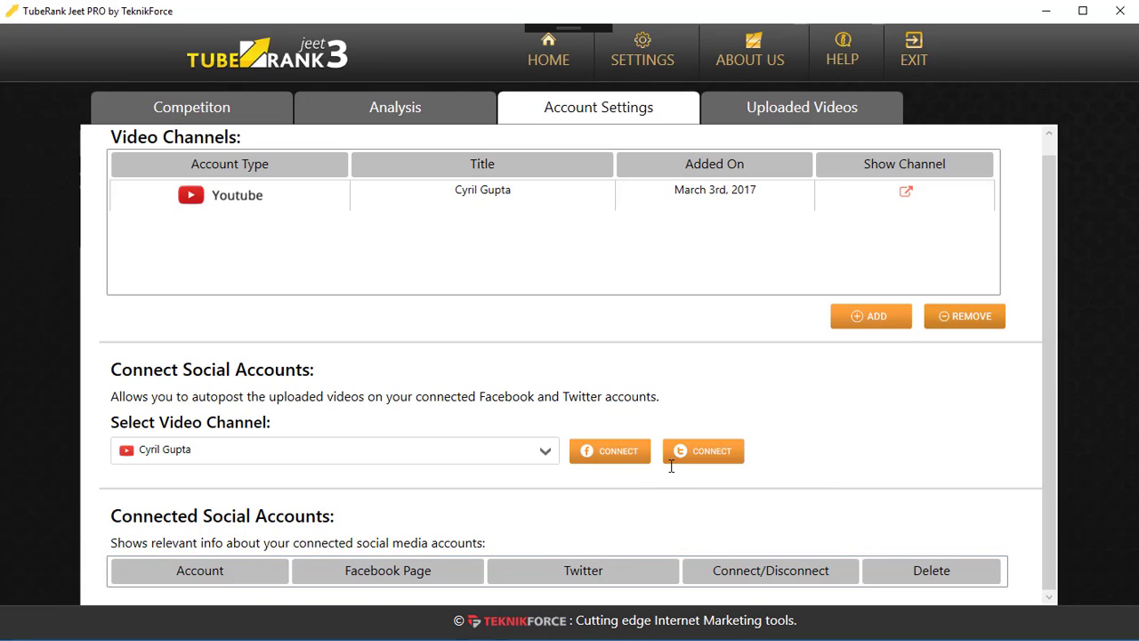
{"action": "mouse_move", "coordinate": [745, 283]}
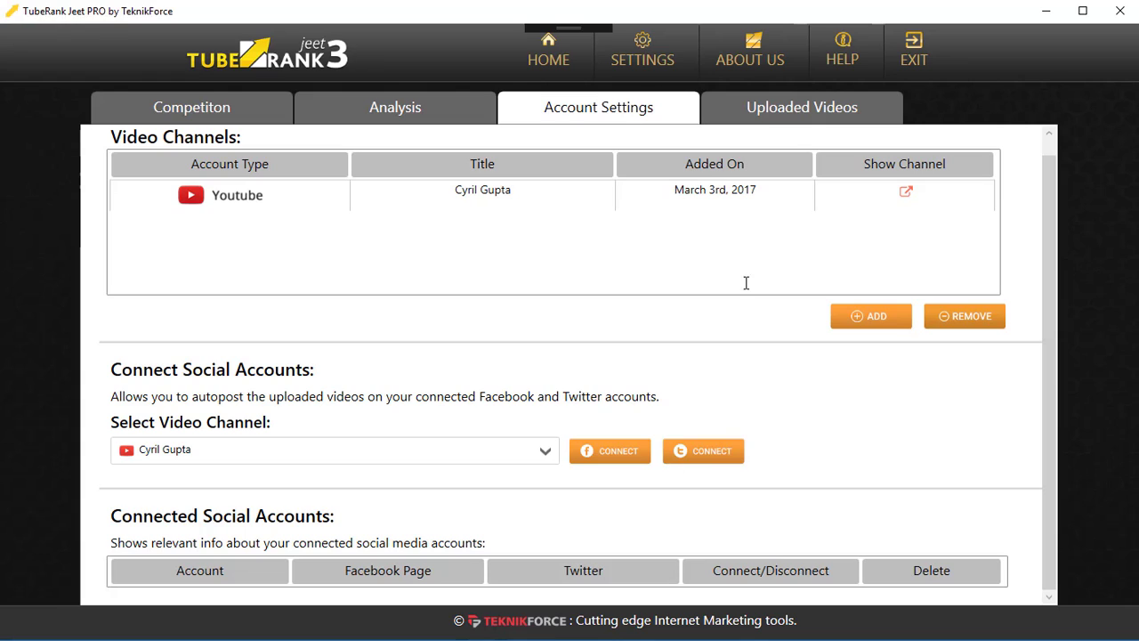
Step: Check the empty Uploaded Videos report, then return to the competition results
{"action": "left_click", "coordinate": [801, 107]}
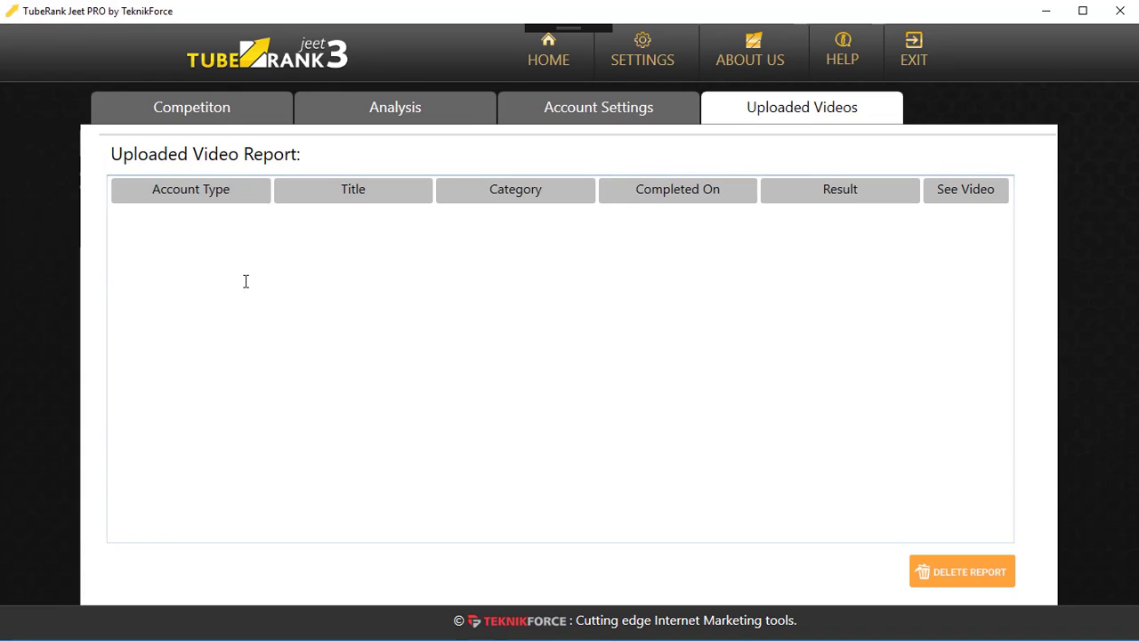
{"action": "mouse_move", "coordinate": [810, 138]}
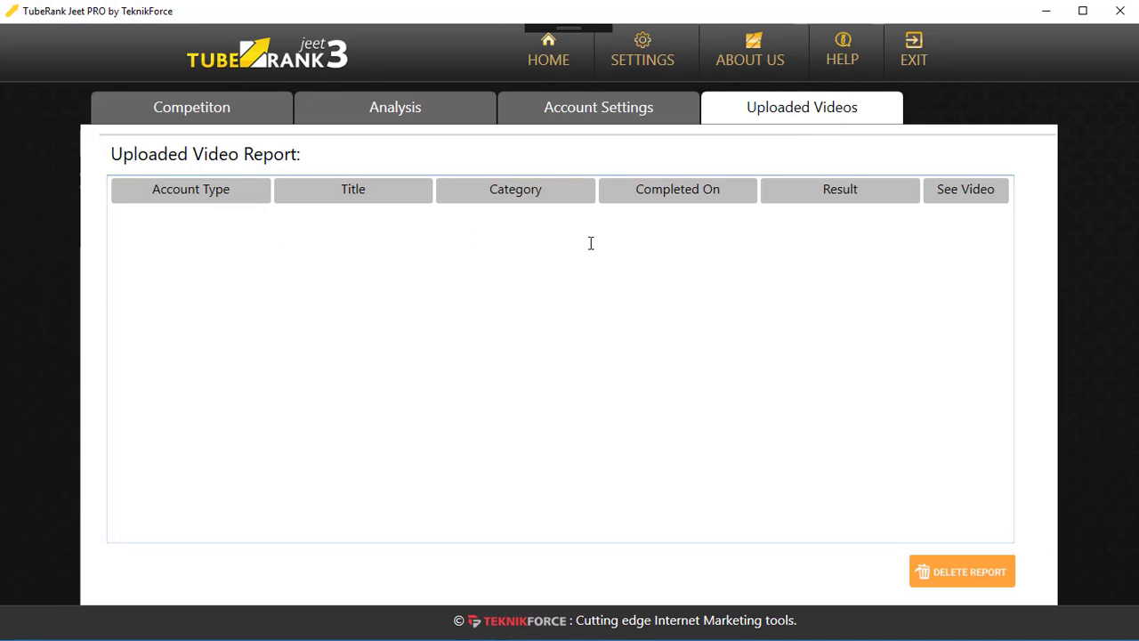
{"action": "left_click", "coordinate": [598, 106]}
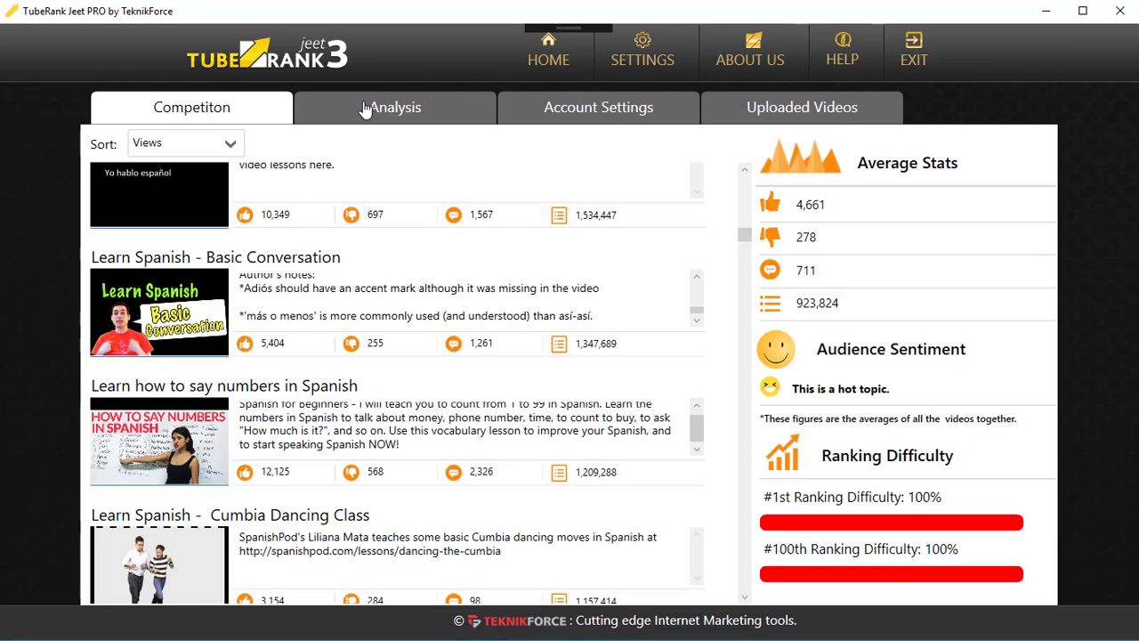
Step: Go back to the Analysis page with the 488/500 tag list and 81% score
{"action": "left_click", "coordinate": [394, 106]}
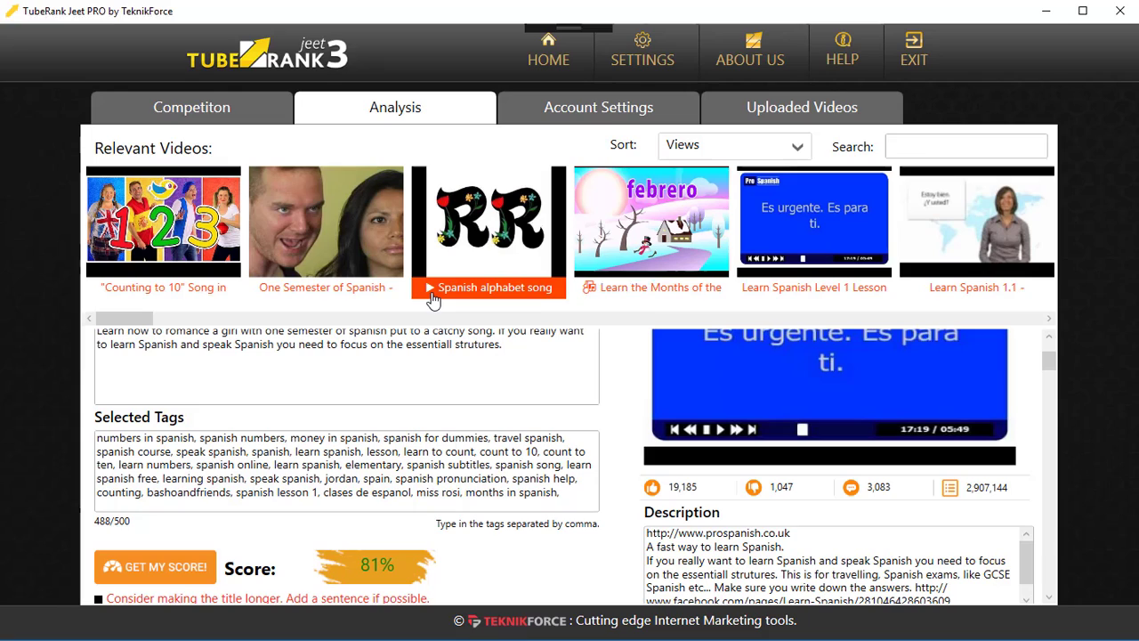
{"action": "mouse_move", "coordinate": [431, 301]}
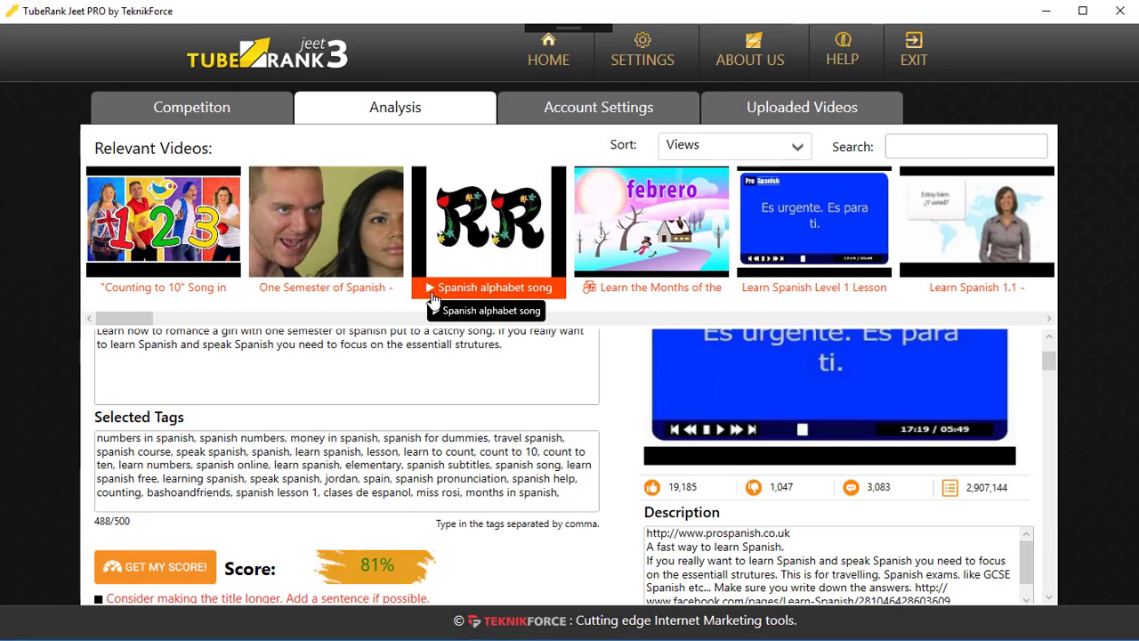